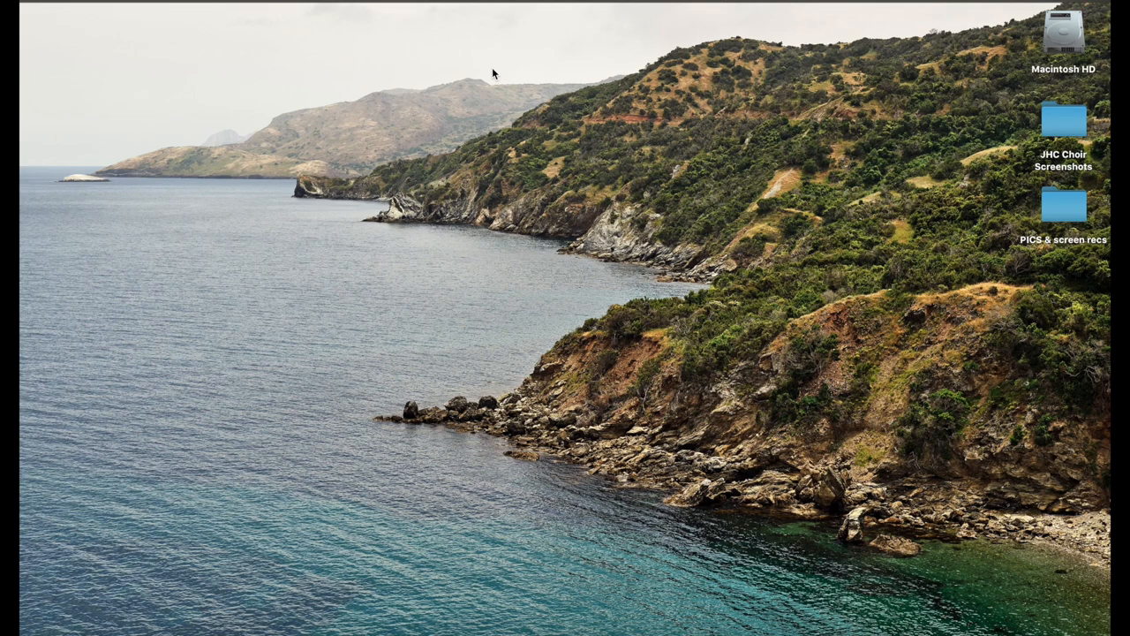
mouse_move(1060, 276)
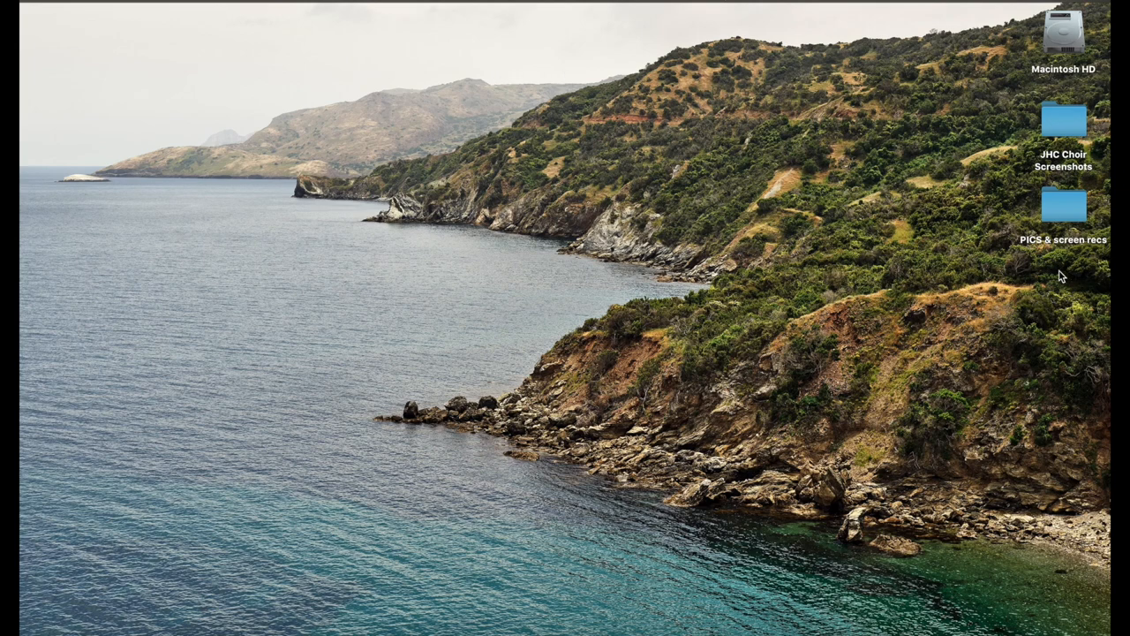
mouse_move(287, 201)
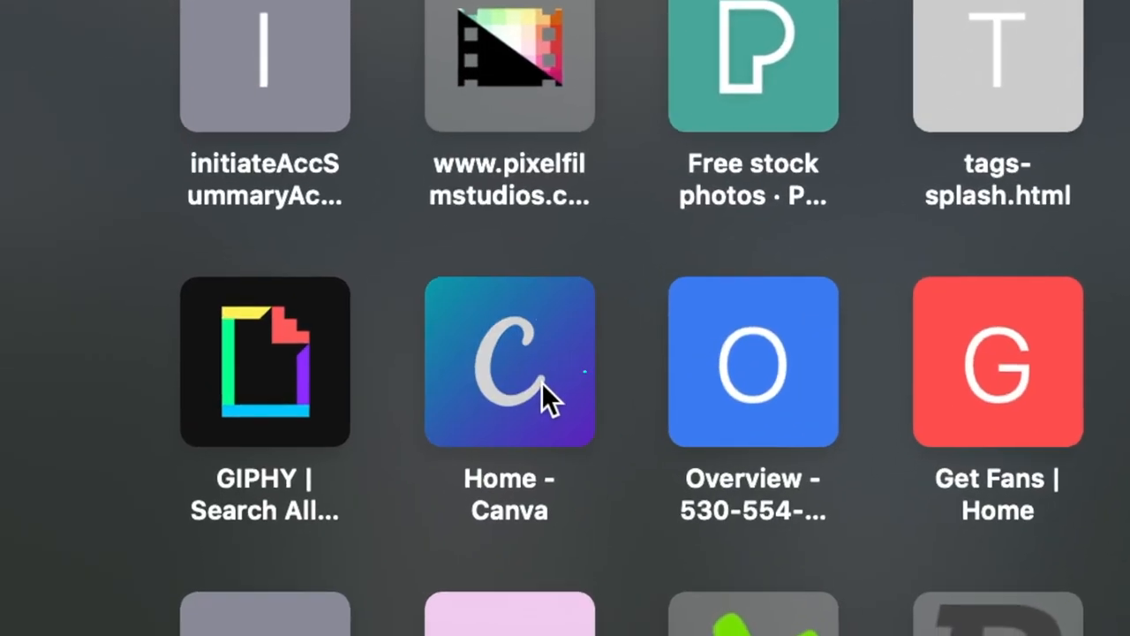
Load canva.com from the Home - Canva tile in Top Sites
click(527, 371)
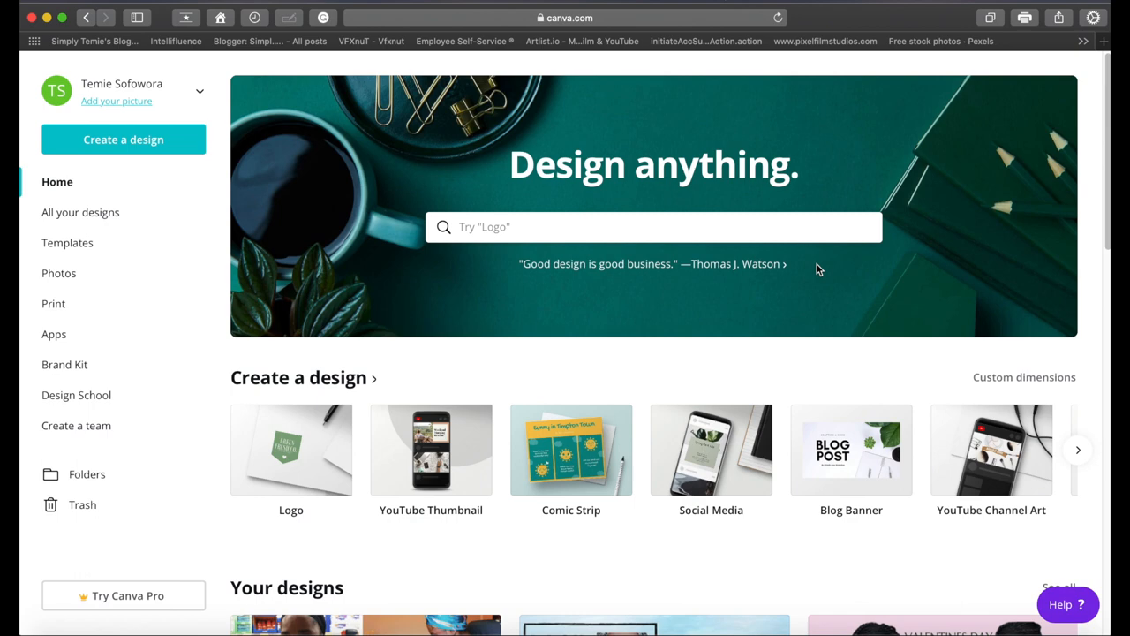
mouse_move(683, 366)
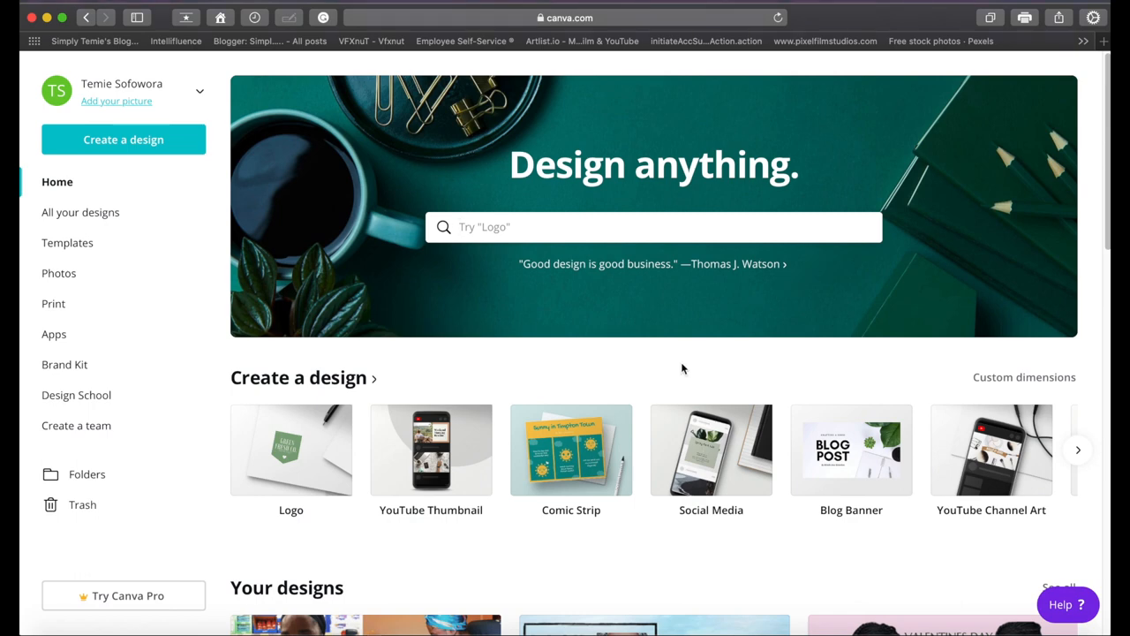
mouse_move(680, 370)
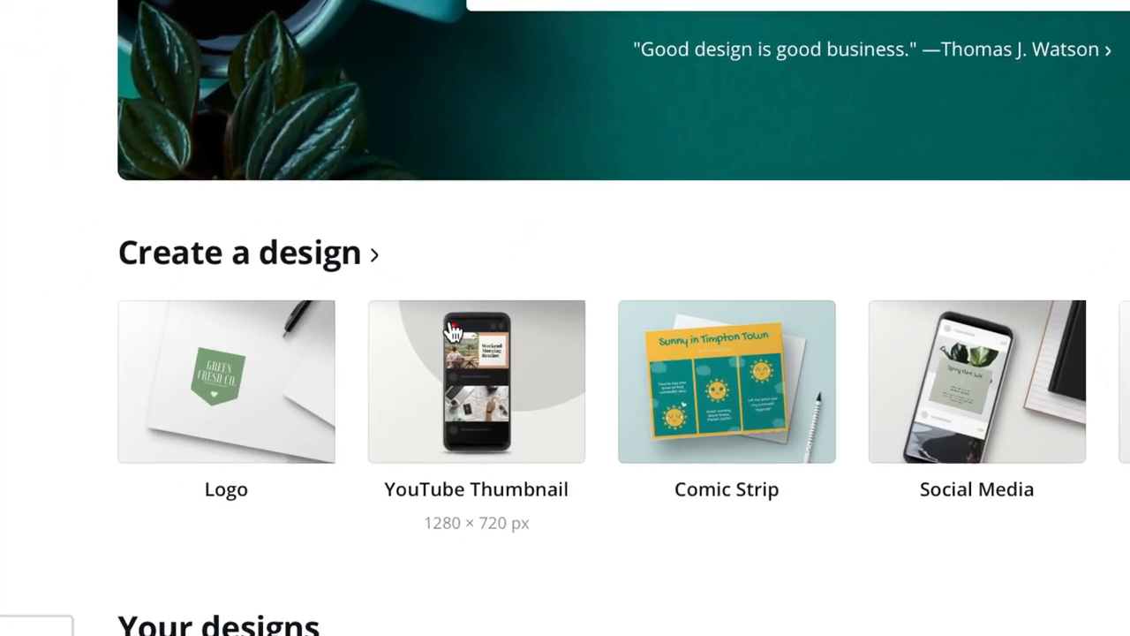
Create a blank YouTube Thumbnail design and scroll through its template categories
click(476, 381)
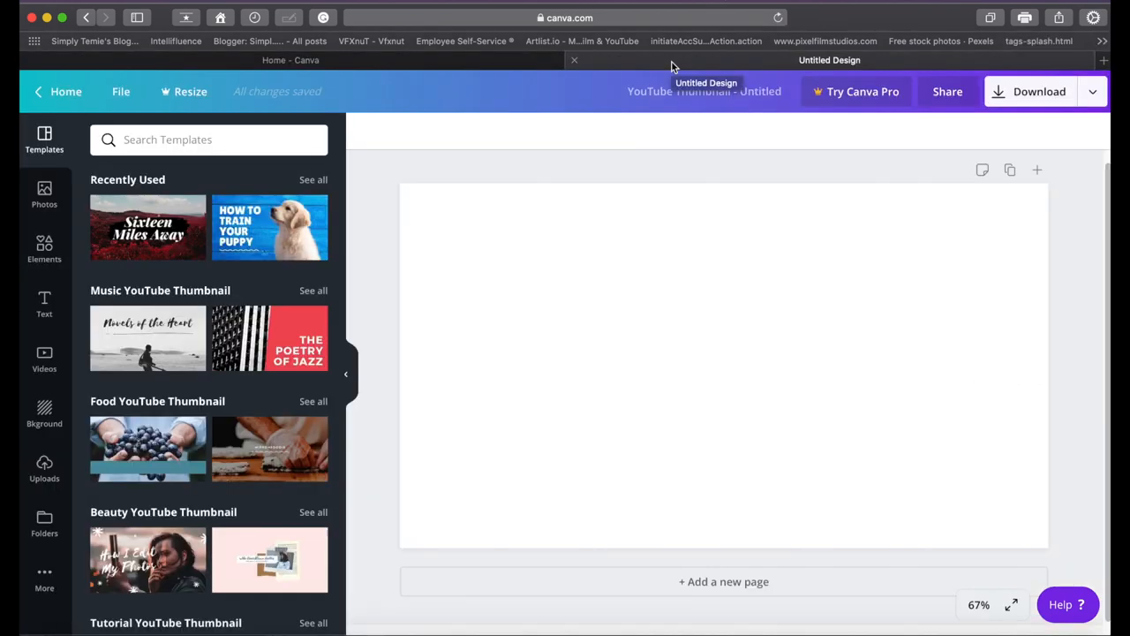
mouse_move(192, 206)
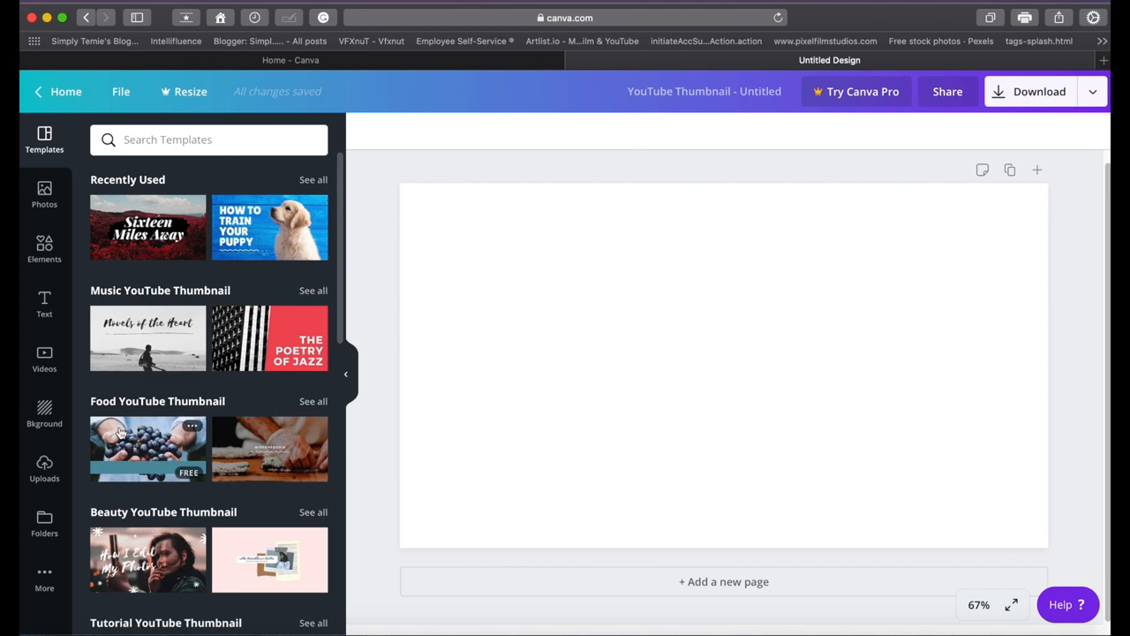
mouse_move(135, 406)
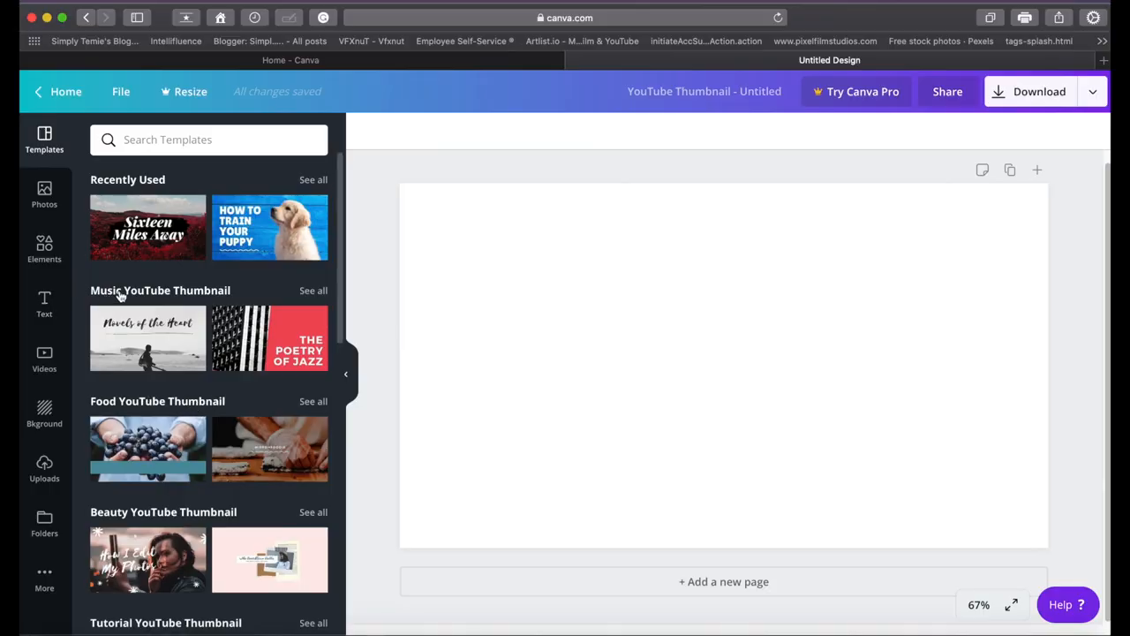
mouse_move(246, 293)
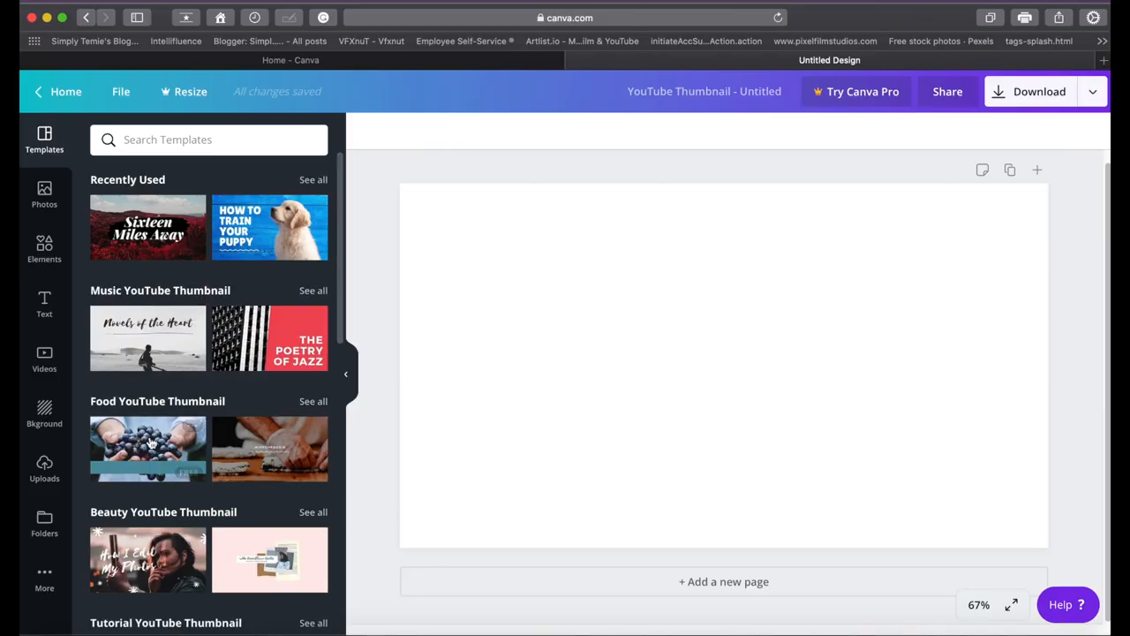
scroll(down, 3)
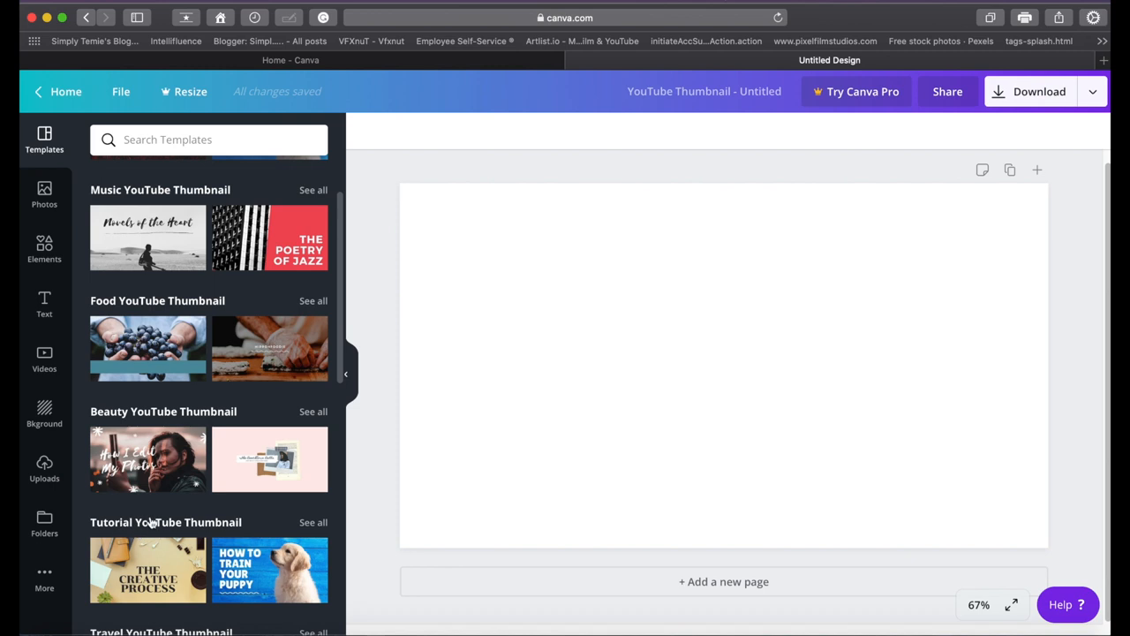
scroll(down, 3)
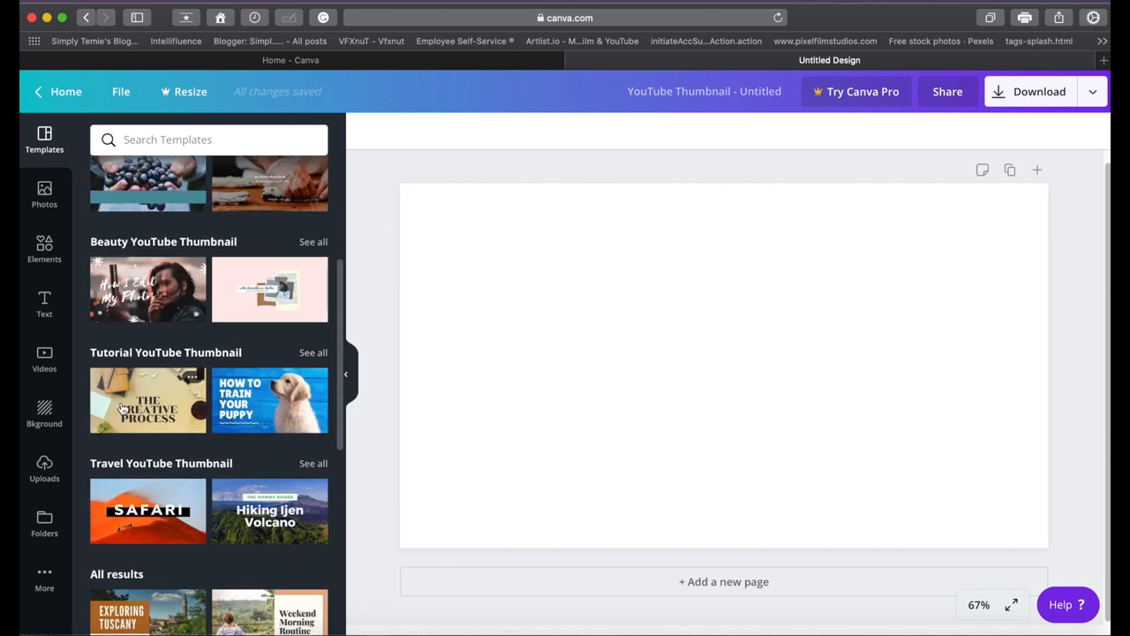
mouse_move(226, 453)
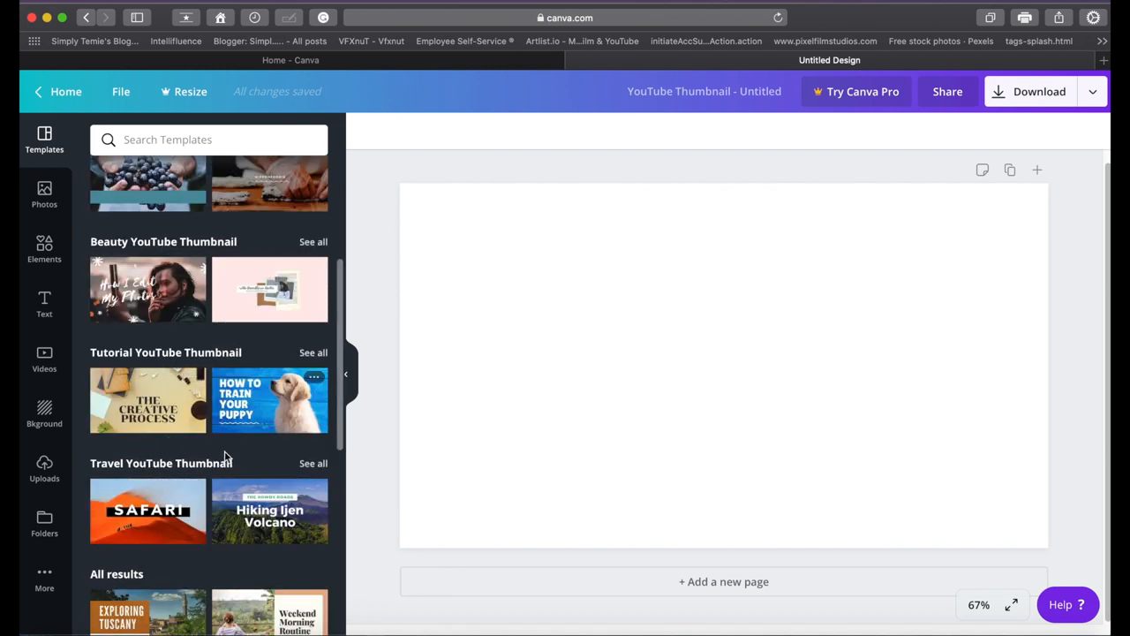
mouse_move(280, 356)
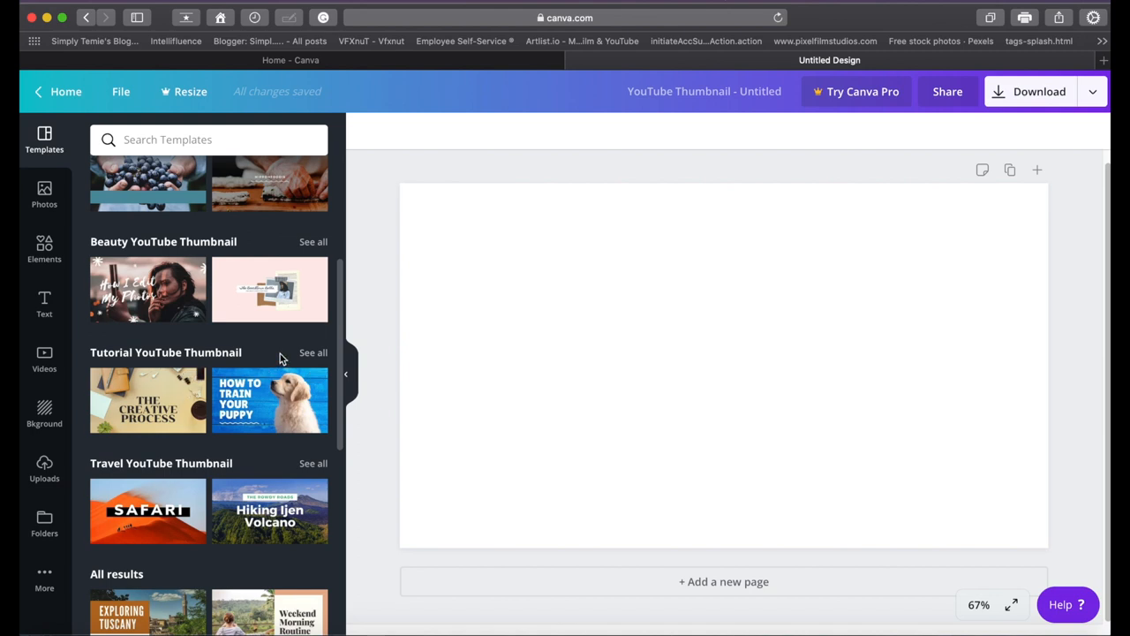
List all Tutorial YouTube Thumbnail templates and scroll through the results
click(313, 353)
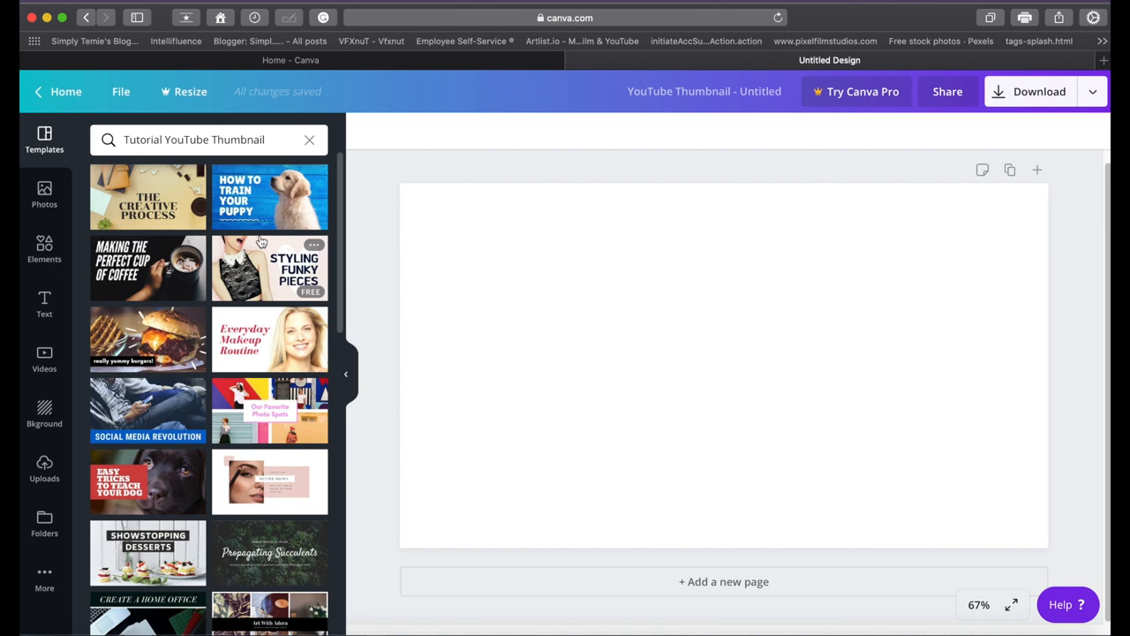
scroll(down, 3)
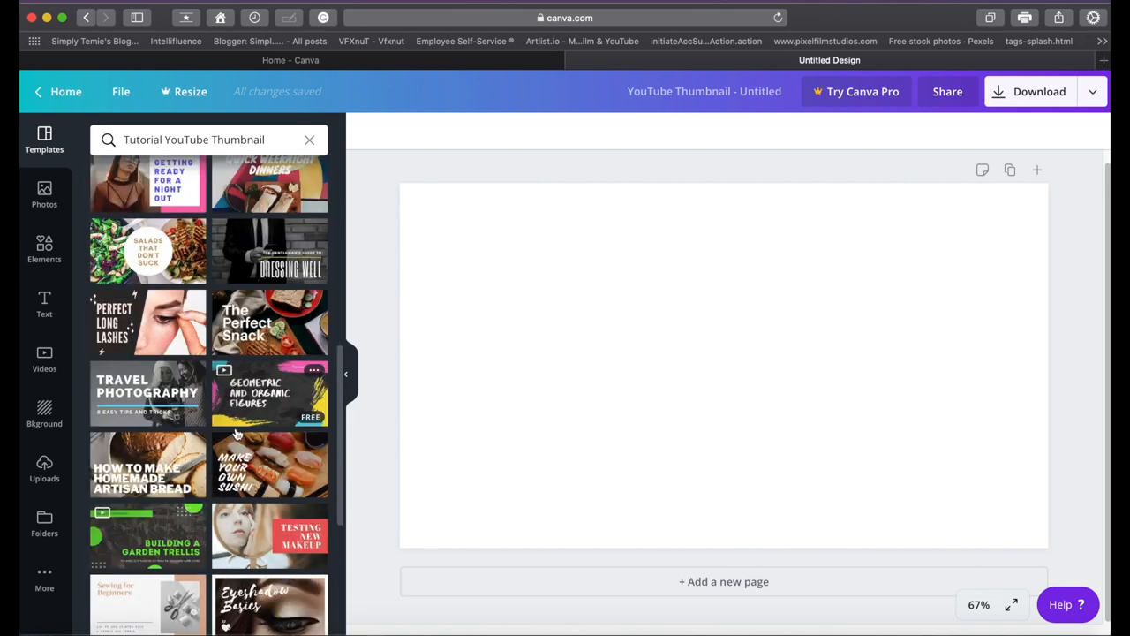
scroll(down, 3)
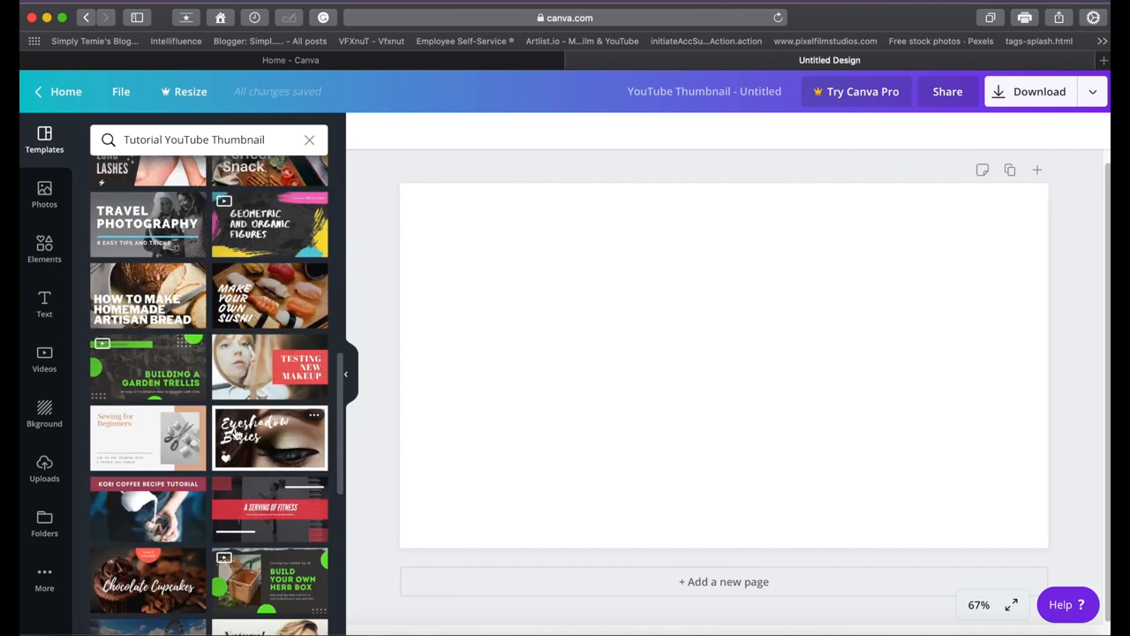
scroll(down, 3)
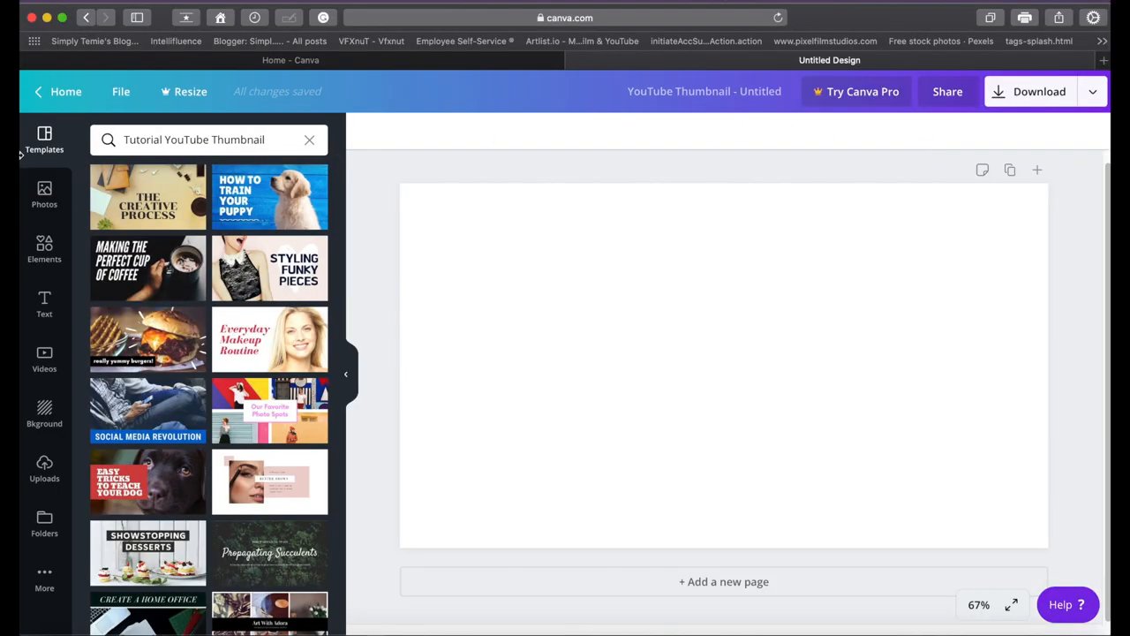
mouse_move(863, 95)
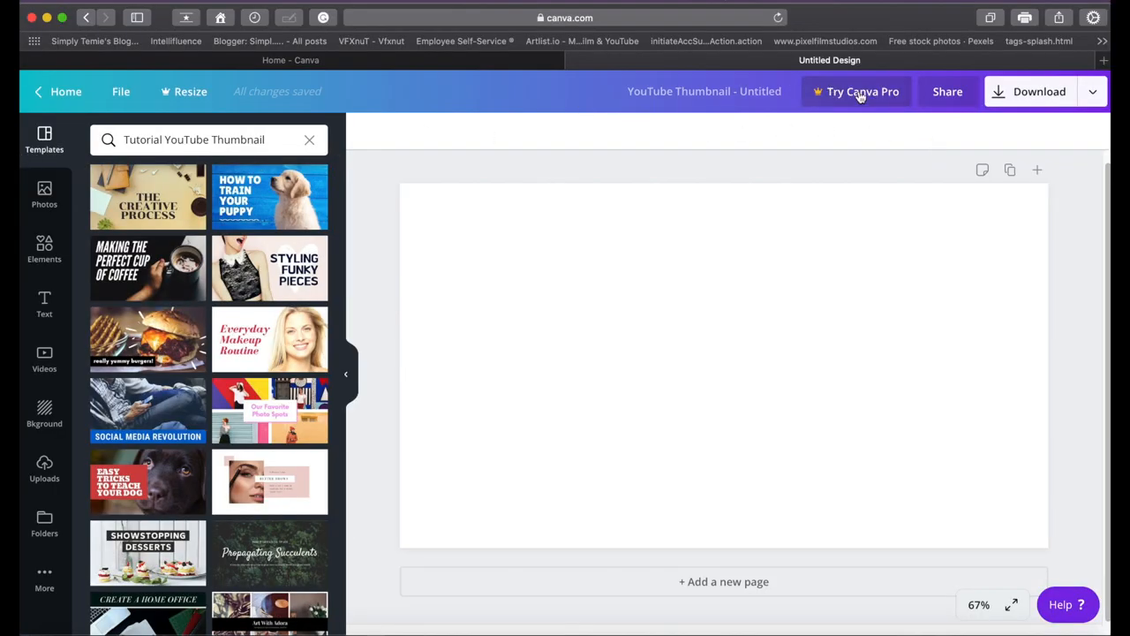
mouse_move(825, 106)
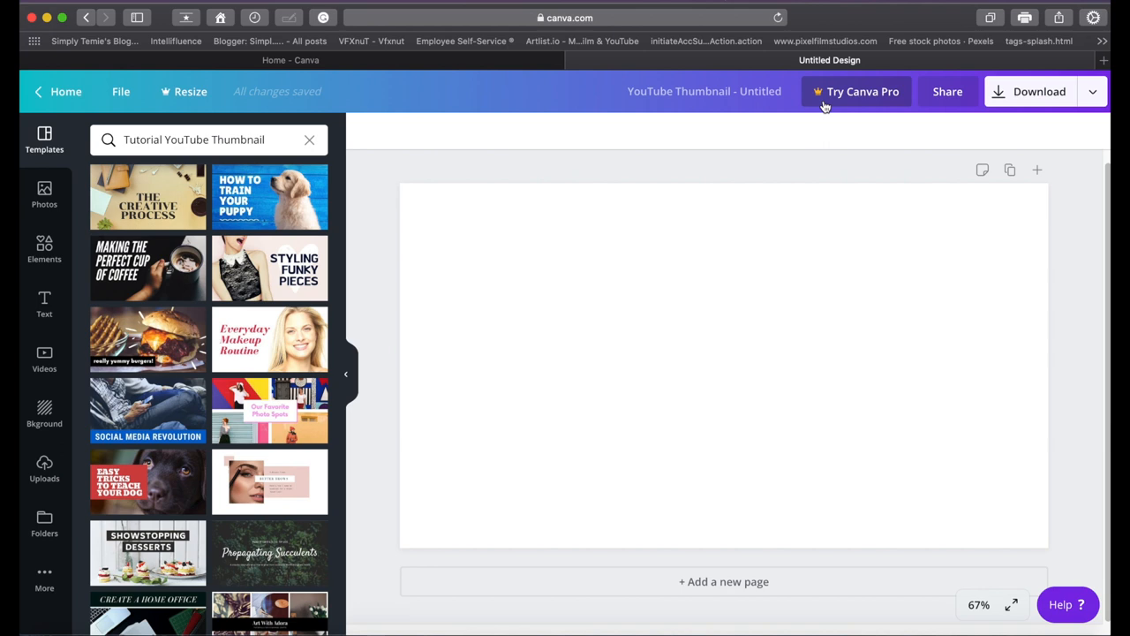
Retitle the design 'how to create thumbnail'
click(703, 91)
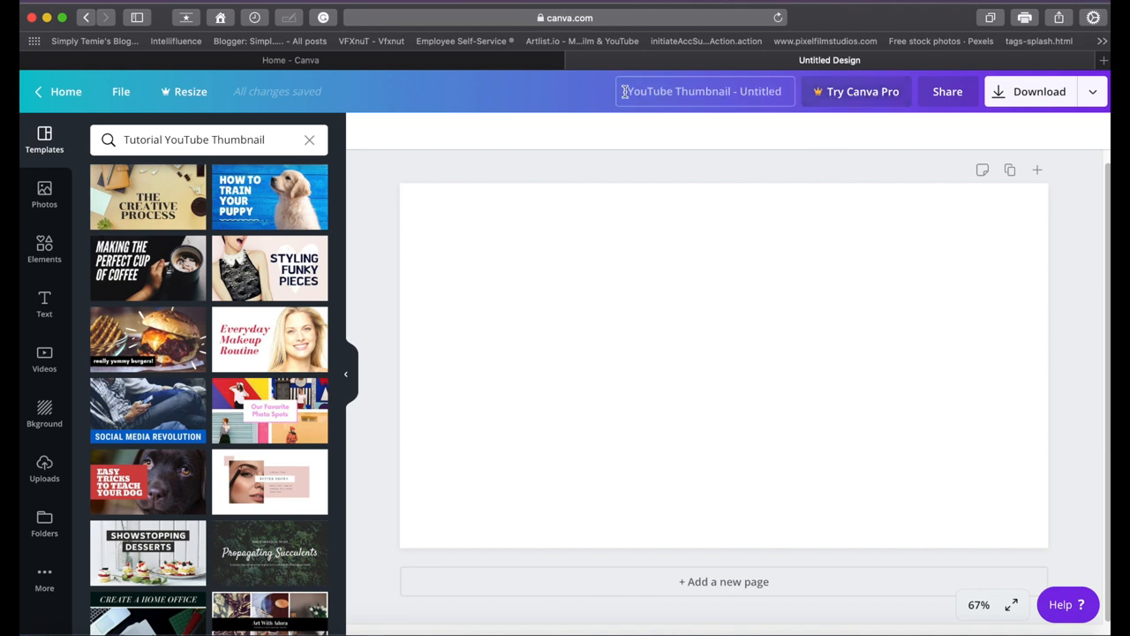
click(704, 91)
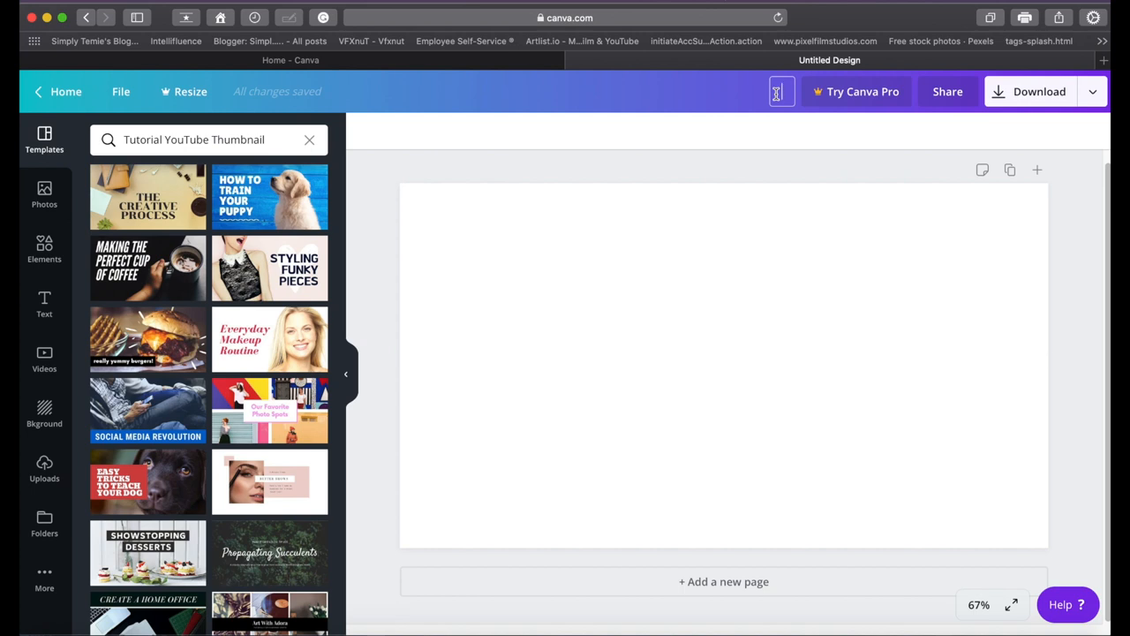
text(how to create thumbnail)
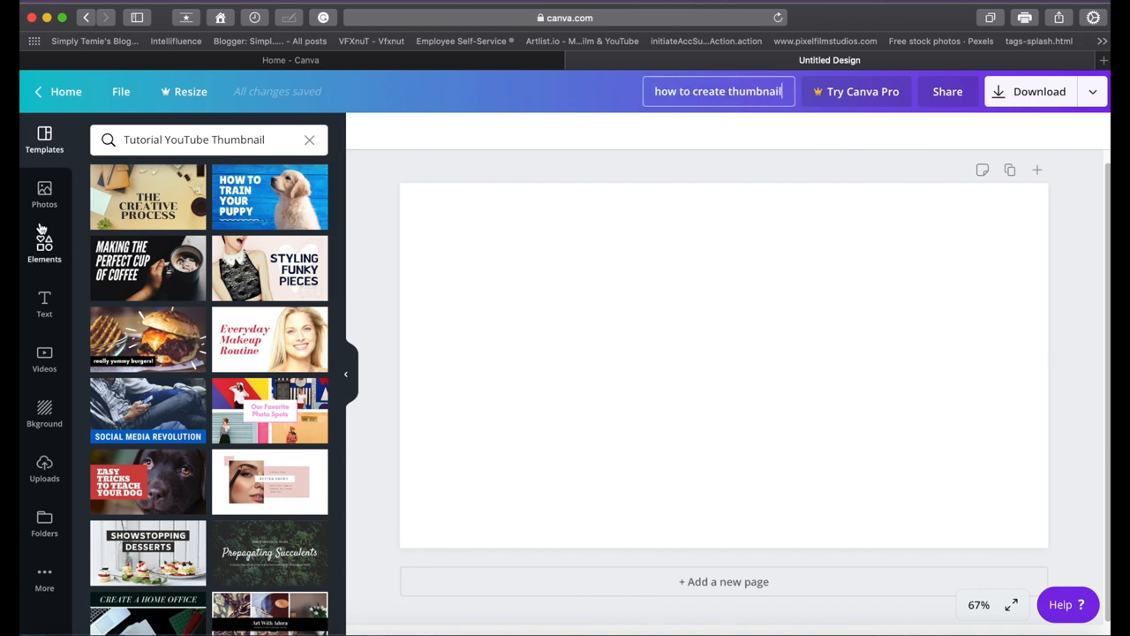
mouse_move(78, 190)
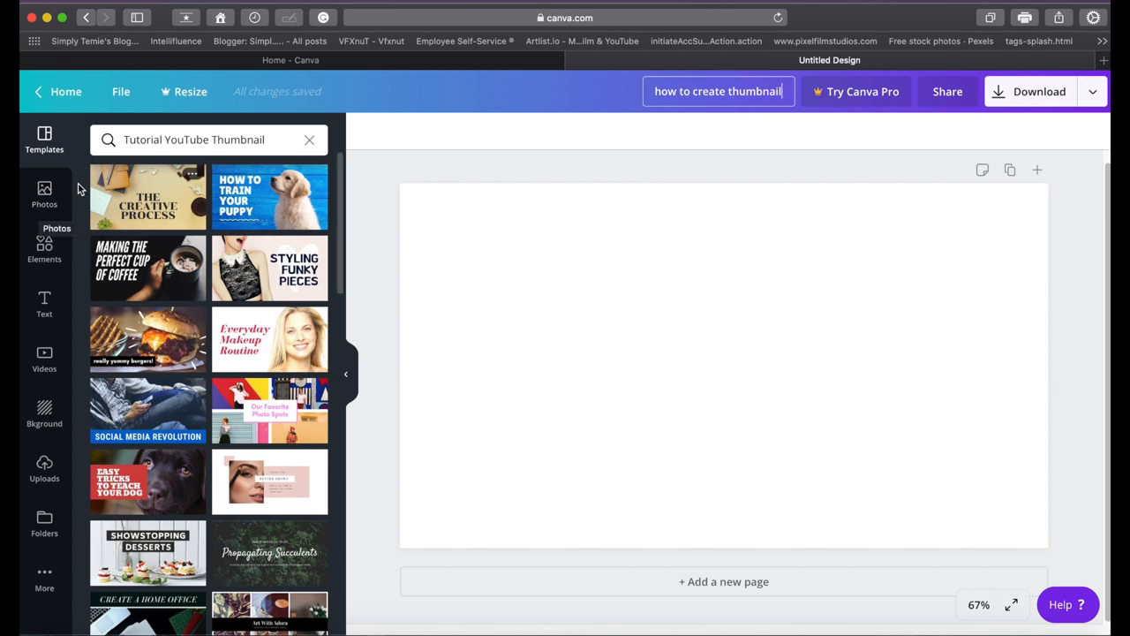
Browse the trending stock photos in the Photos panel
click(44, 193)
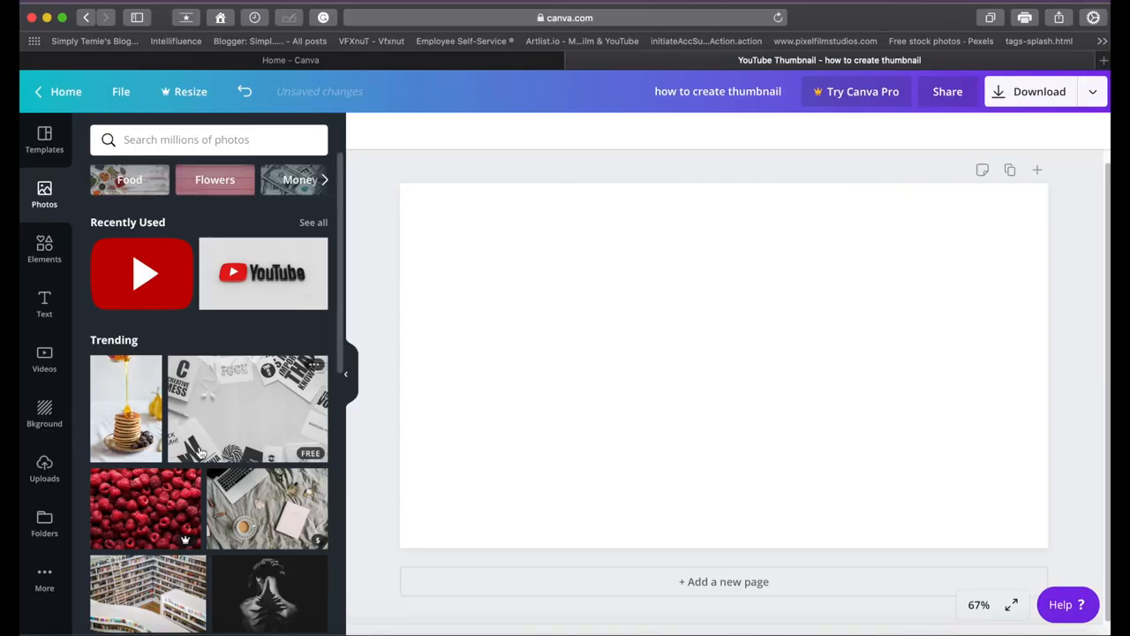
scroll(down, 3)
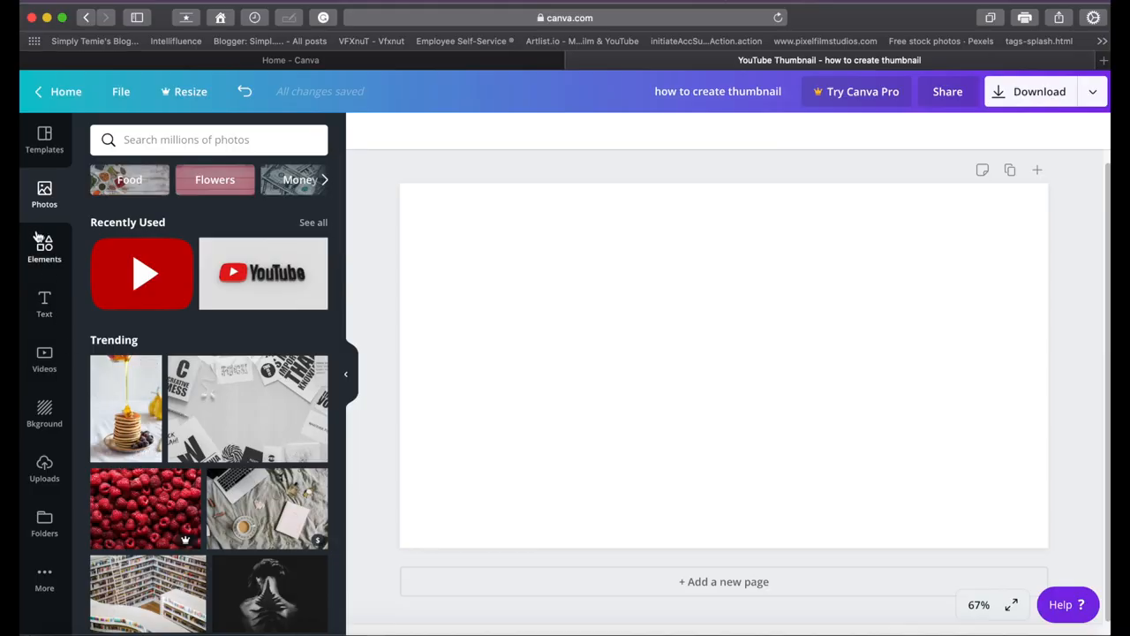
Show every gradient element from the Elements panel's Gradients section
click(44, 248)
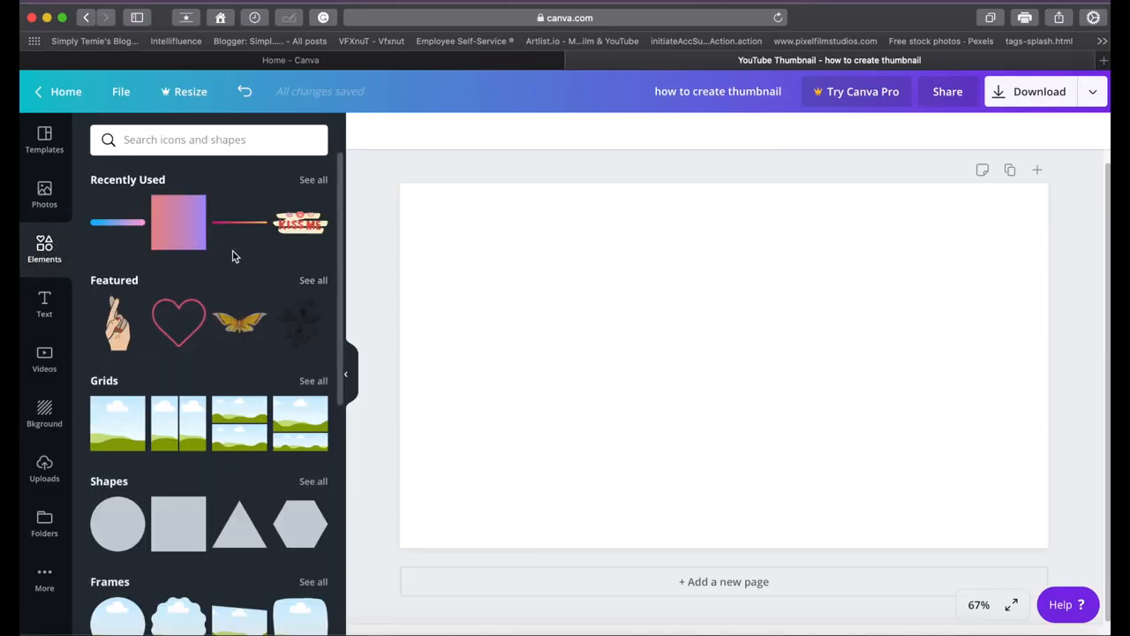
scroll(down, 3)
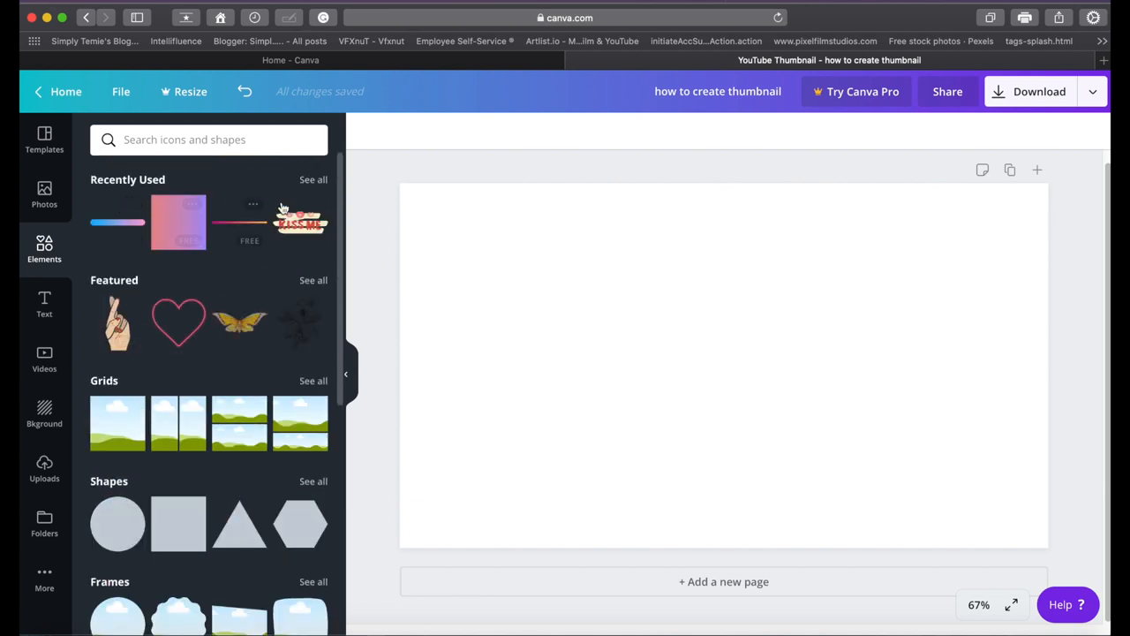
mouse_move(148, 305)
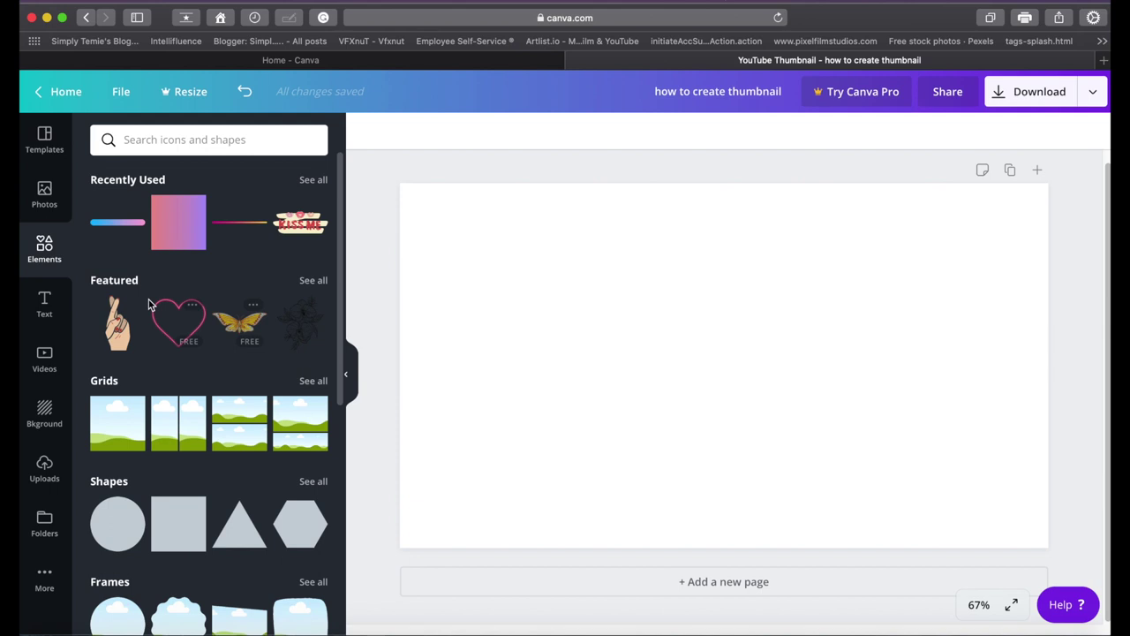
scroll(down, 3)
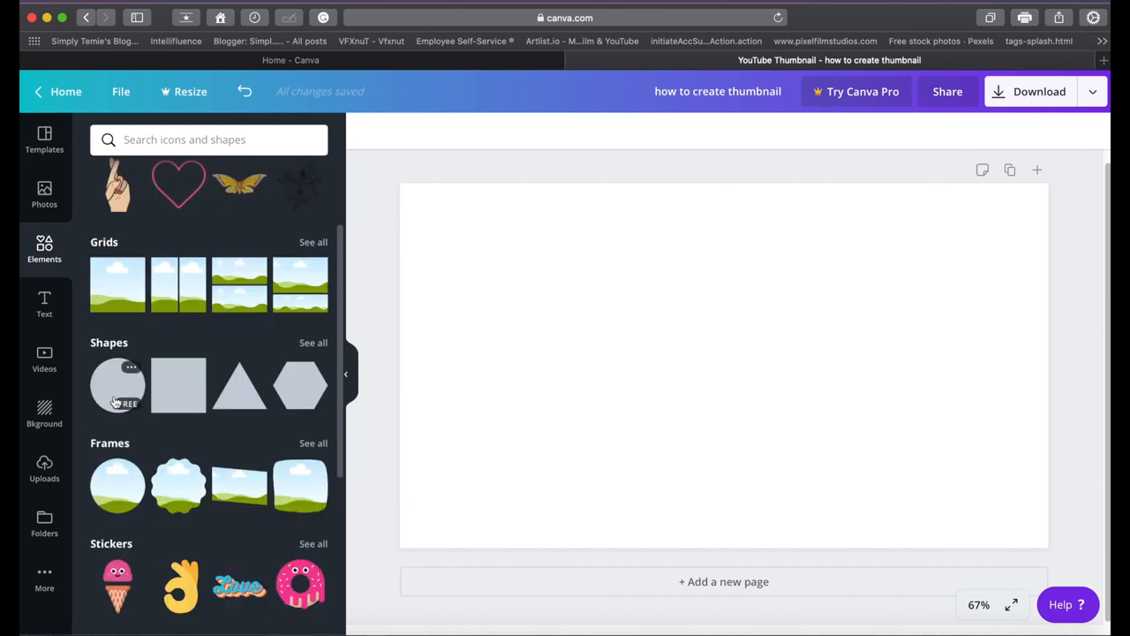
scroll(down, 3)
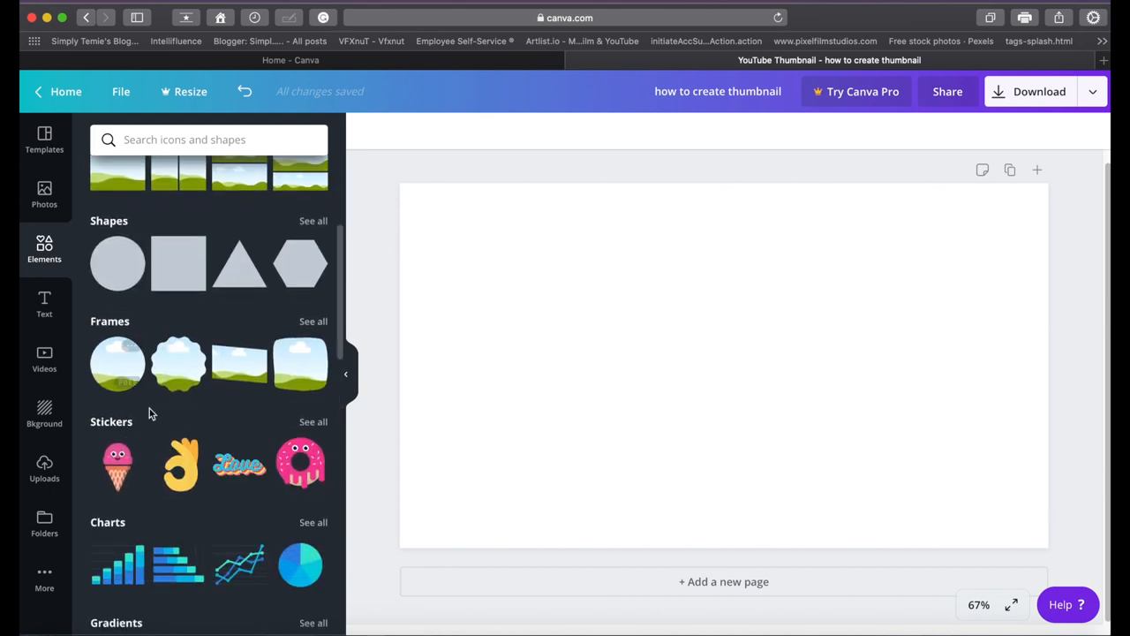
scroll(down, 3)
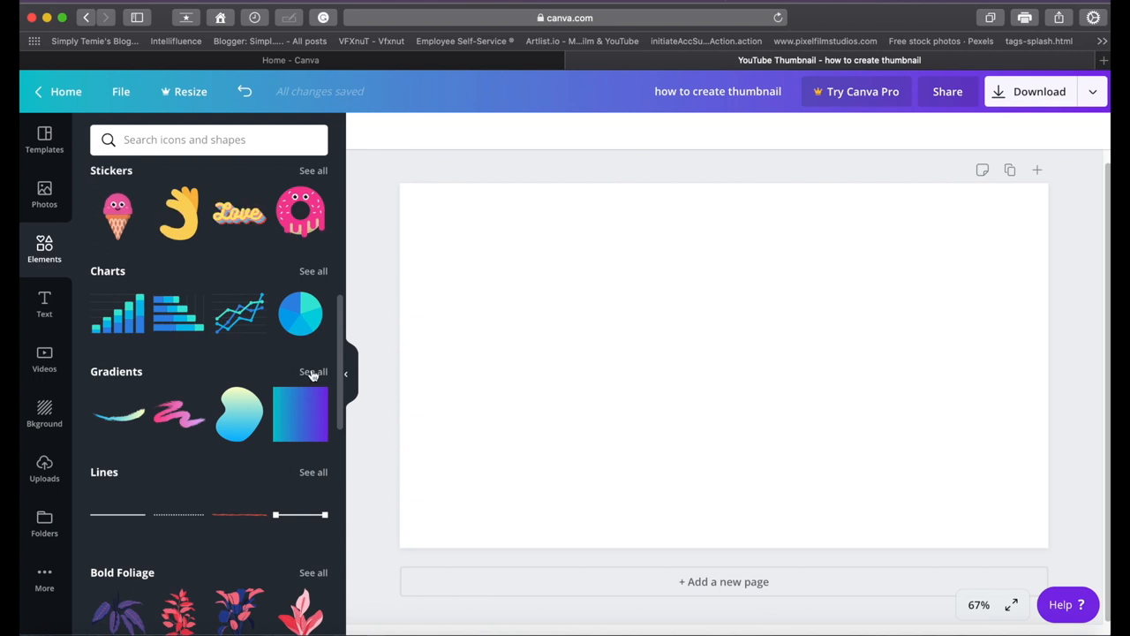
click(313, 372)
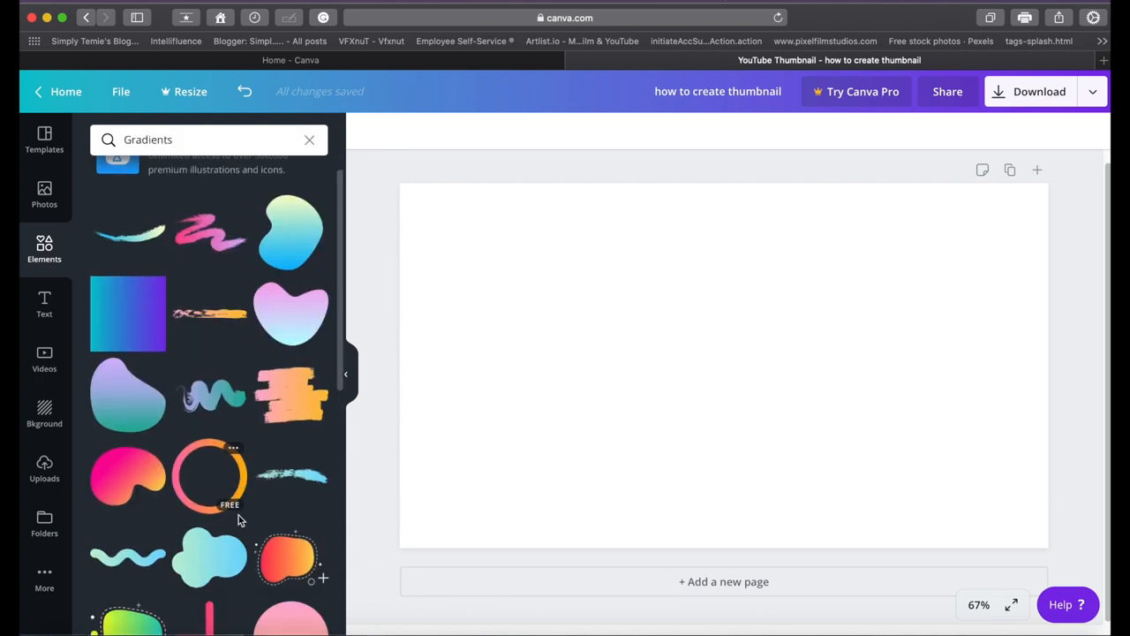
scroll(down, 3)
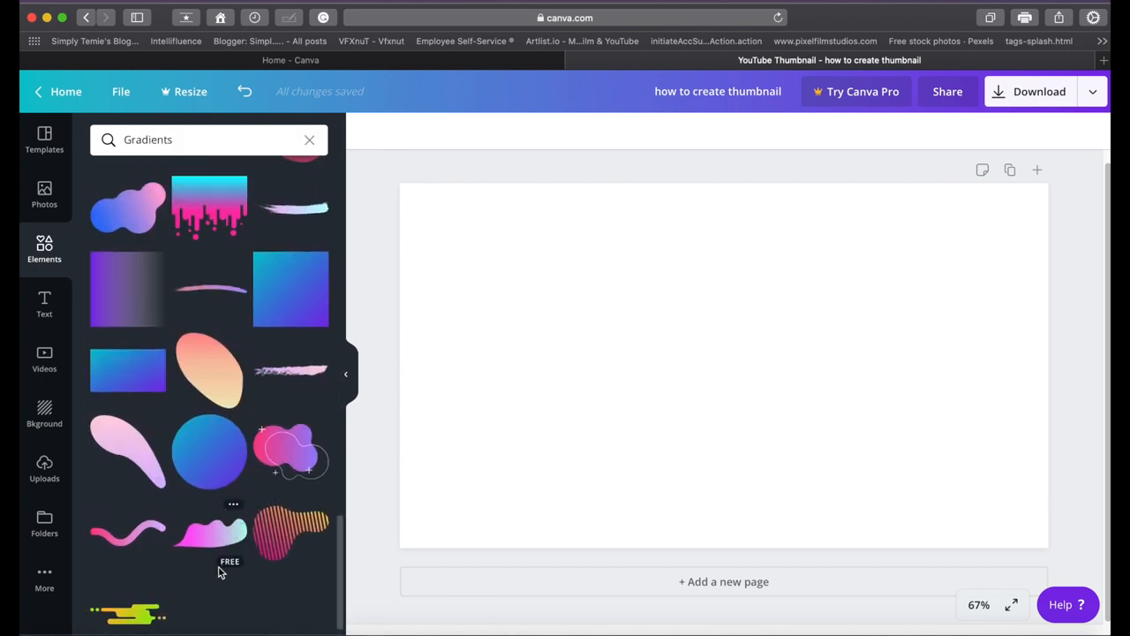
scroll(down, 3)
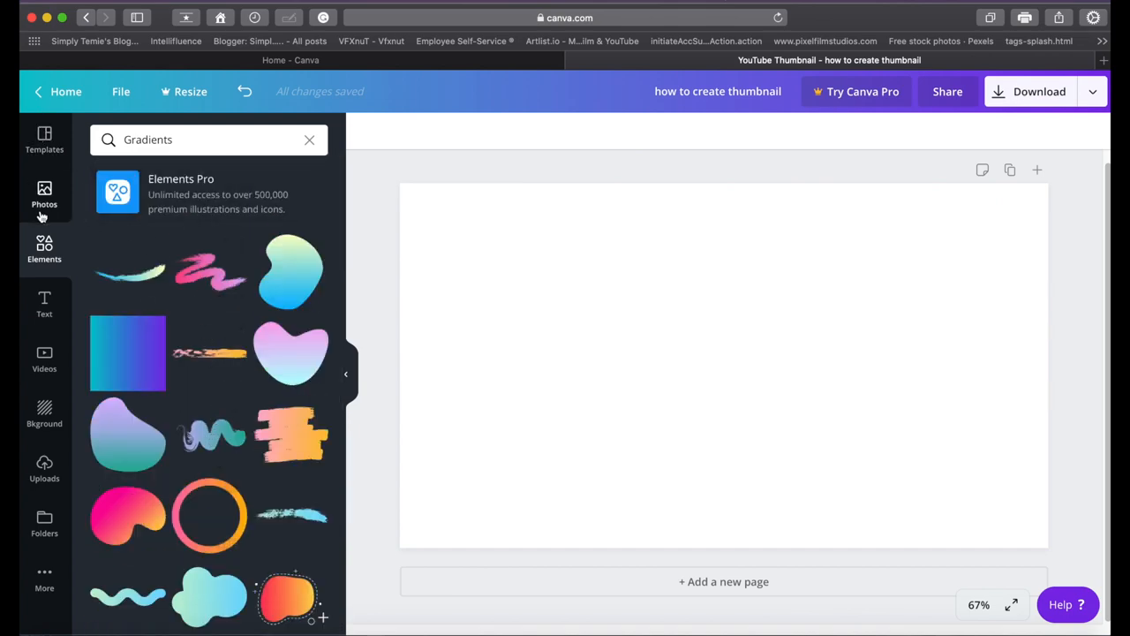
Add the 'cold, smooth & tasty. / ANGELO BREWING' font combination to the canvas
click(44, 303)
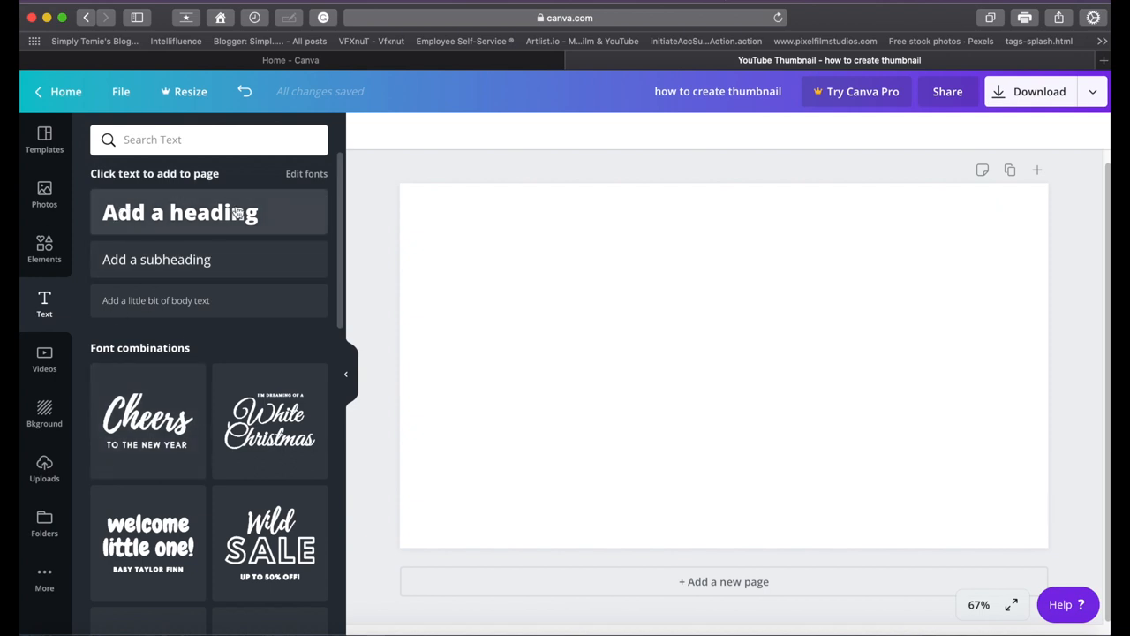
mouse_move(609, 317)
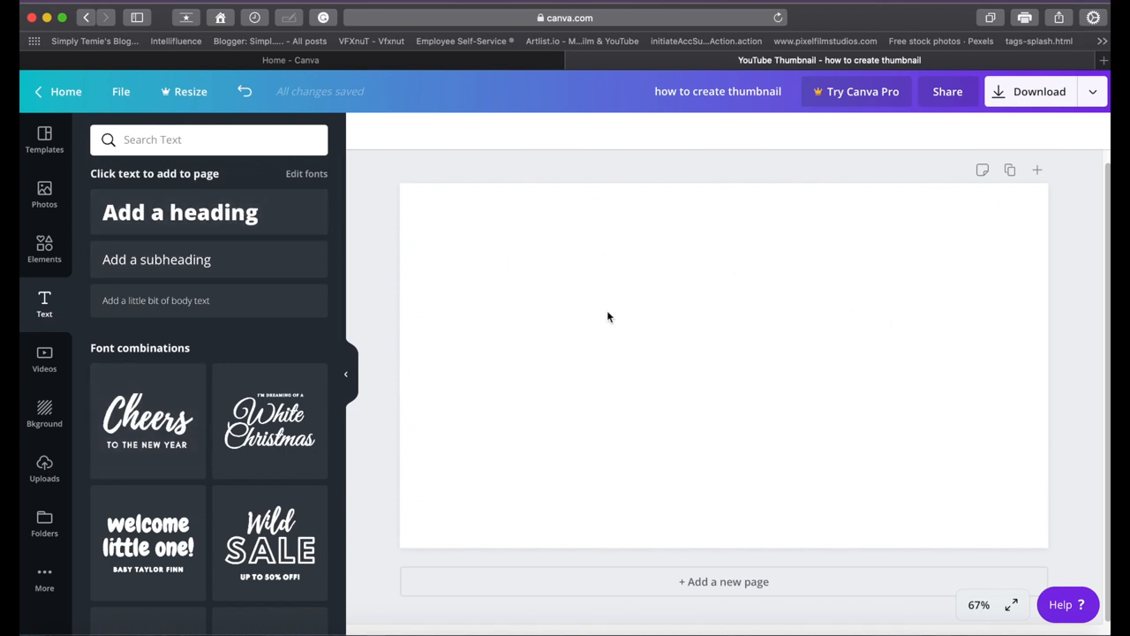
mouse_move(205, 266)
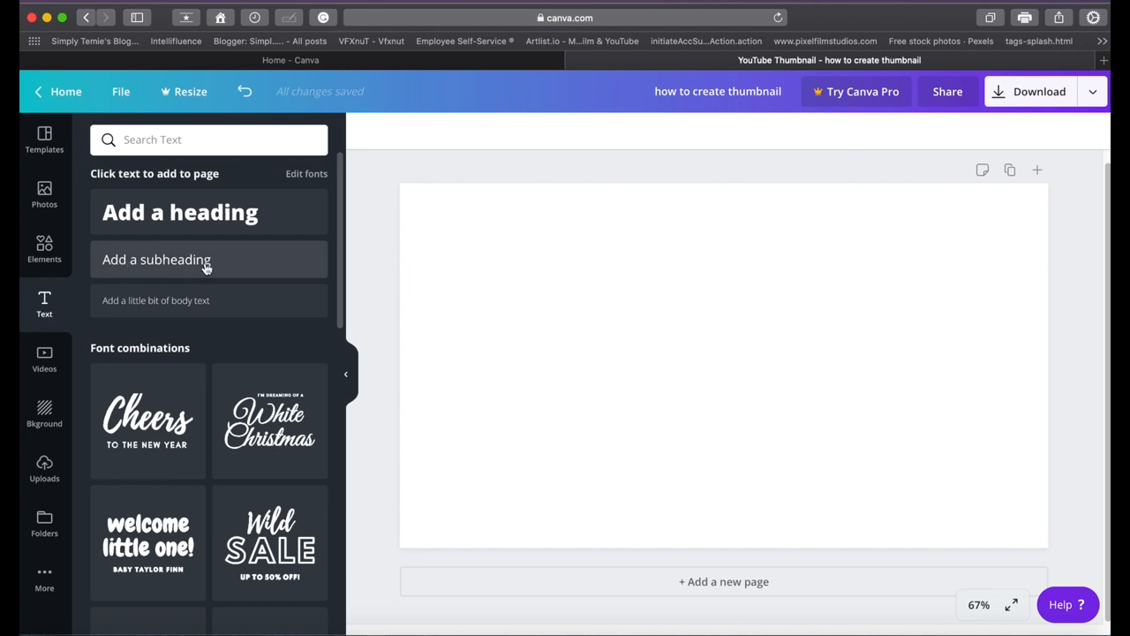
mouse_move(204, 310)
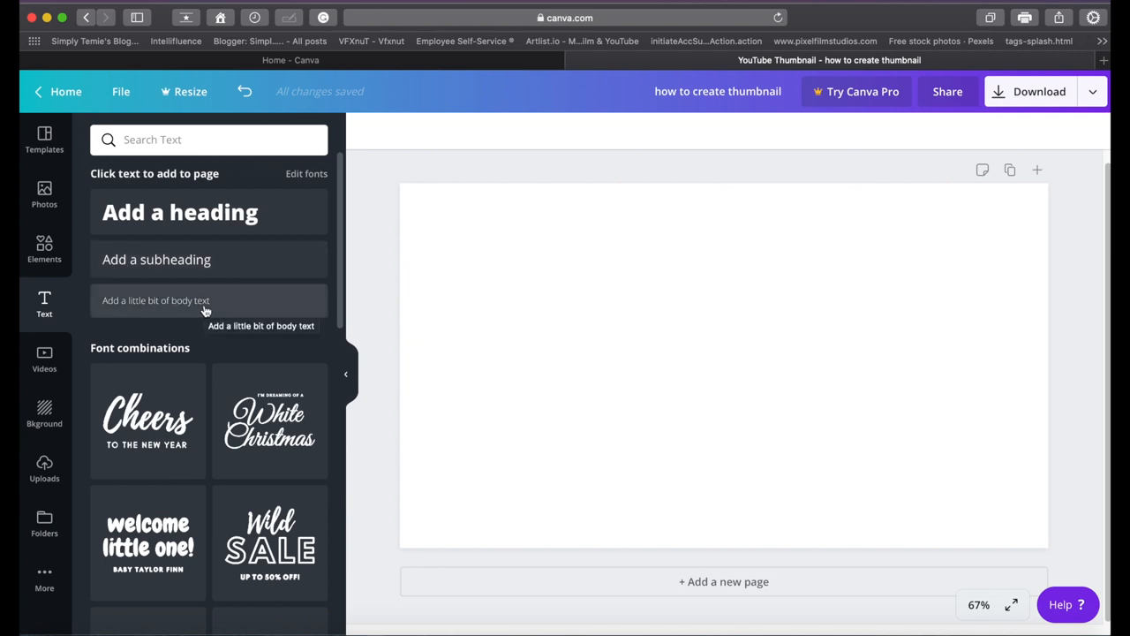
mouse_move(185, 254)
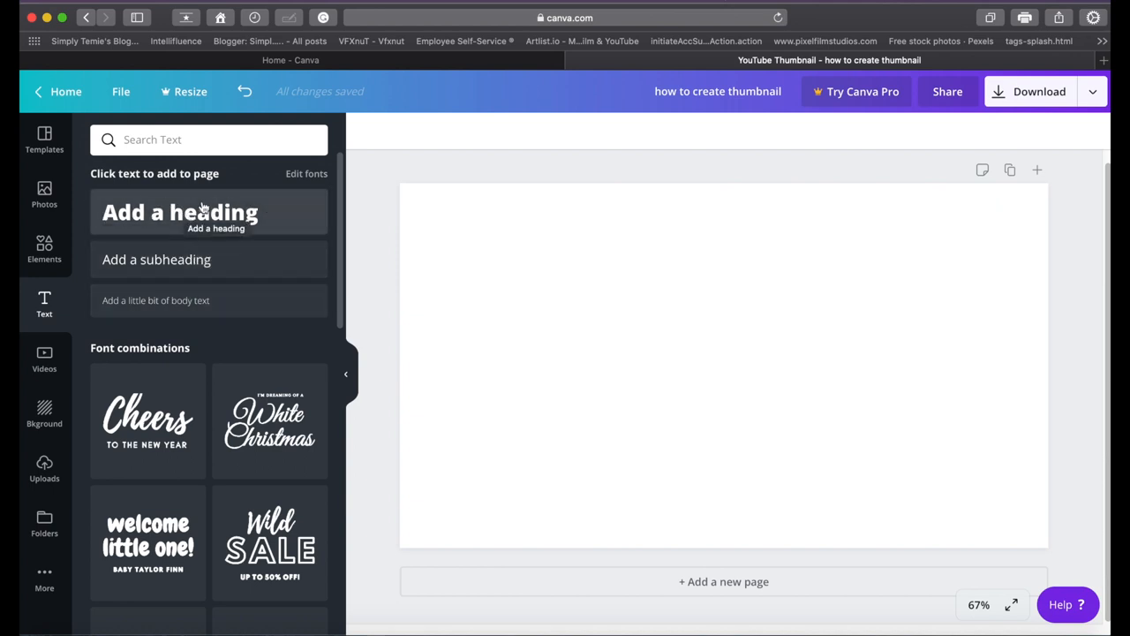
mouse_move(159, 259)
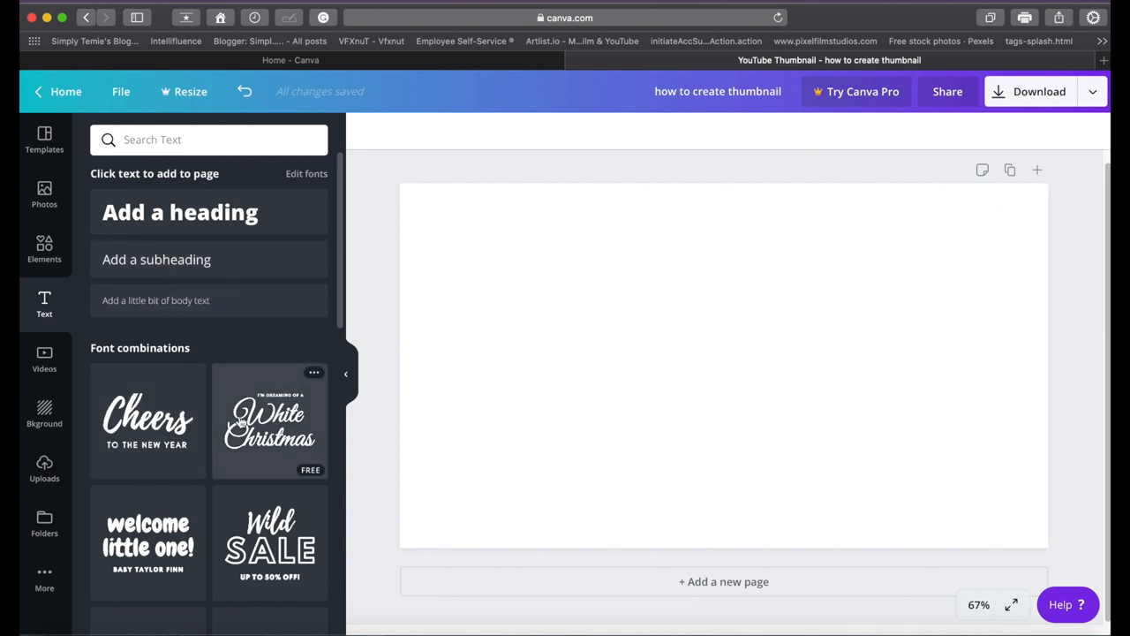
mouse_move(183, 512)
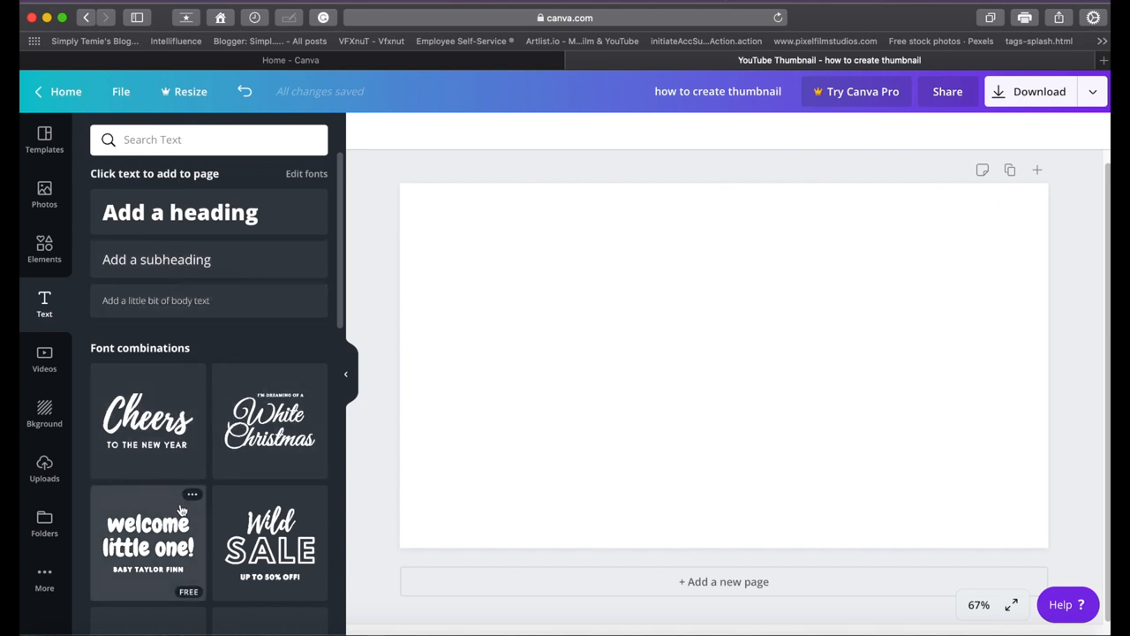
mouse_move(270, 422)
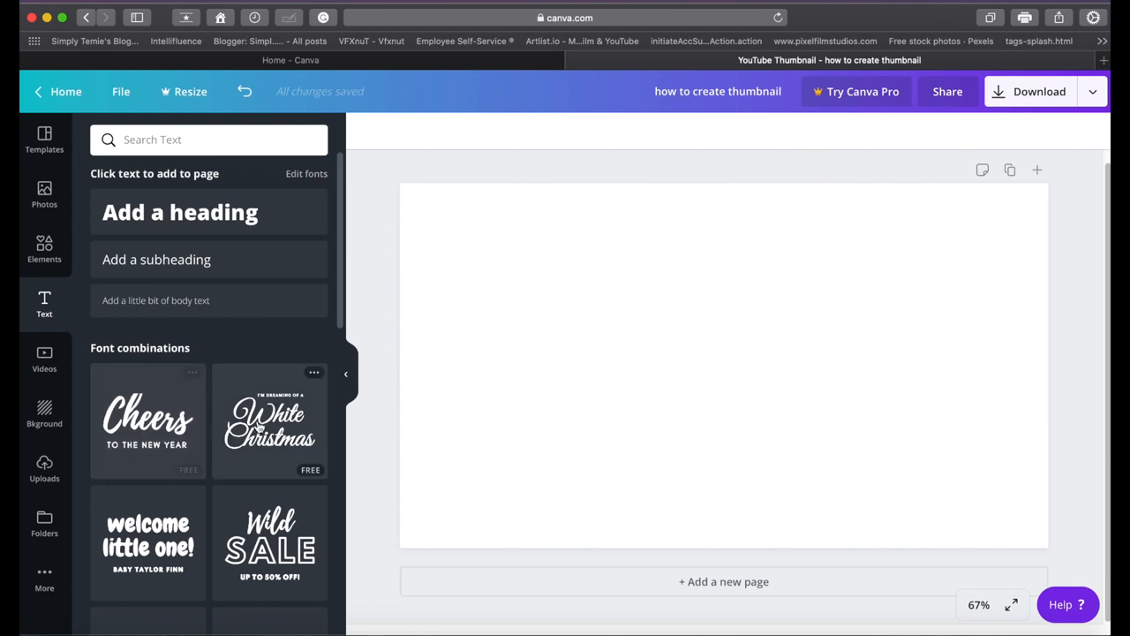
scroll(down, 3)
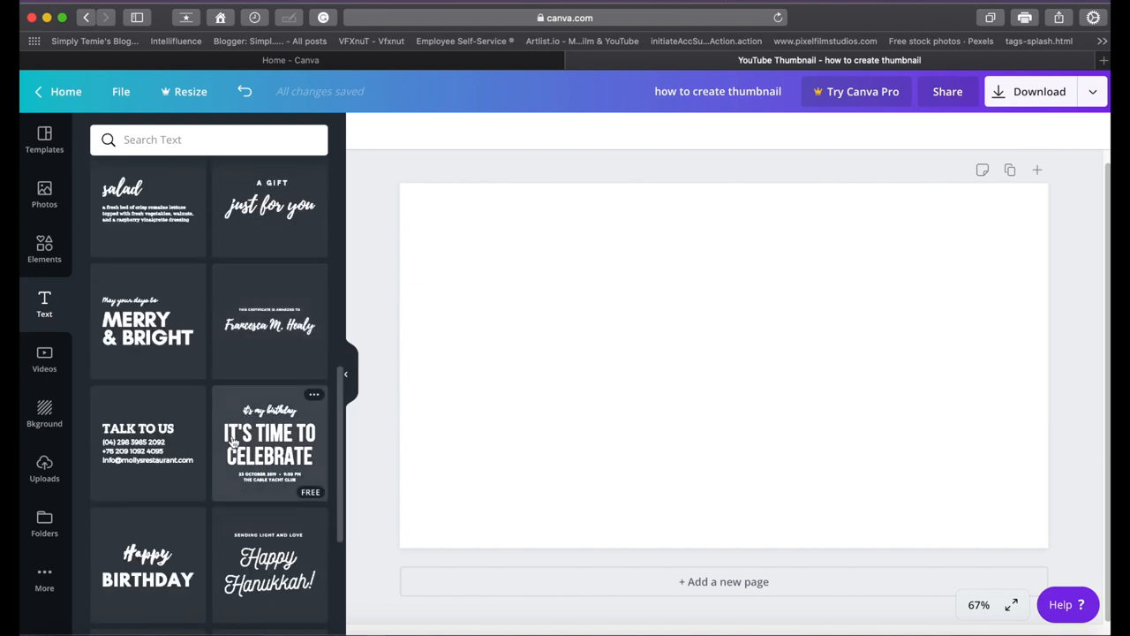
mouse_move(157, 418)
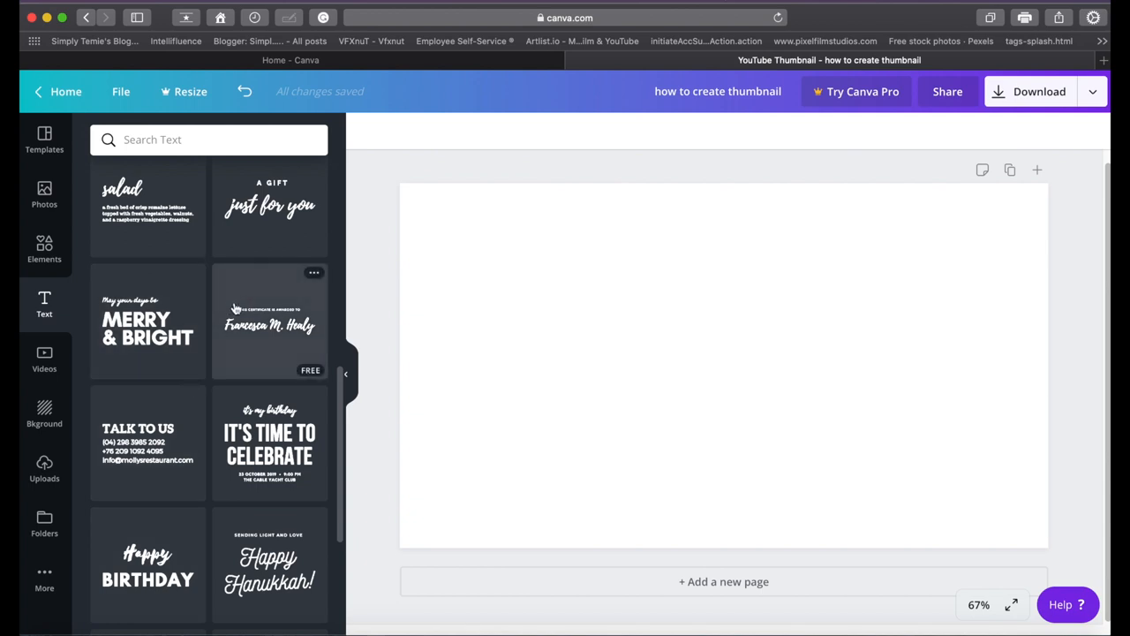
scroll(down, 3)
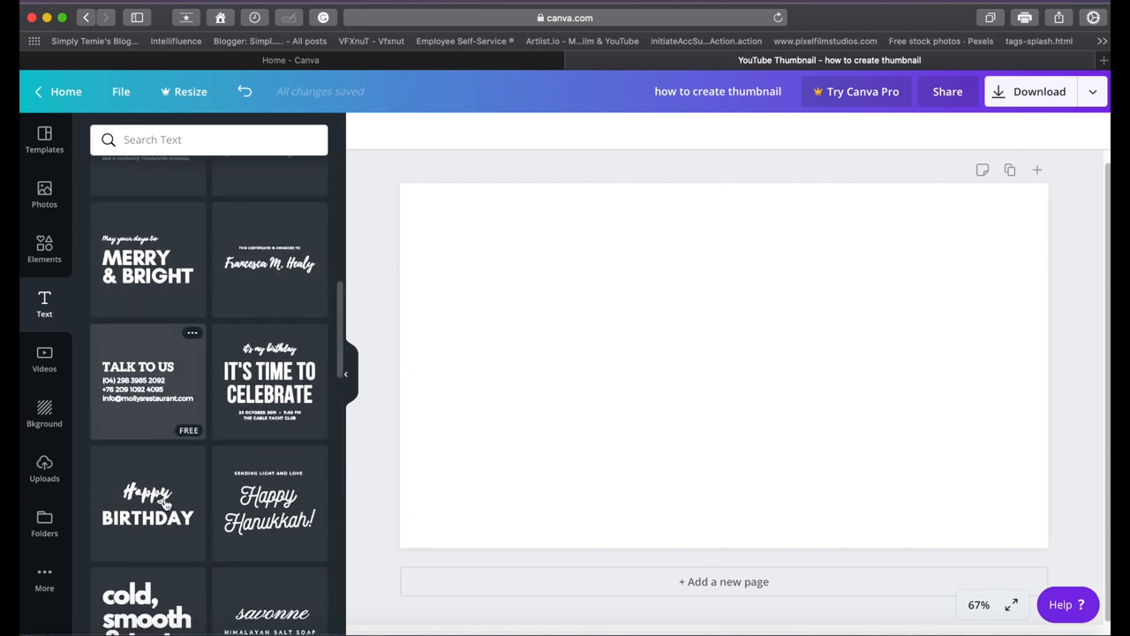
scroll(down, 3)
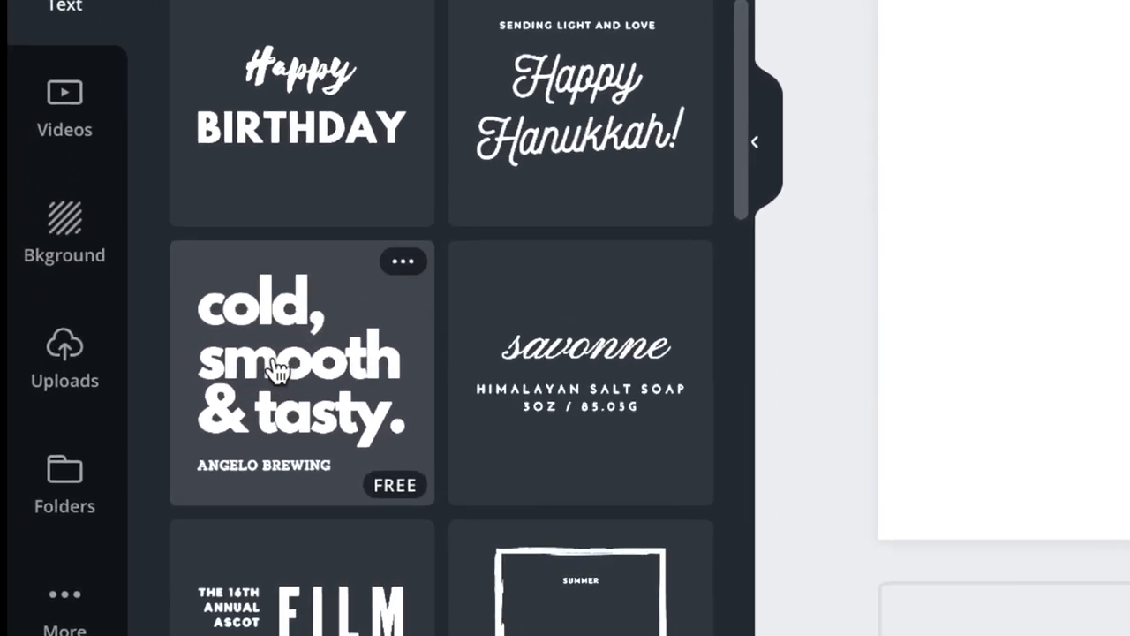
click(278, 371)
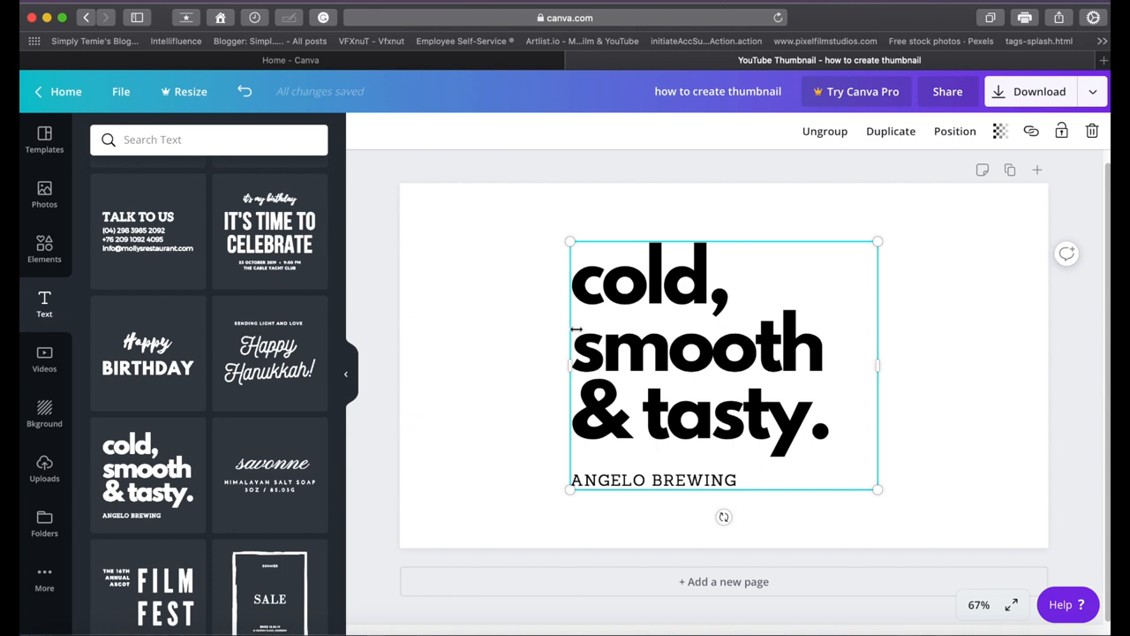
mouse_move(596, 384)
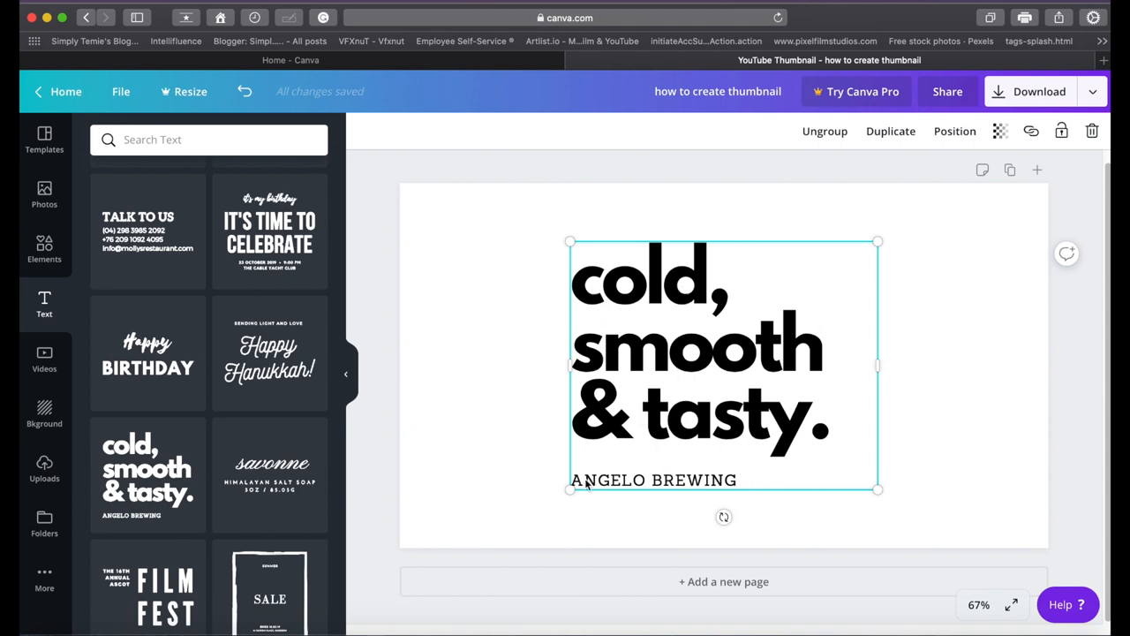
mouse_move(681, 488)
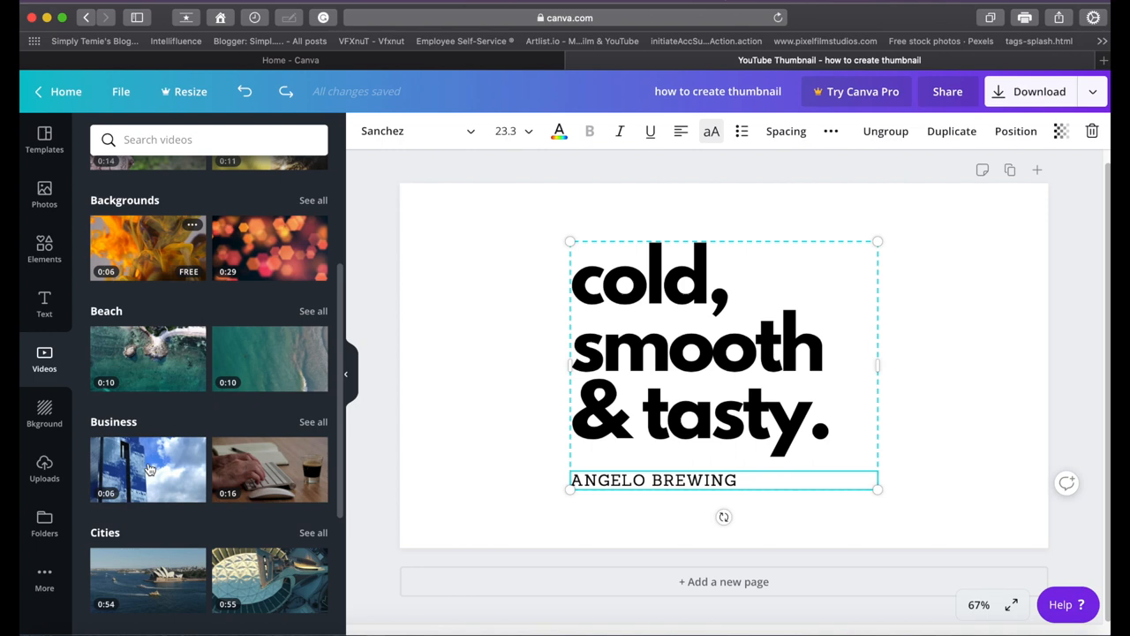
Play and pause the brown-dress fashion clip on the page, then undo it
scroll(down, 3)
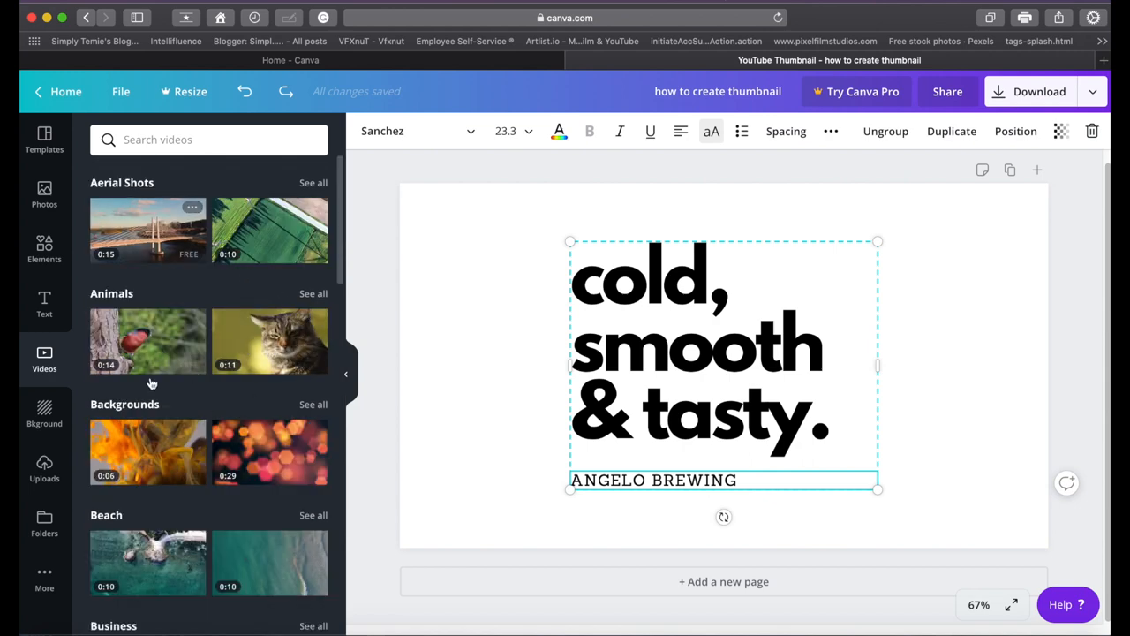
scroll(down, 3)
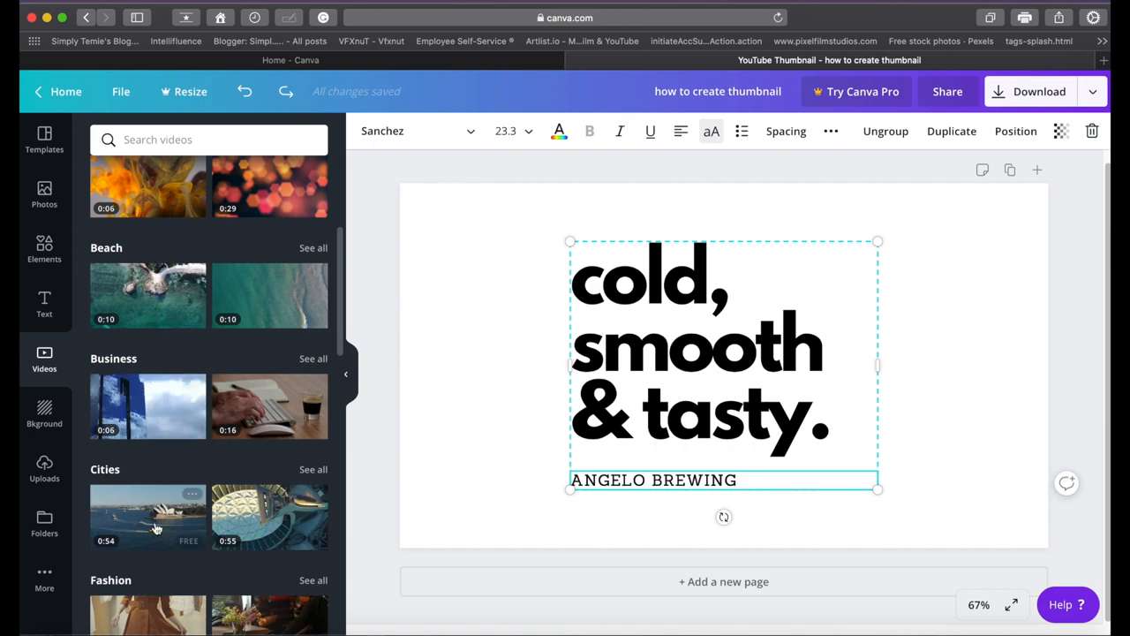
scroll(down, 3)
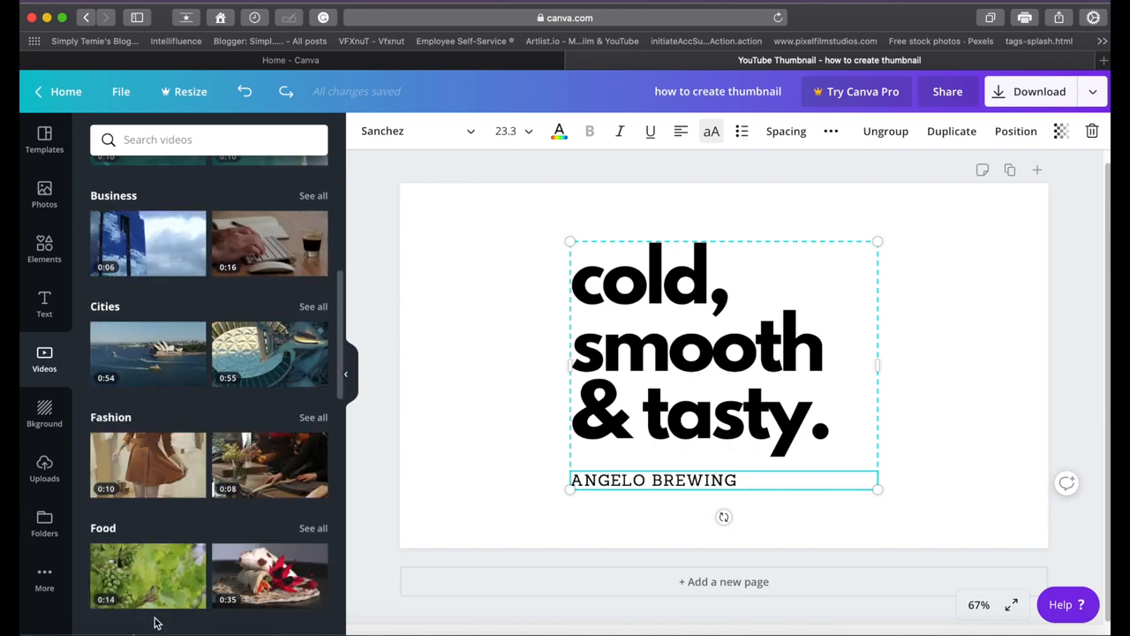
scroll(down, 3)
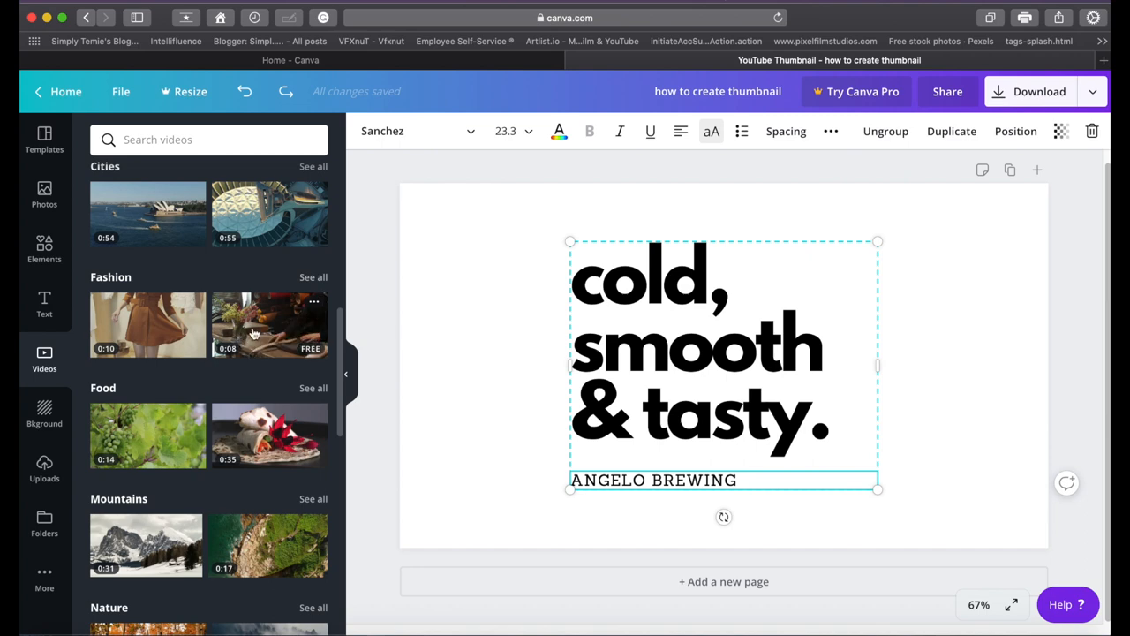
mouse_move(139, 324)
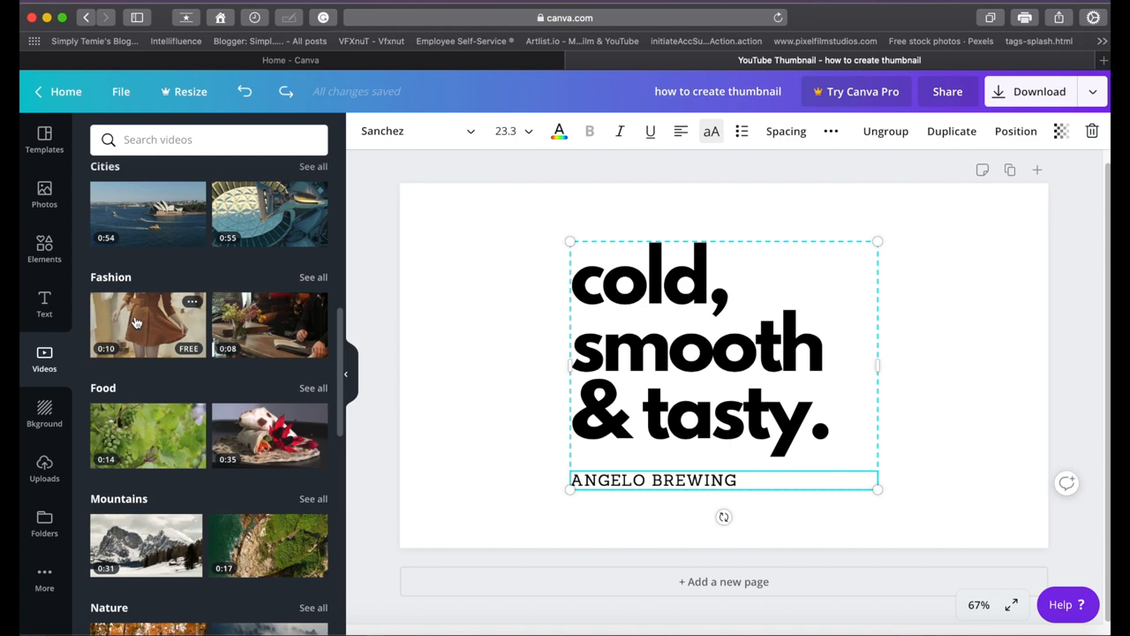
mouse_move(142, 320)
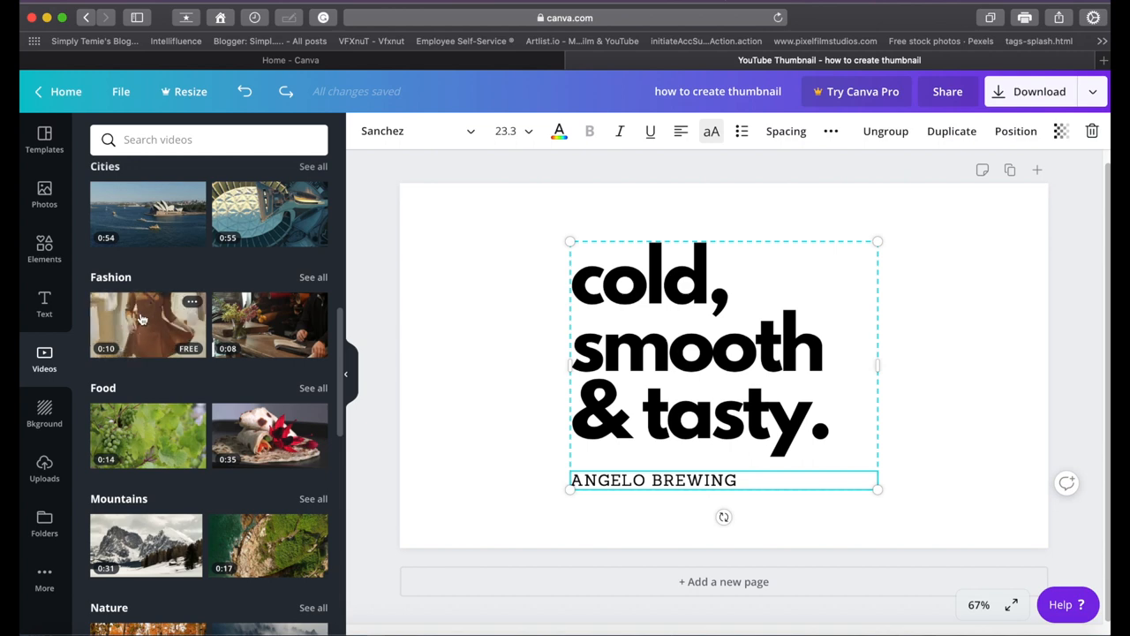
mouse_move(251, 116)
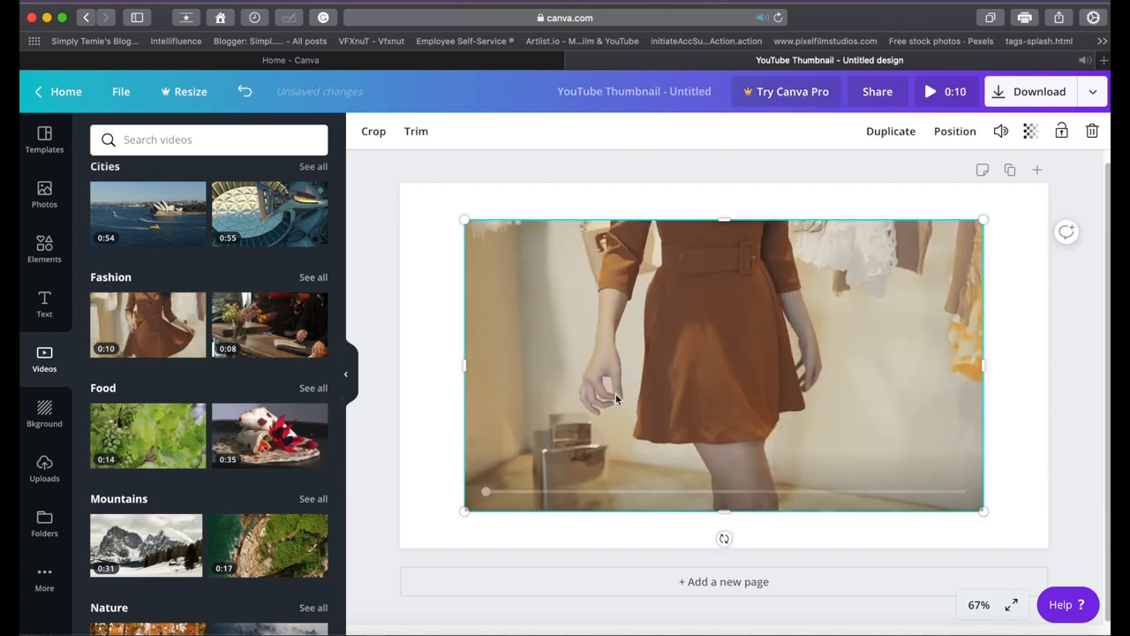
click(723, 366)
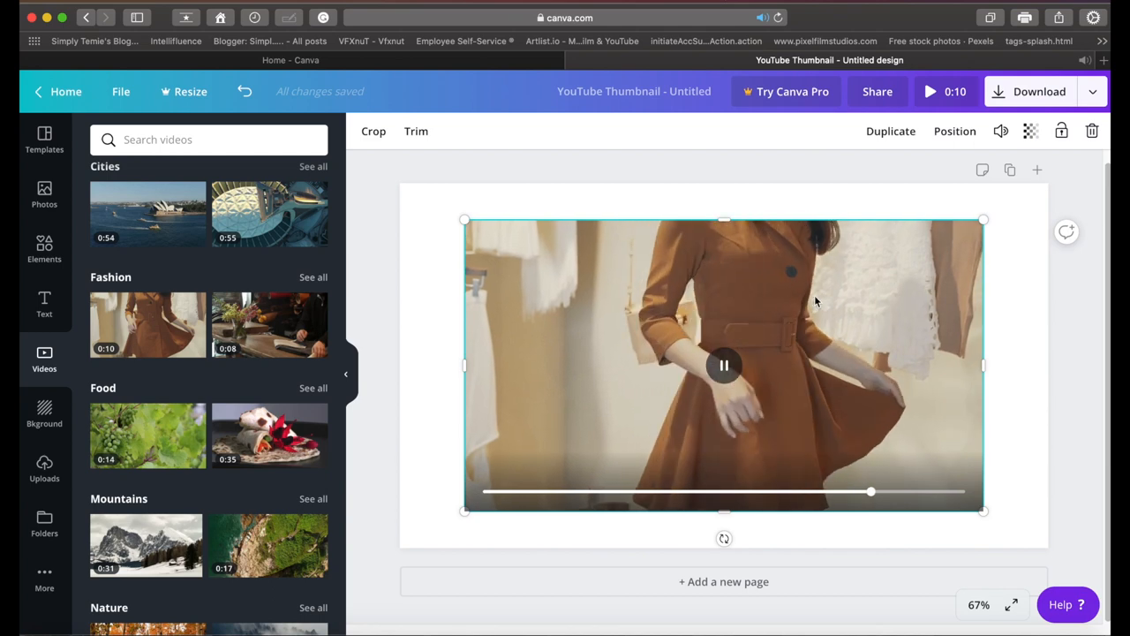
click(723, 364)
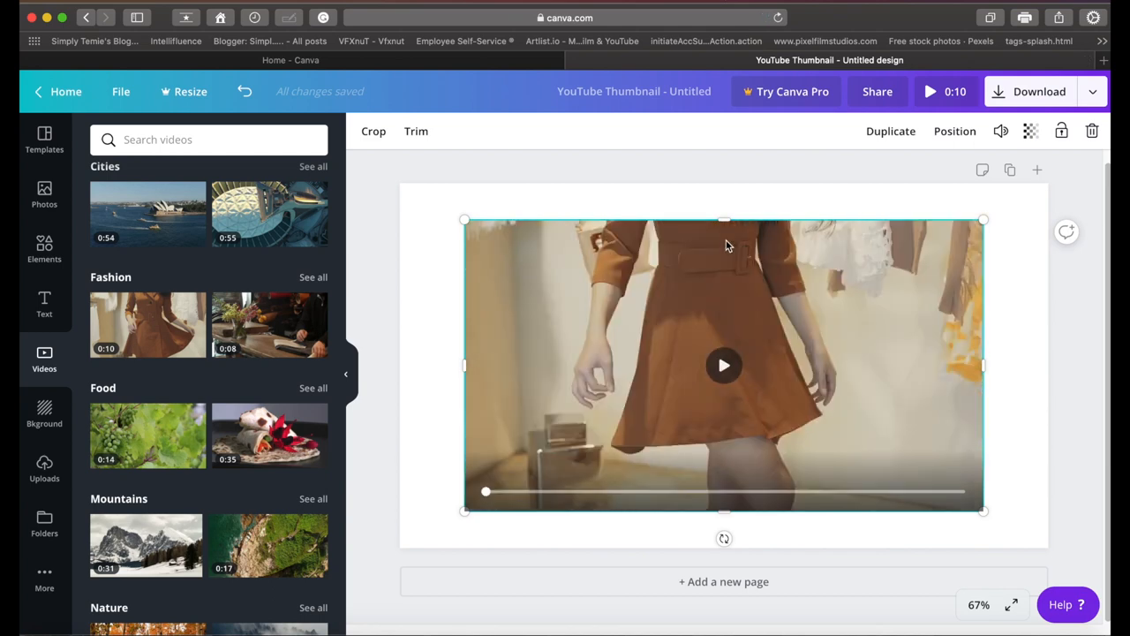
click(244, 91)
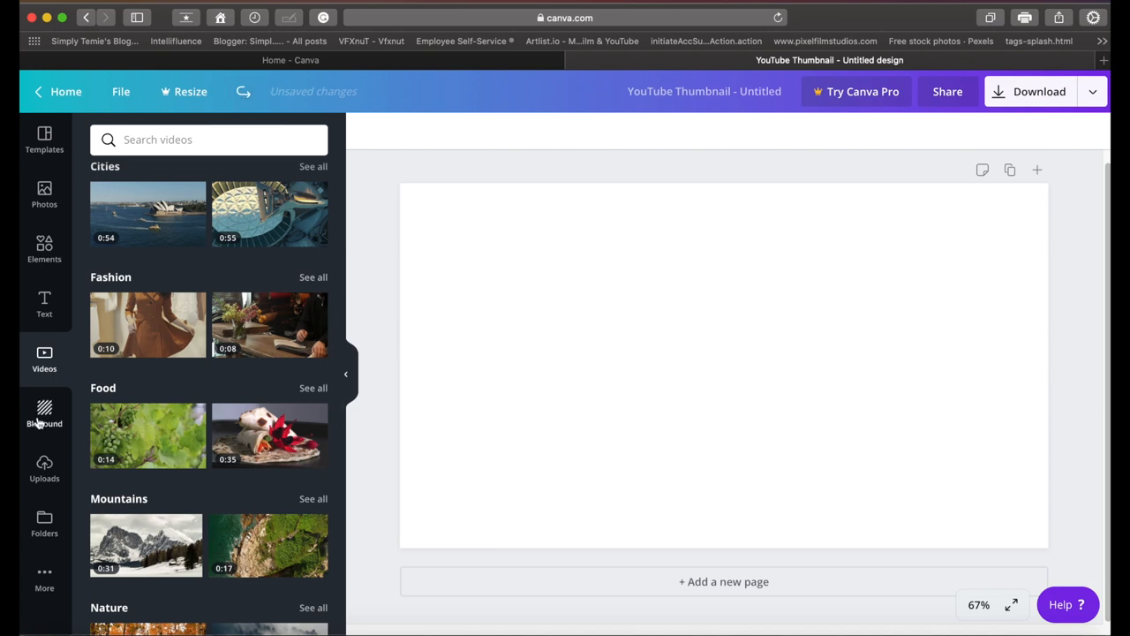
Apply the sunset mountain background, then undo it to restore the white page
click(44, 413)
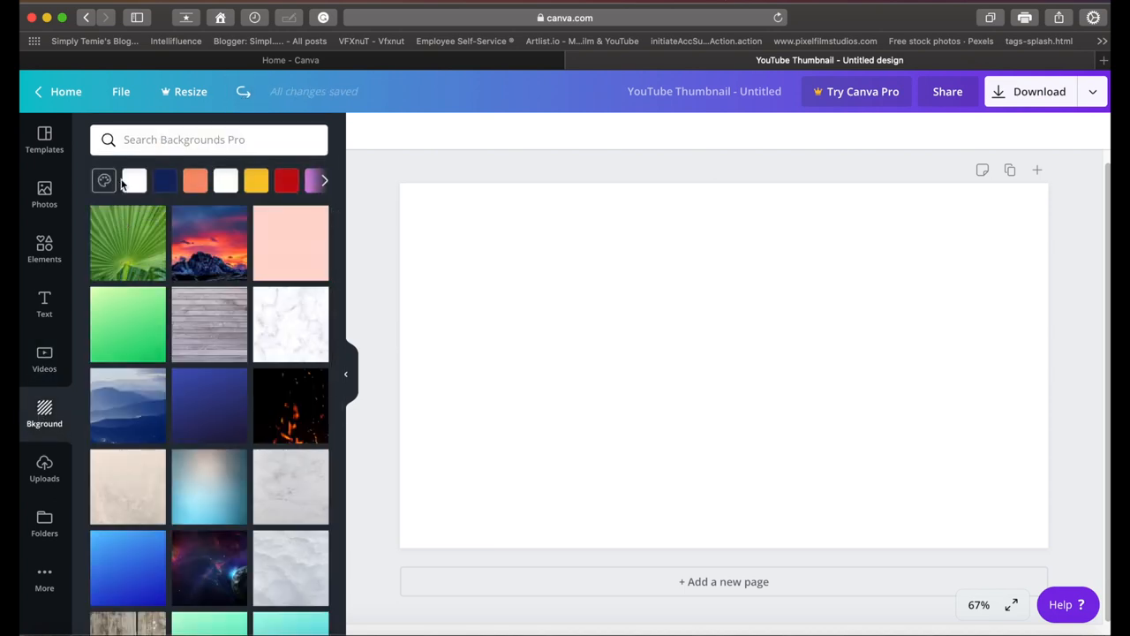
scroll(down, 3)
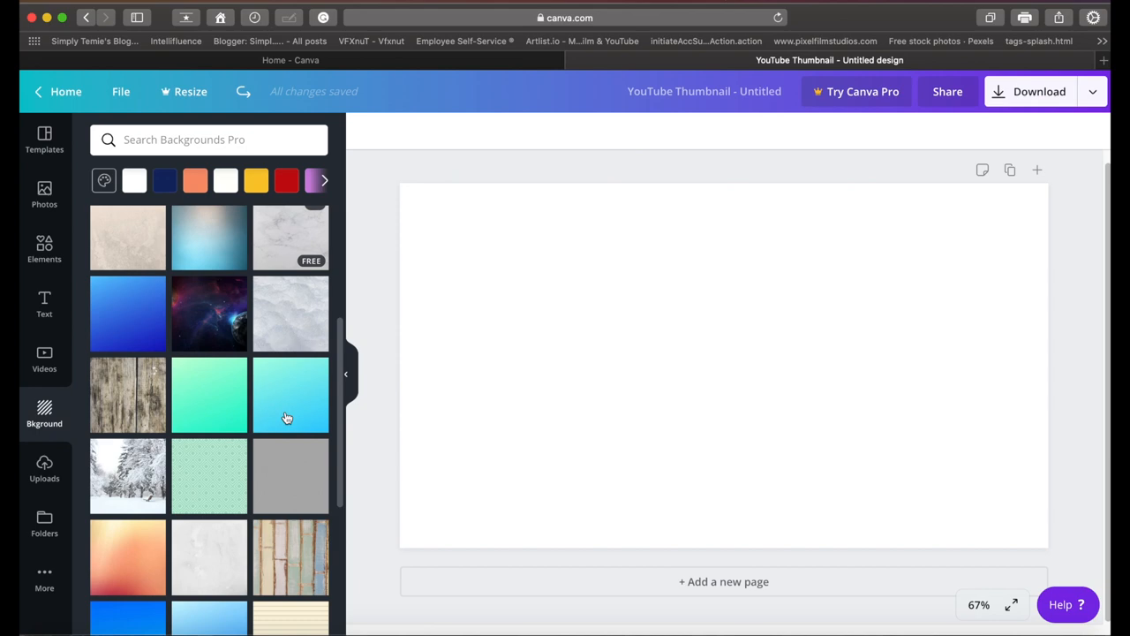
scroll(down, 3)
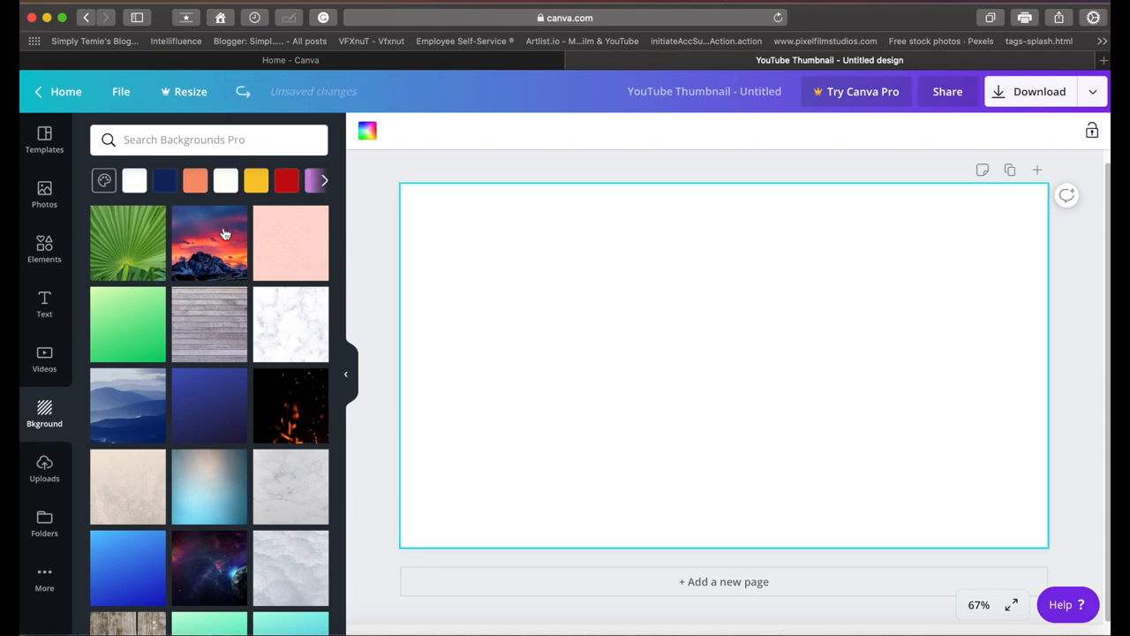
click(210, 243)
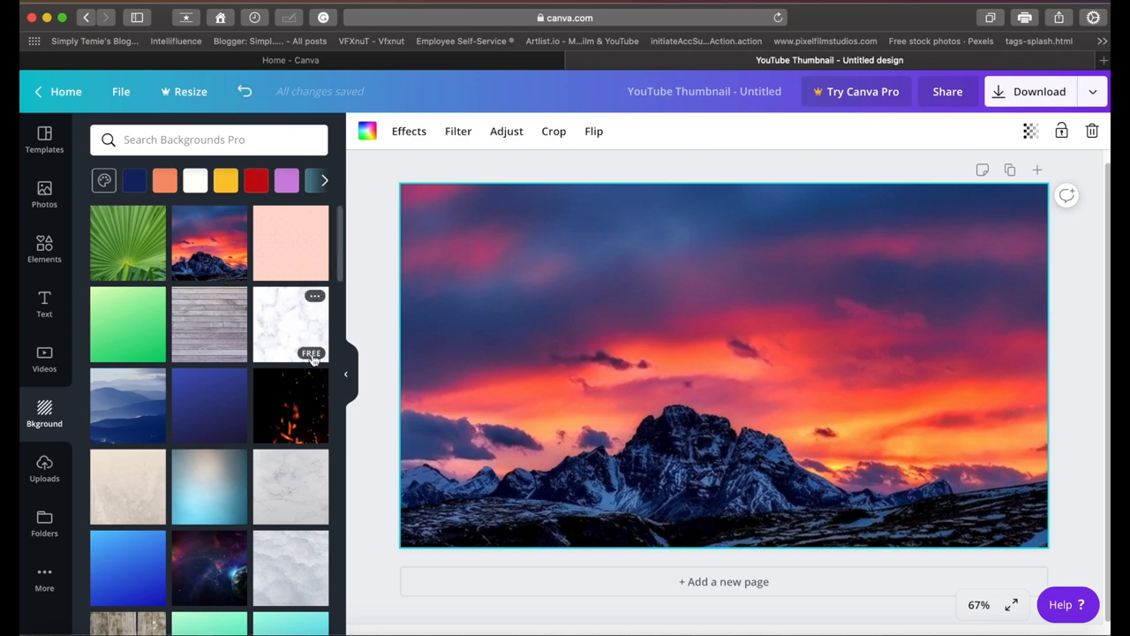
scroll(down, 3)
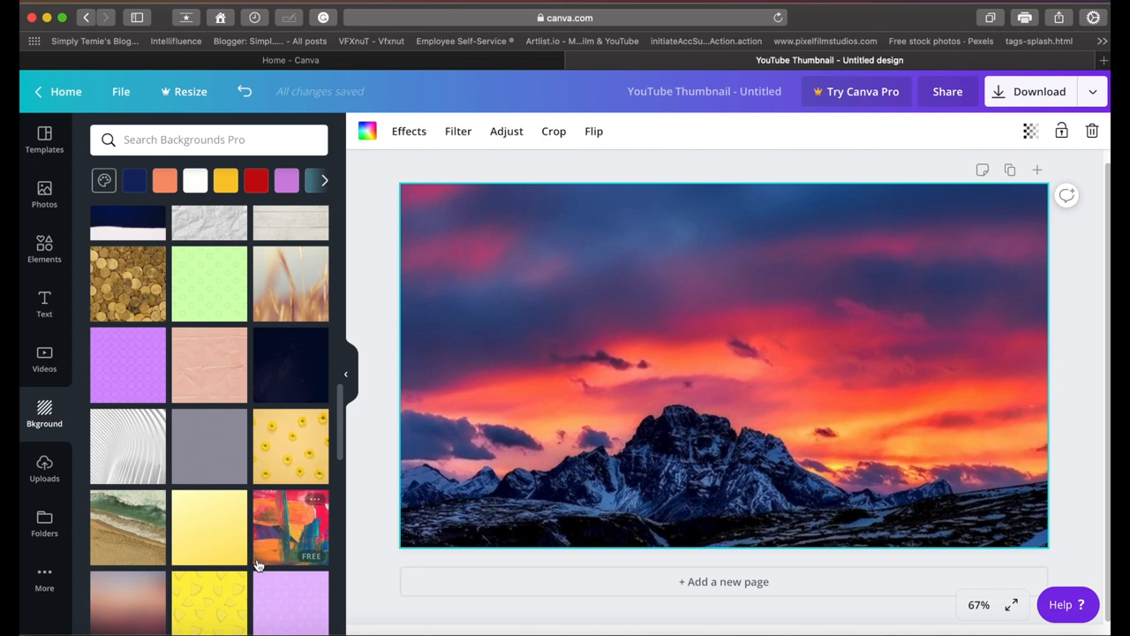
click(244, 91)
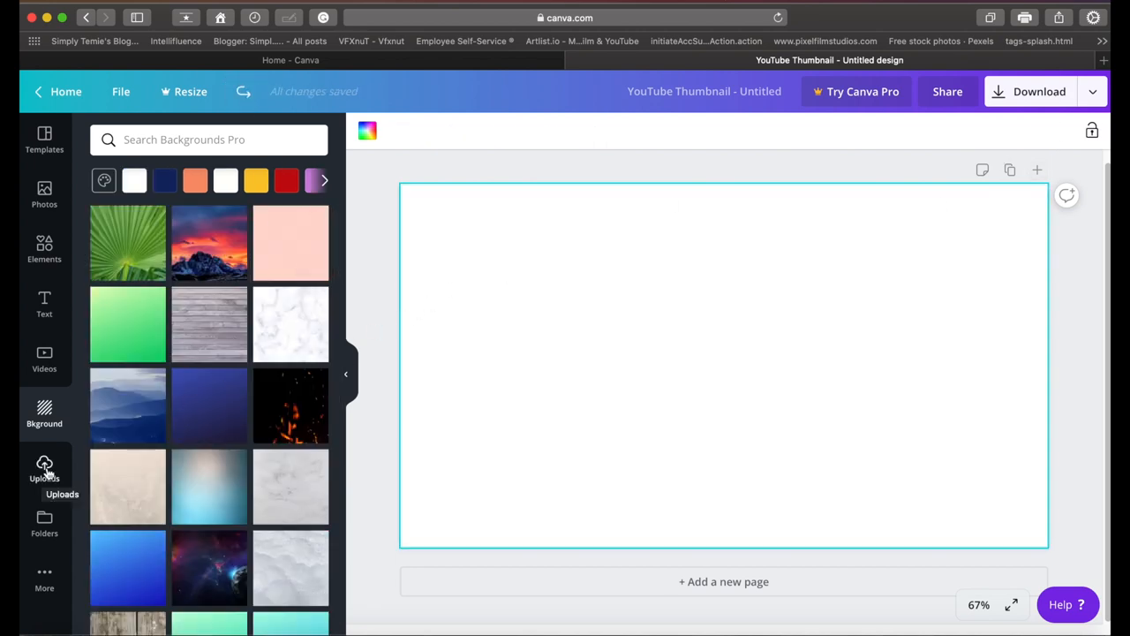
Browse uploaded portrait images, then return to the Tutorial YouTube Thumbnail templates
click(44, 471)
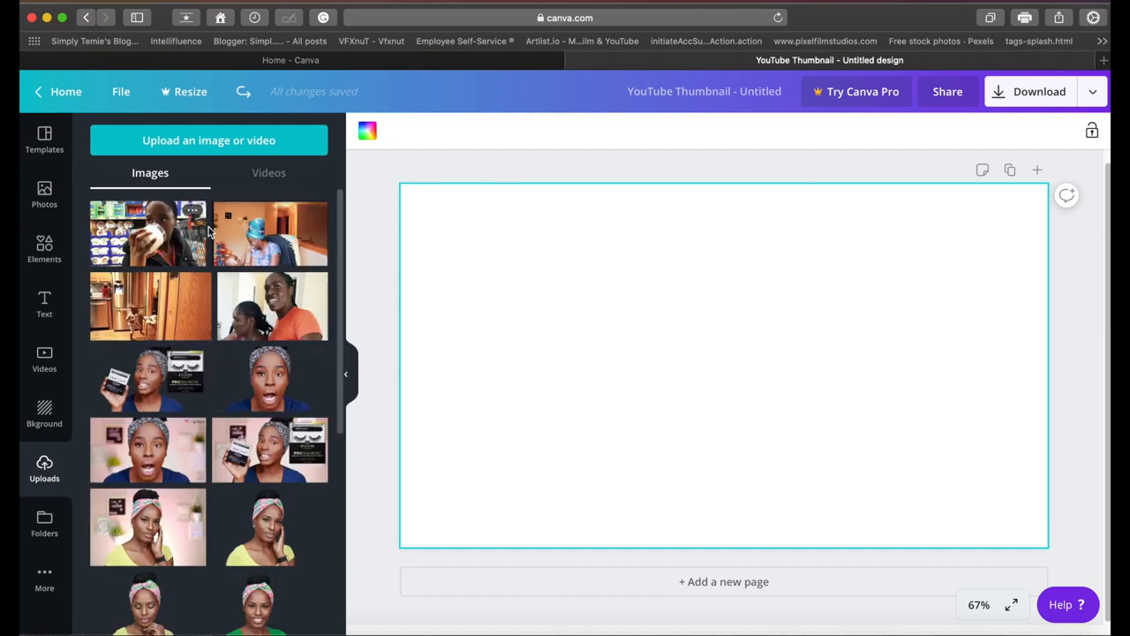
mouse_move(168, 232)
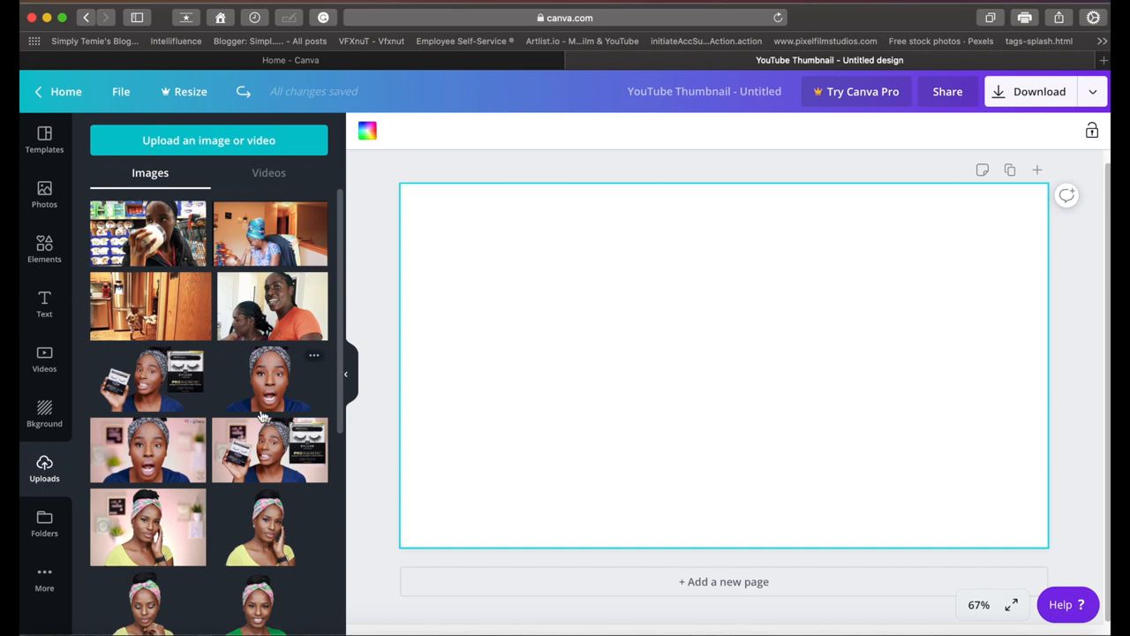
scroll(down, 3)
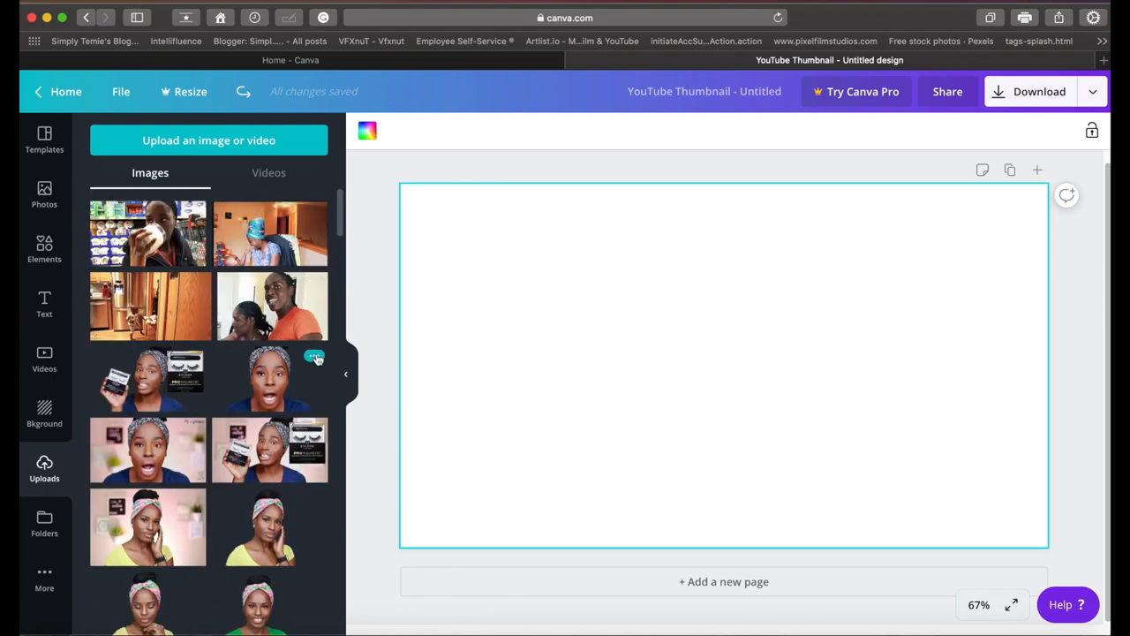
click(315, 357)
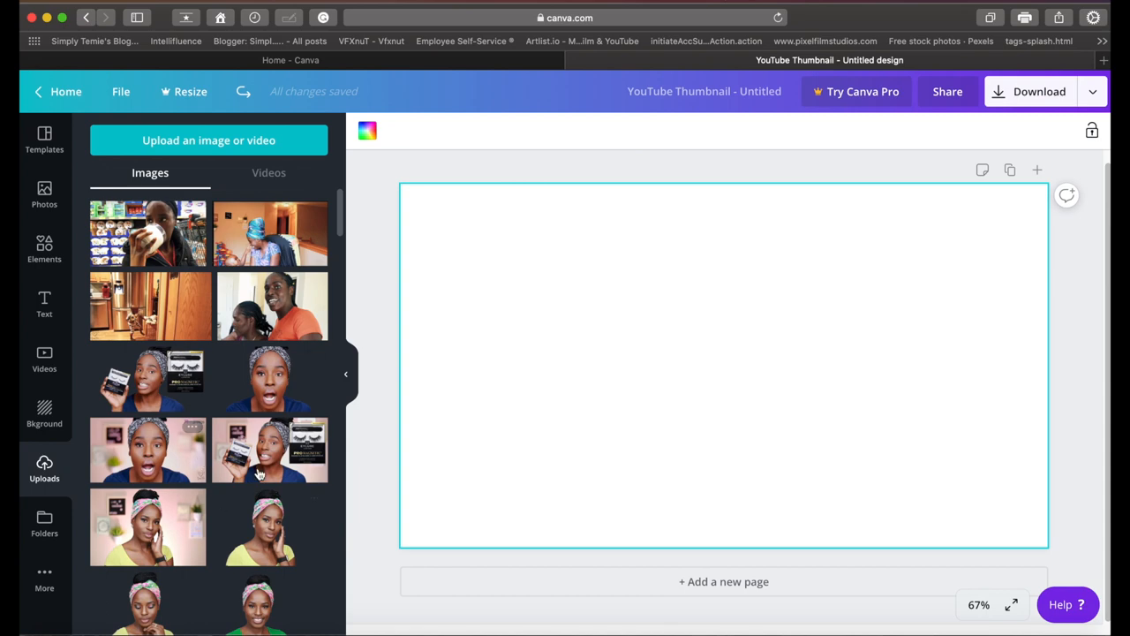
scroll(down, 3)
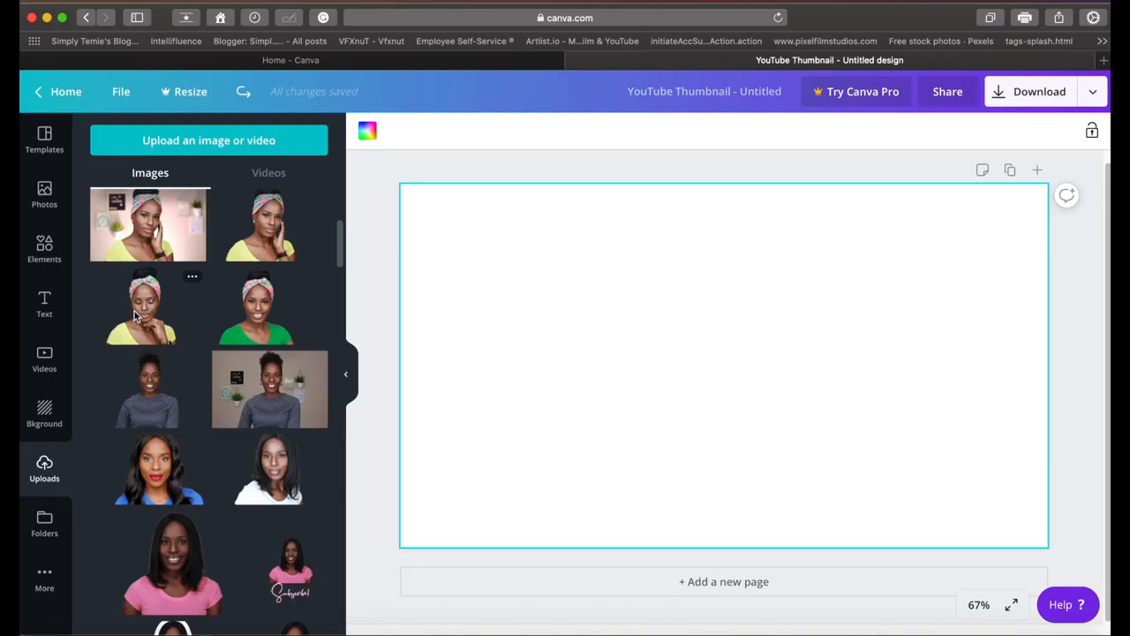
click(44, 193)
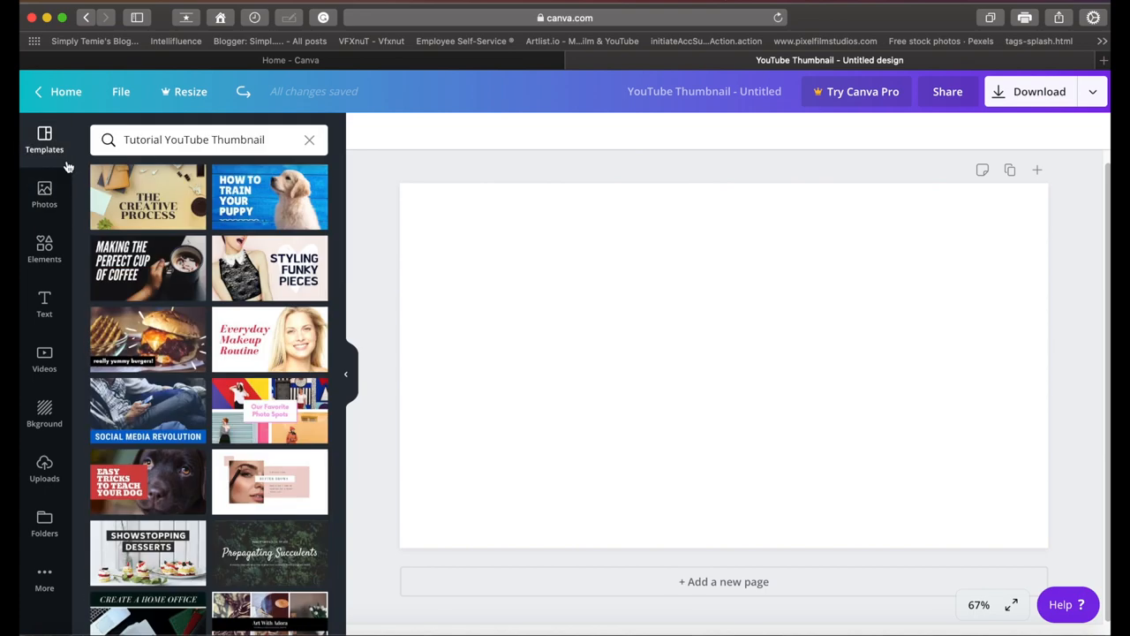
mouse_move(153, 150)
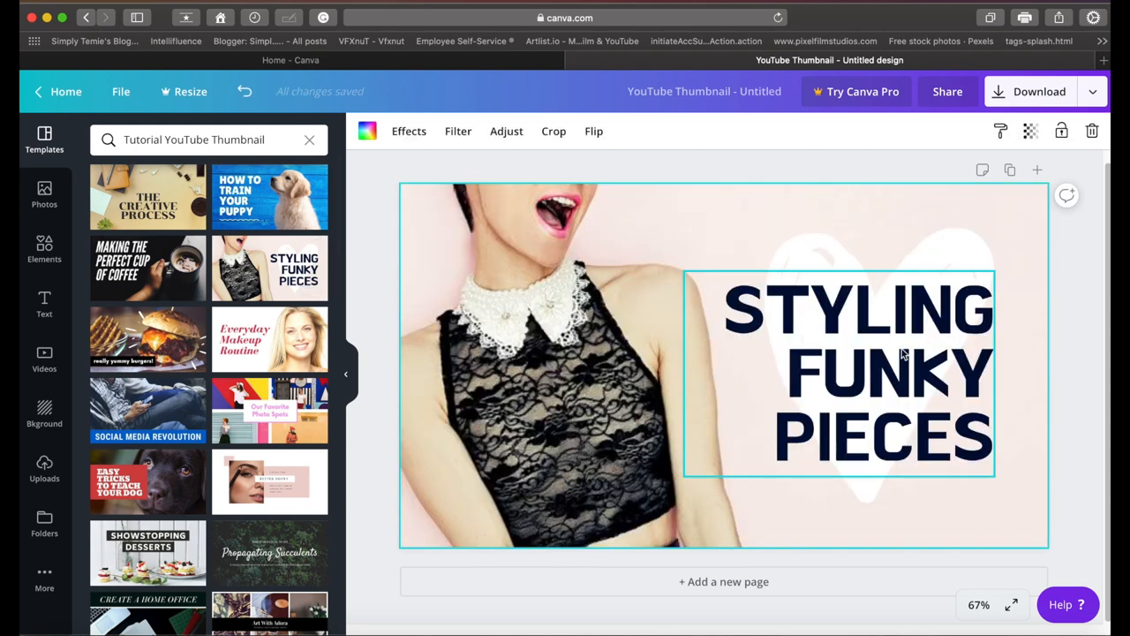
mouse_move(737, 309)
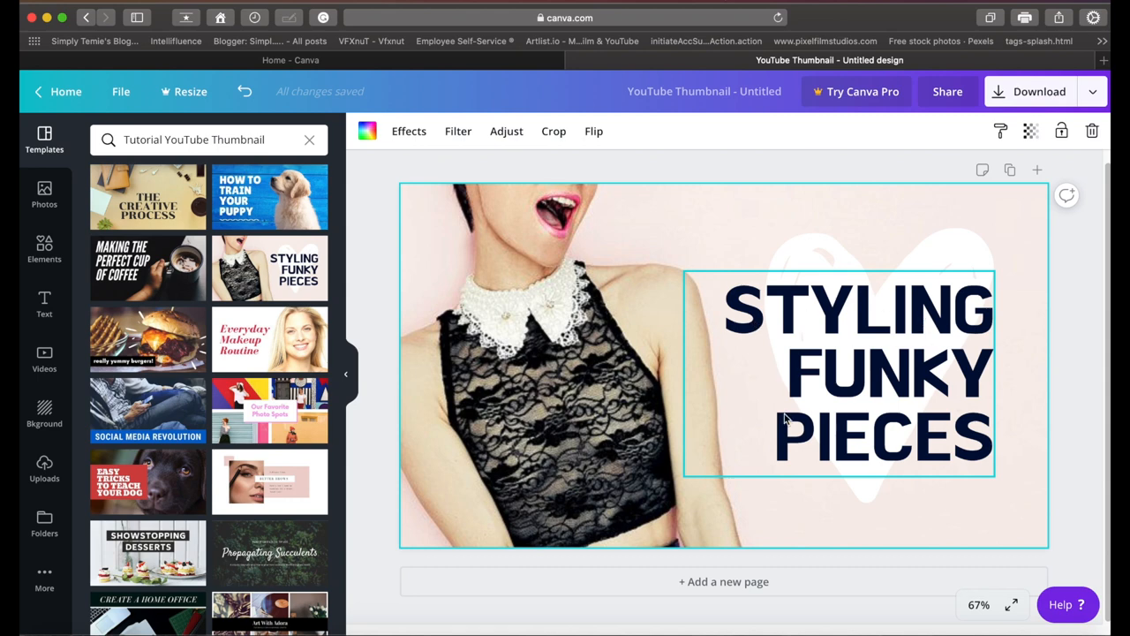
mouse_move(903, 388)
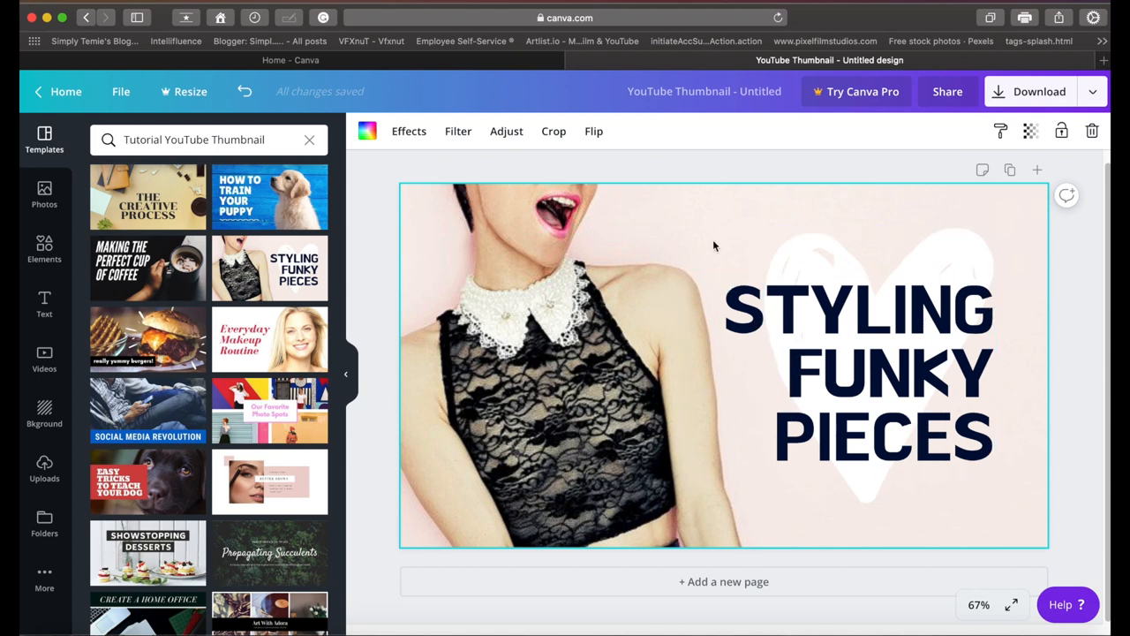
mouse_move(566, 210)
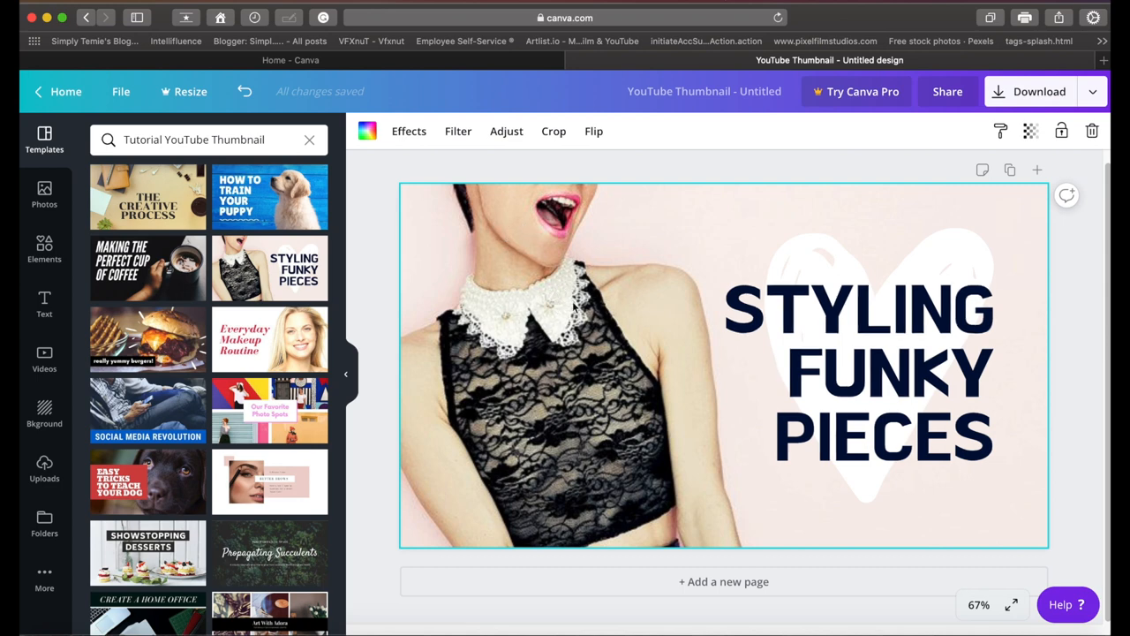
mouse_move(129, 419)
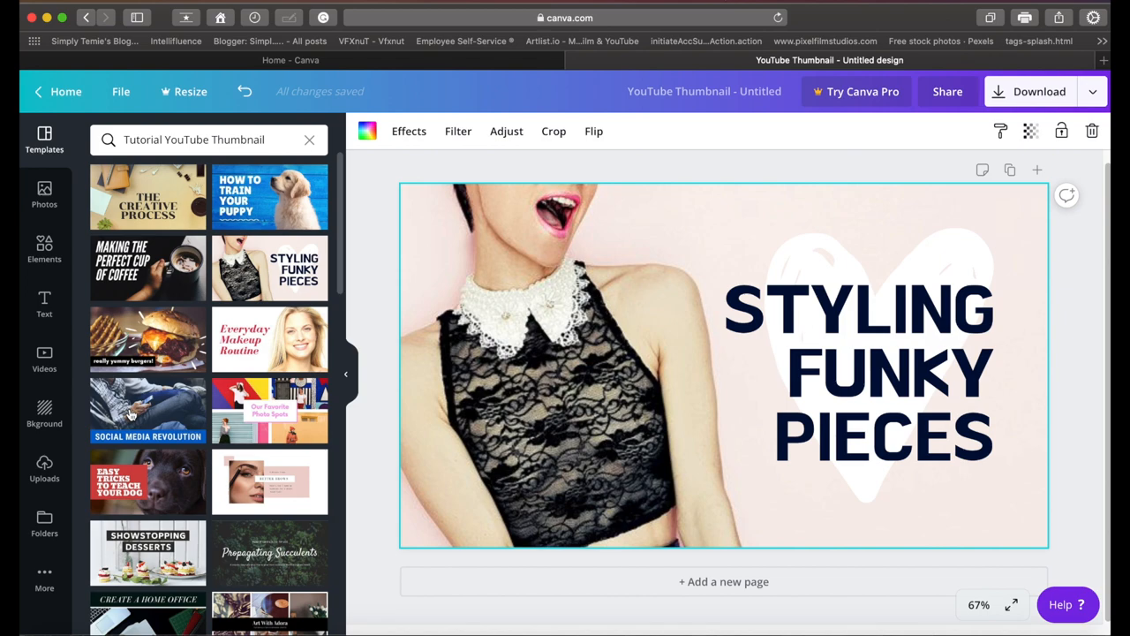
Replace the template's lace top photo with the uploaded headwrap portrait
click(44, 463)
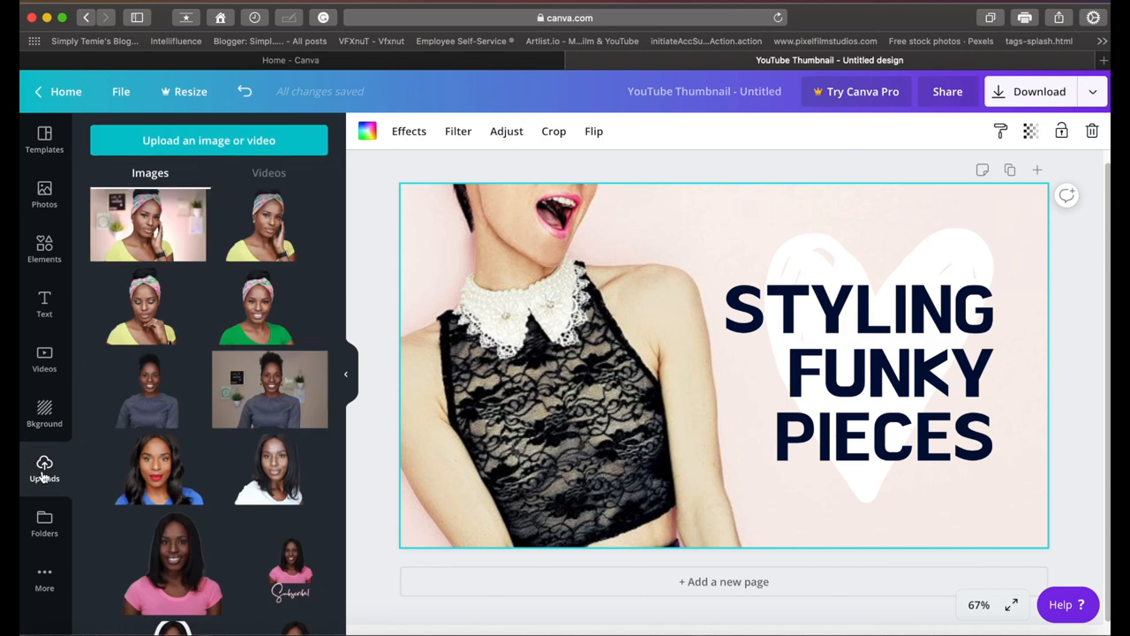
mouse_move(141, 243)
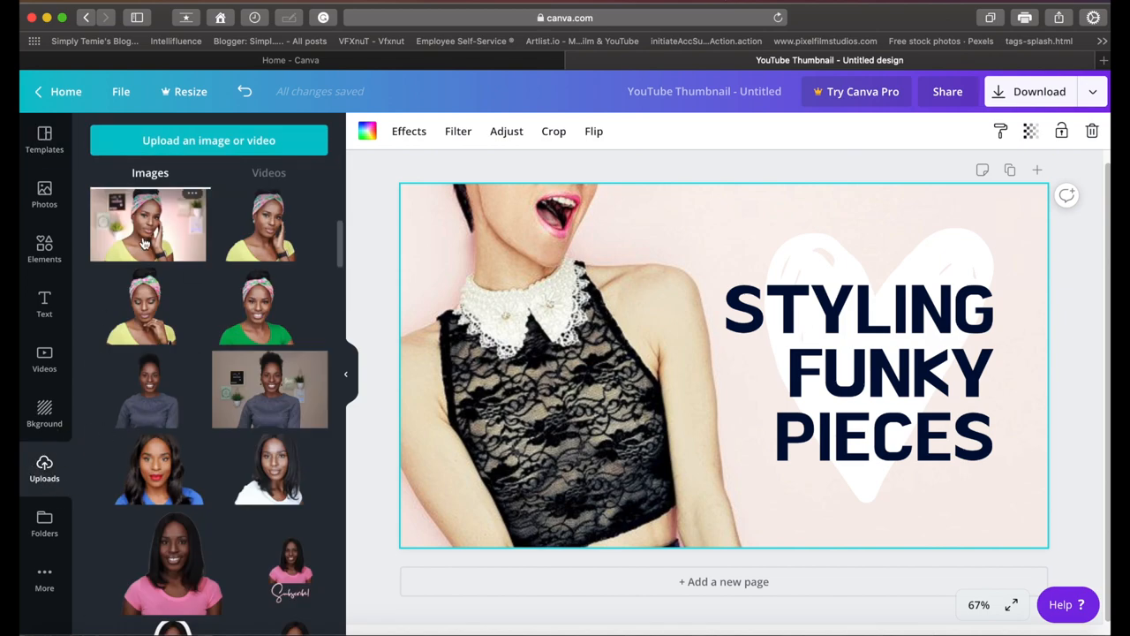
mouse_move(386, 235)
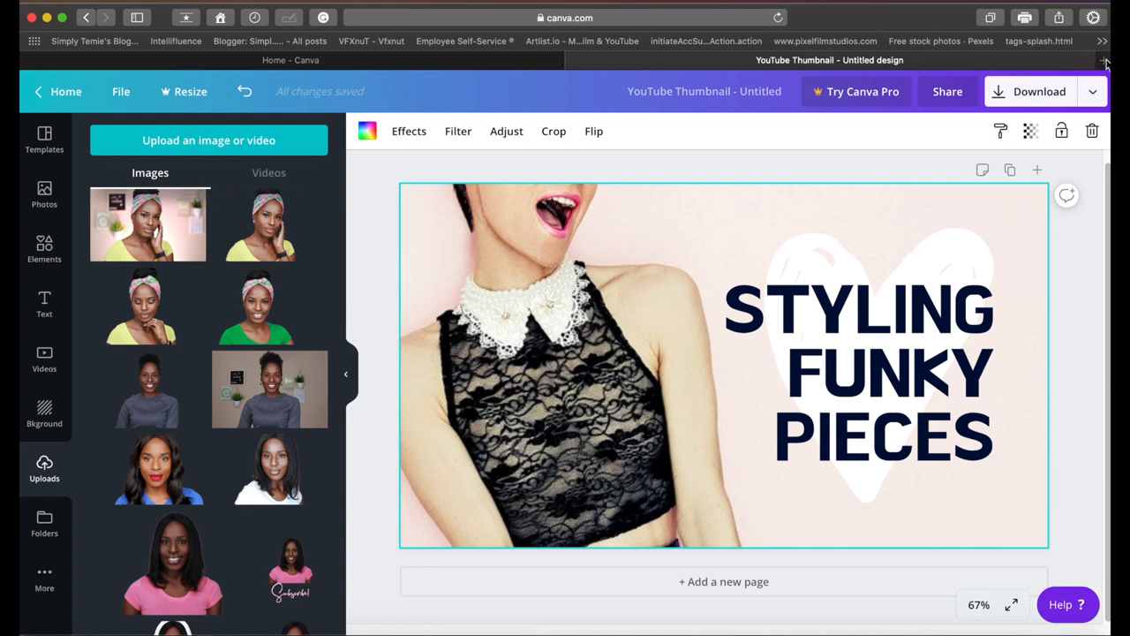
mouse_move(1091, 130)
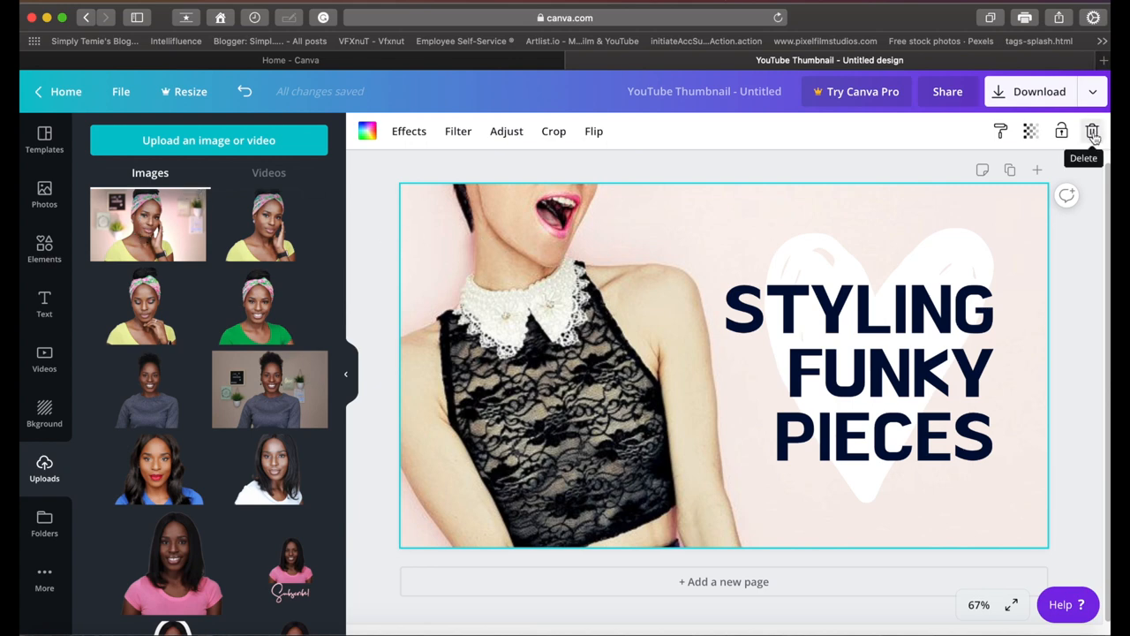
click(1094, 134)
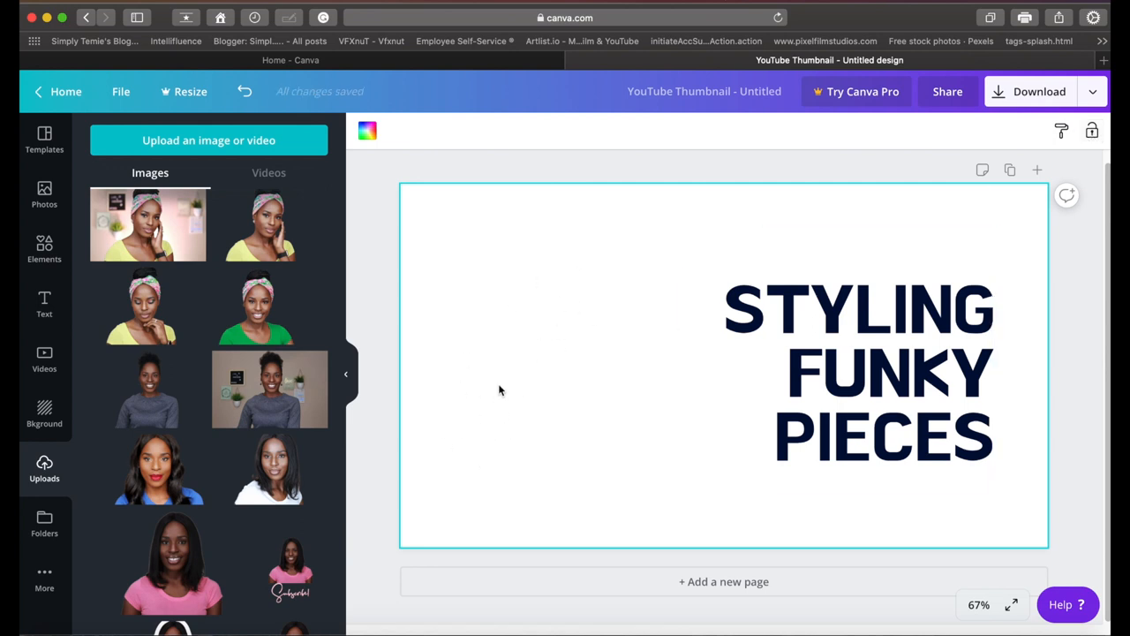
mouse_move(147, 224)
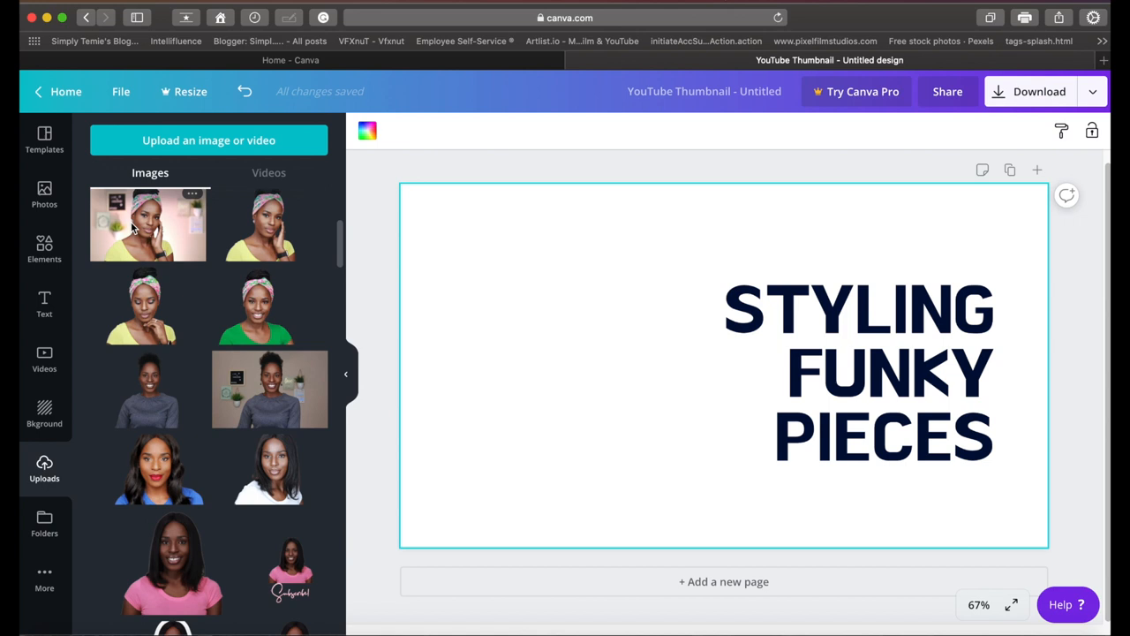
click(148, 223)
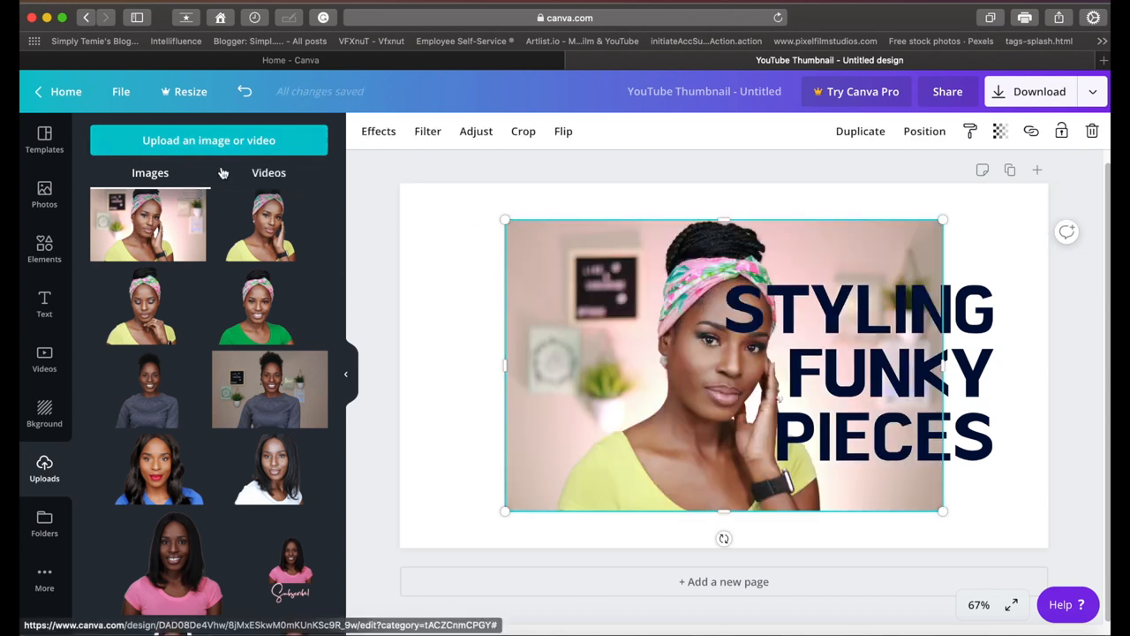
mouse_move(195, 141)
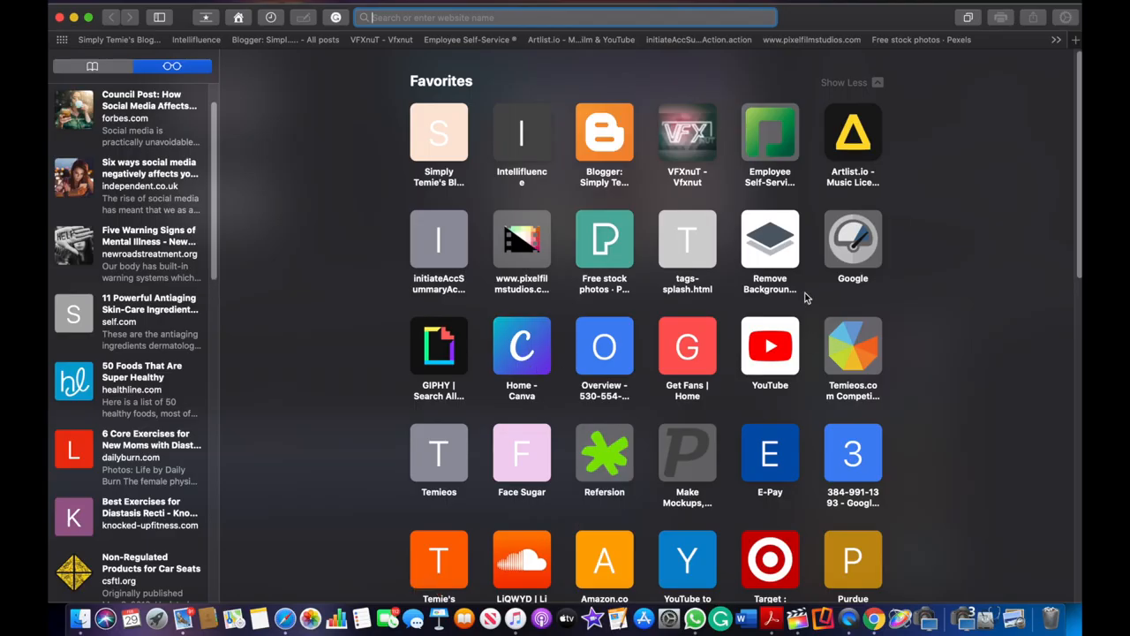
Upload the headscarf portrait to remove.bg so its background is removed
click(771, 239)
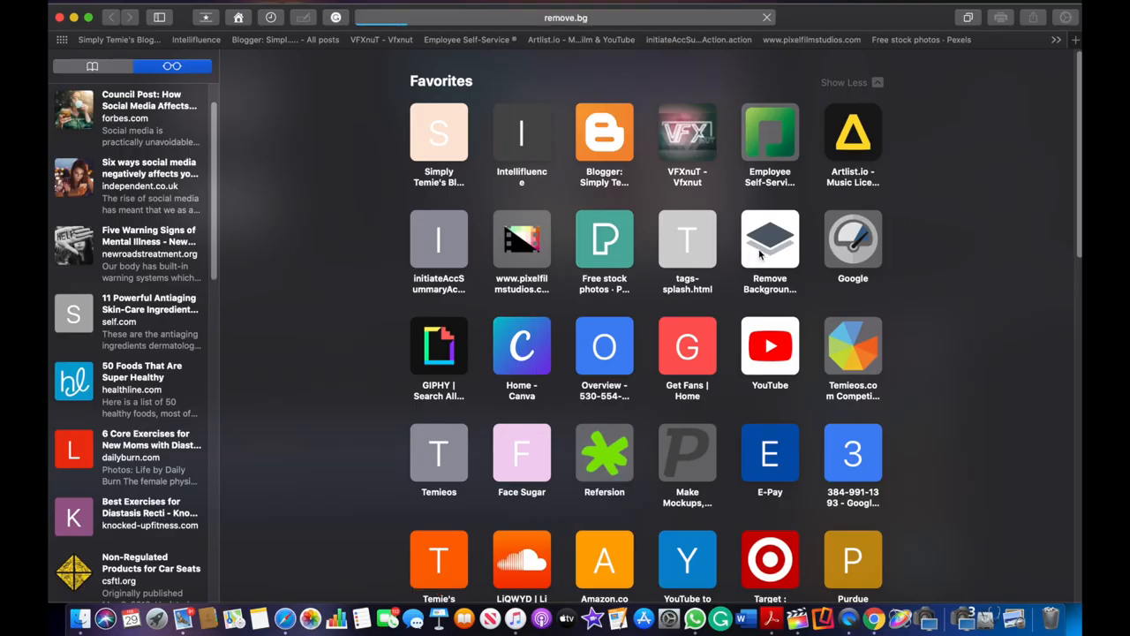
click(769, 238)
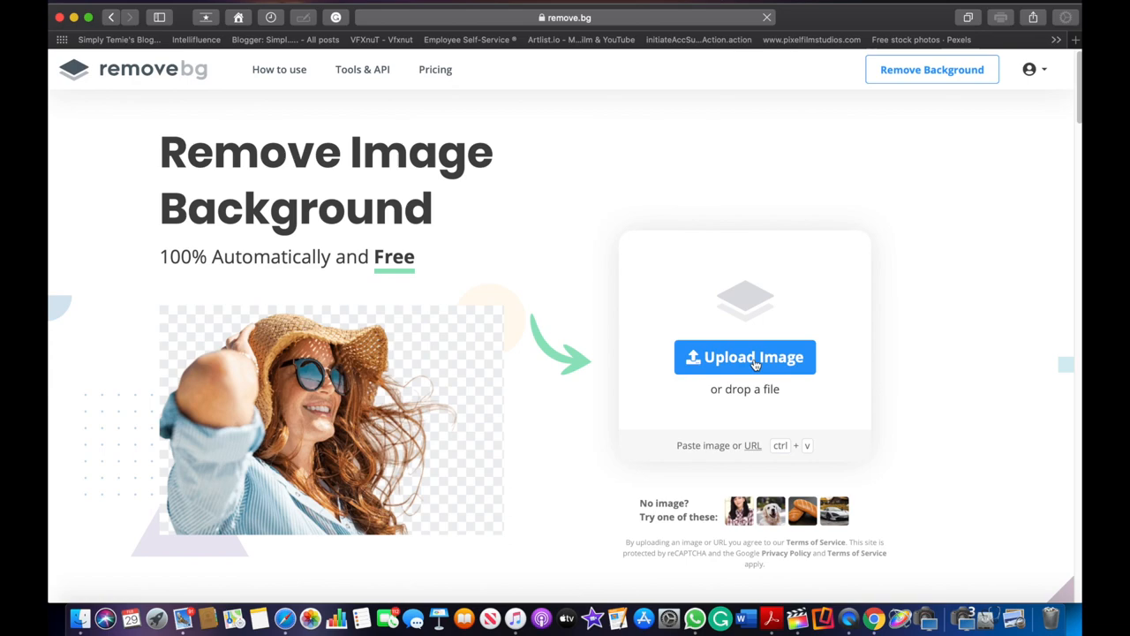
mouse_move(581, 27)
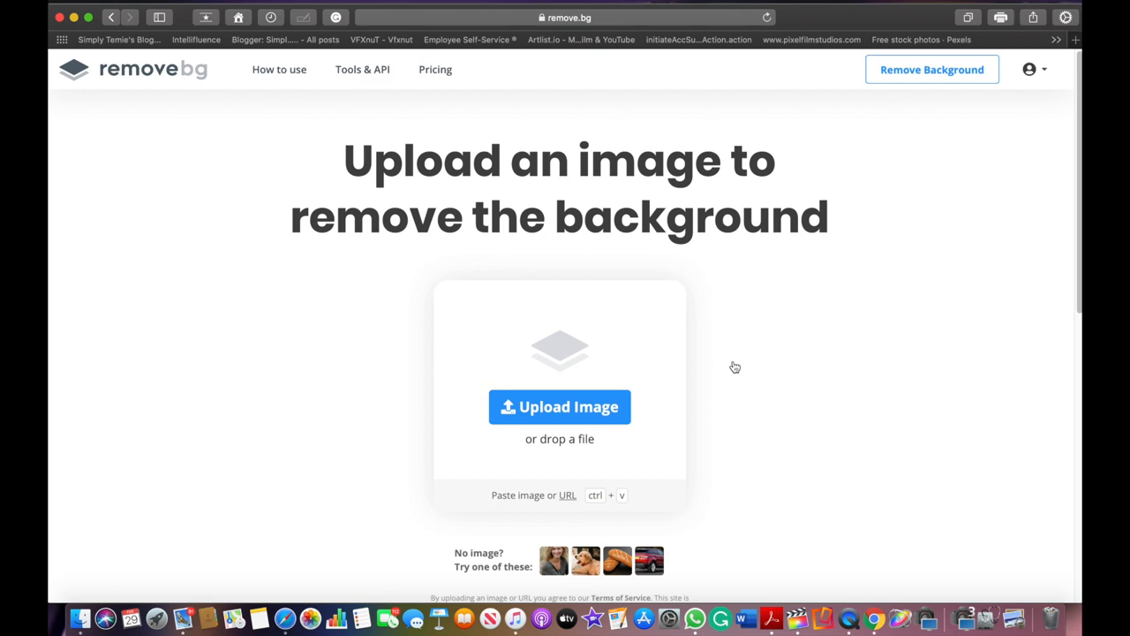
click(559, 407)
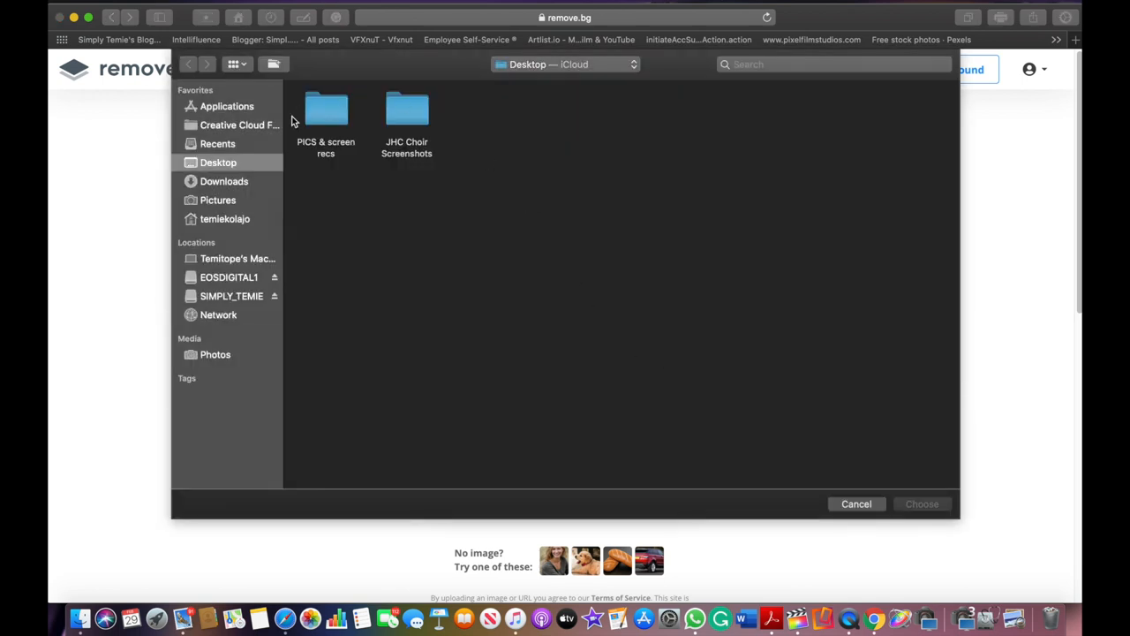
click(224, 181)
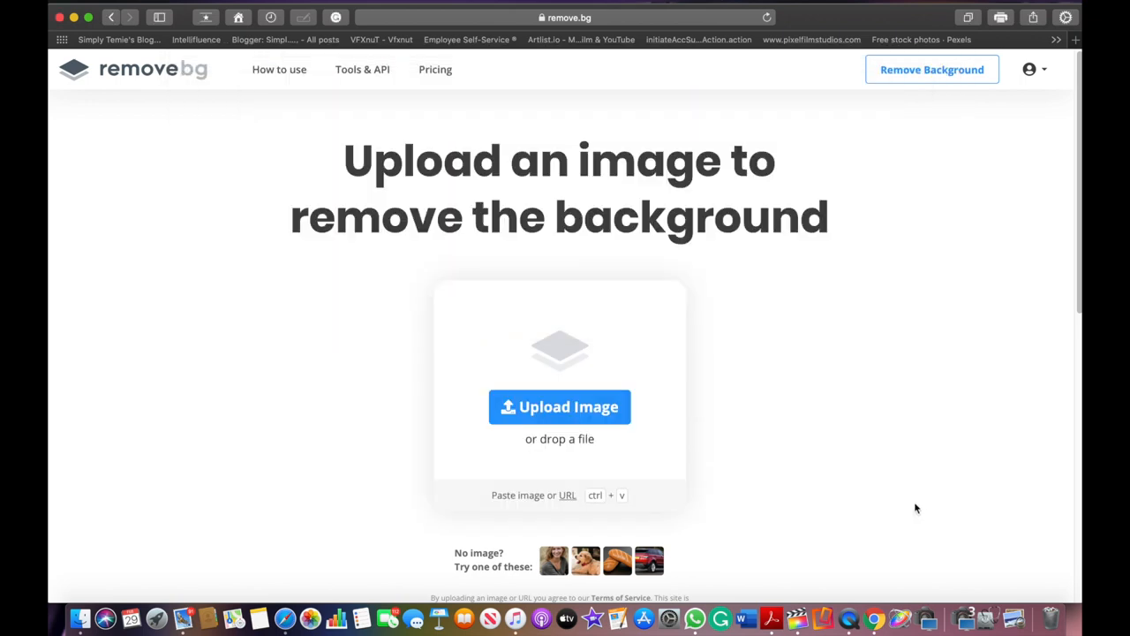
mouse_move(559, 416)
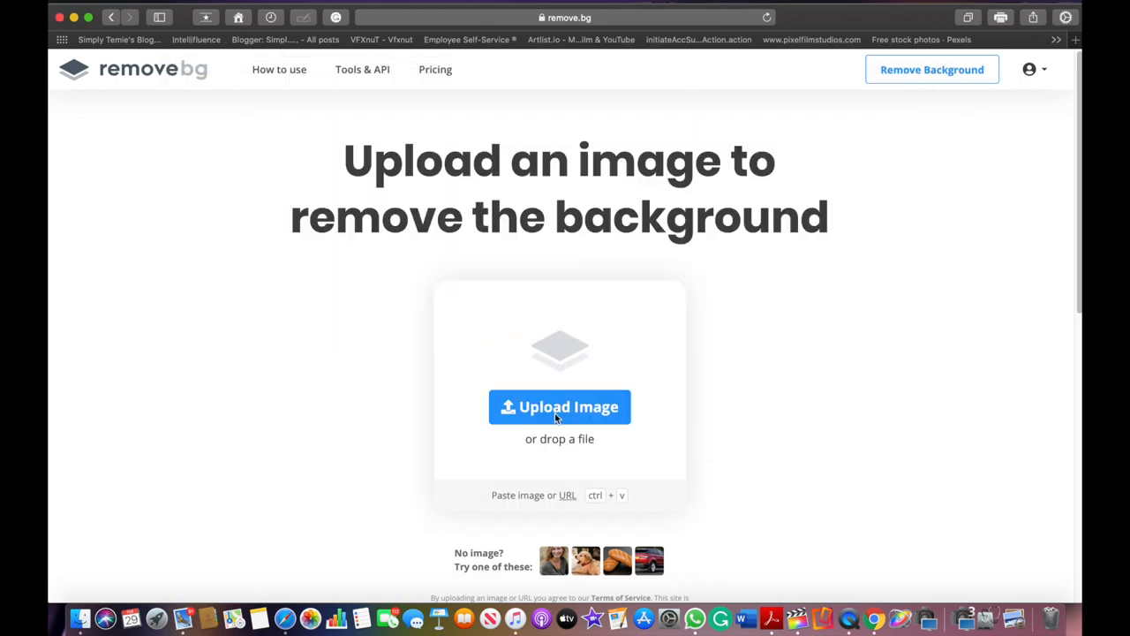
click(560, 407)
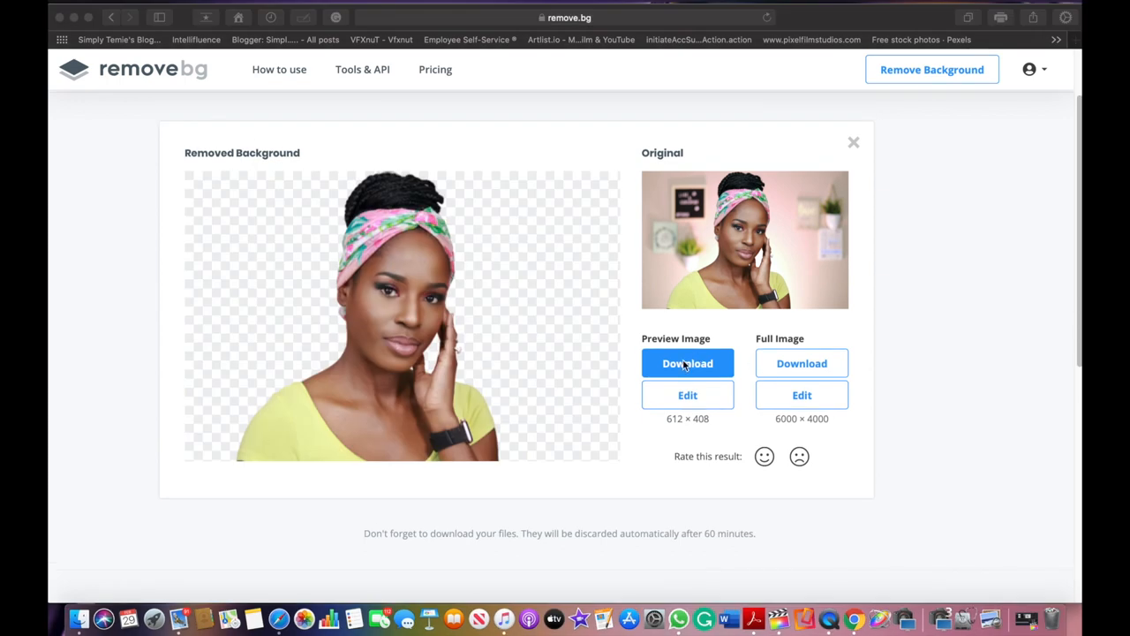
Download the background-free headscarf portrait cut-out as a PNG
click(687, 363)
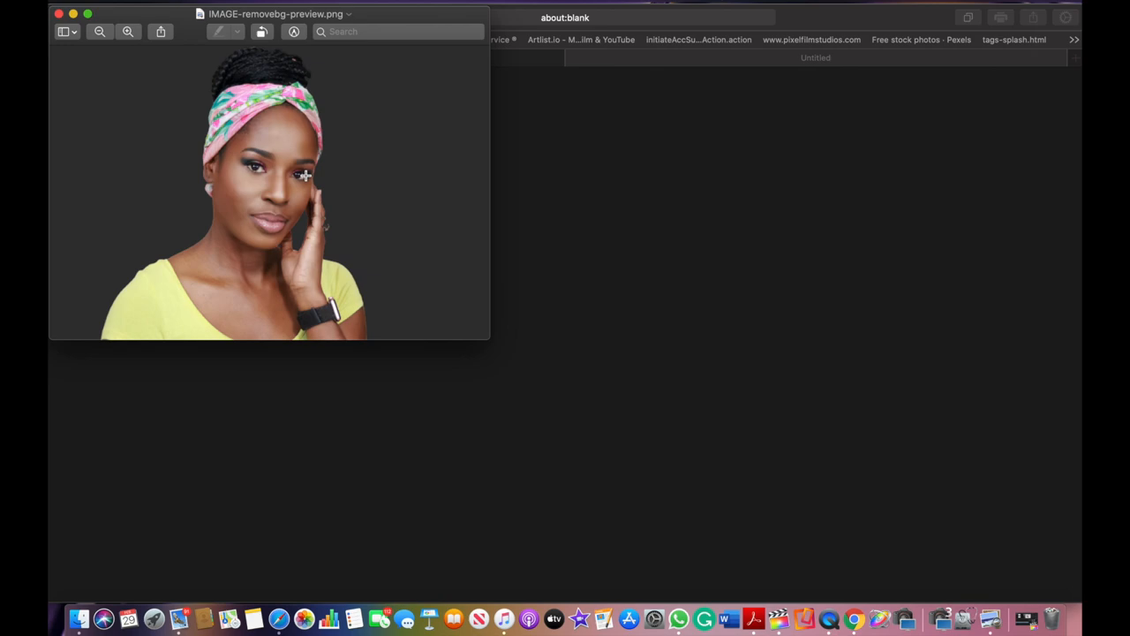
mouse_move(56, 28)
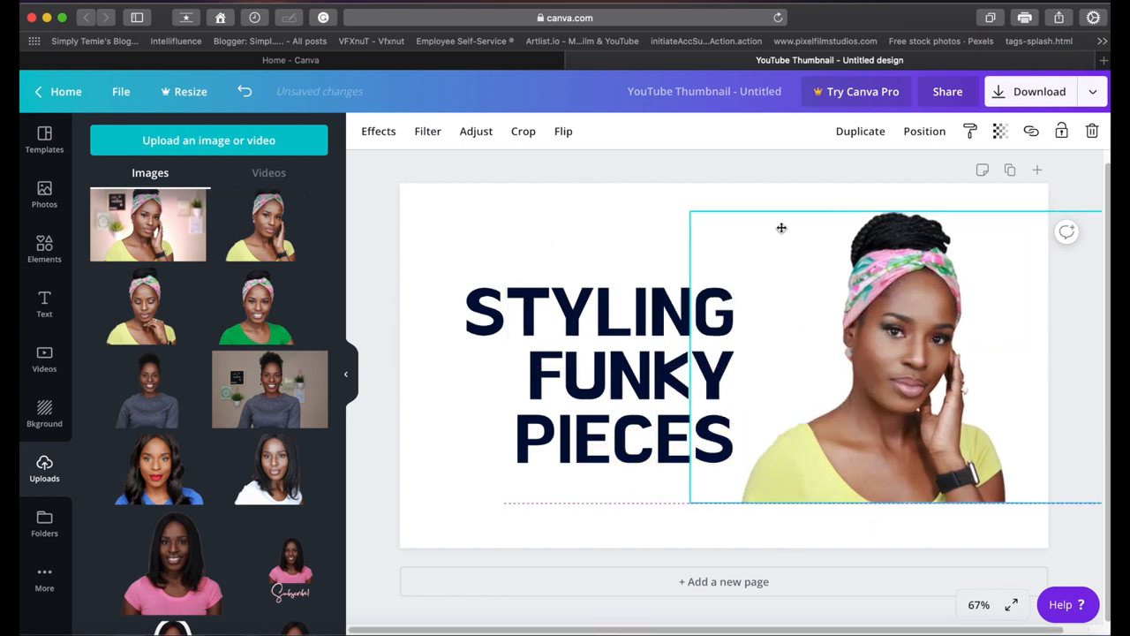
Place the cut-out portrait on the right, past the page edge and slightly higher
drag(781, 228, 644, 207)
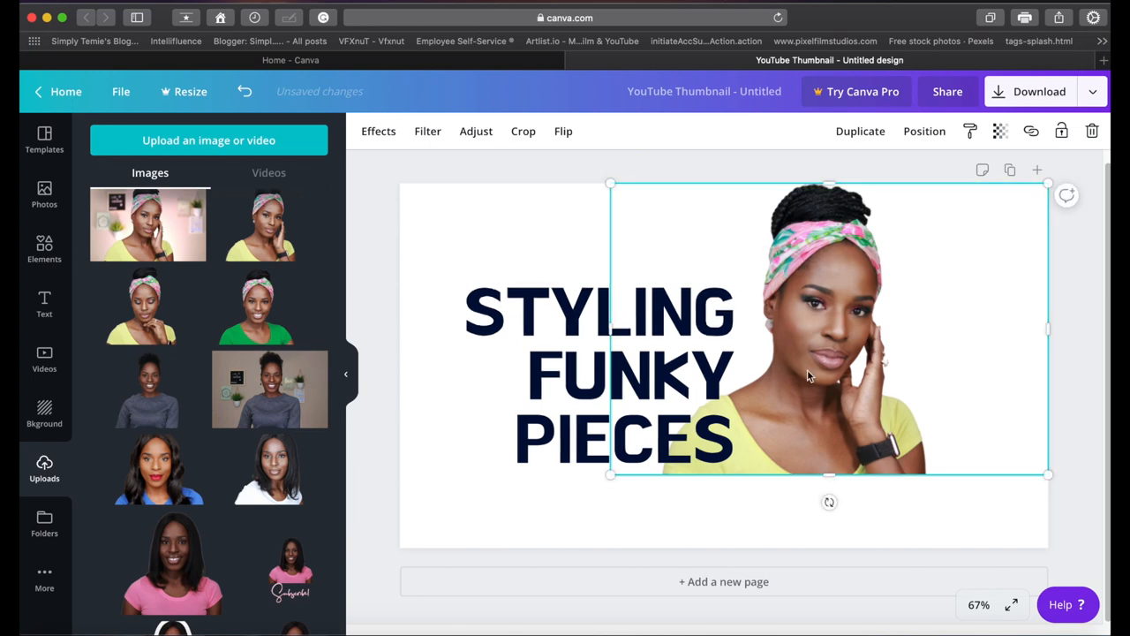
mouse_move(931, 310)
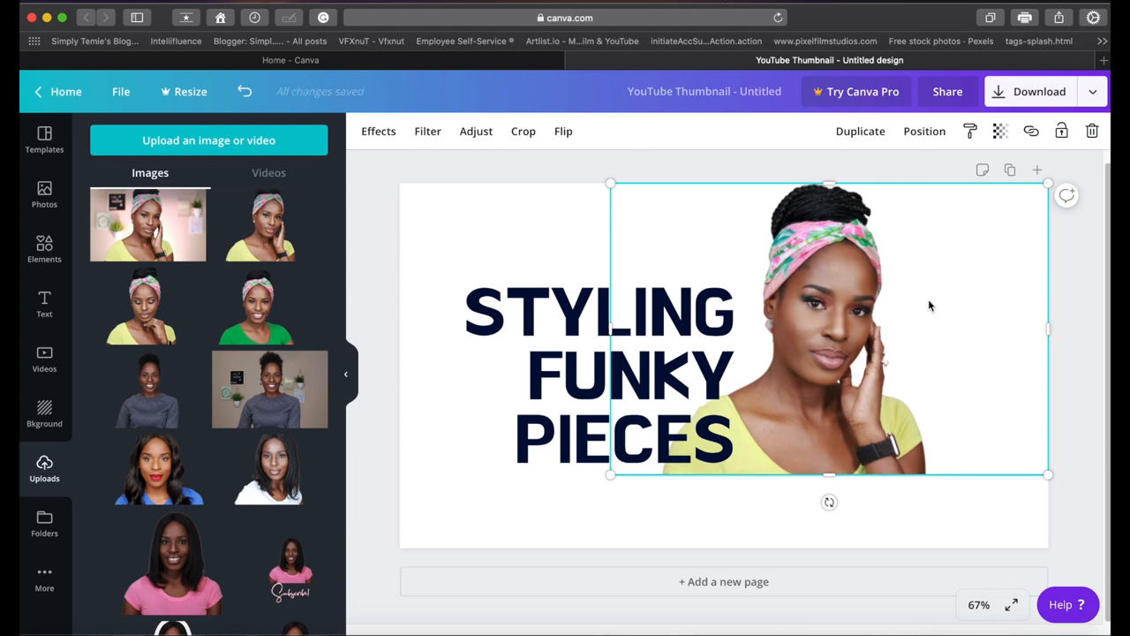
click(592, 349)
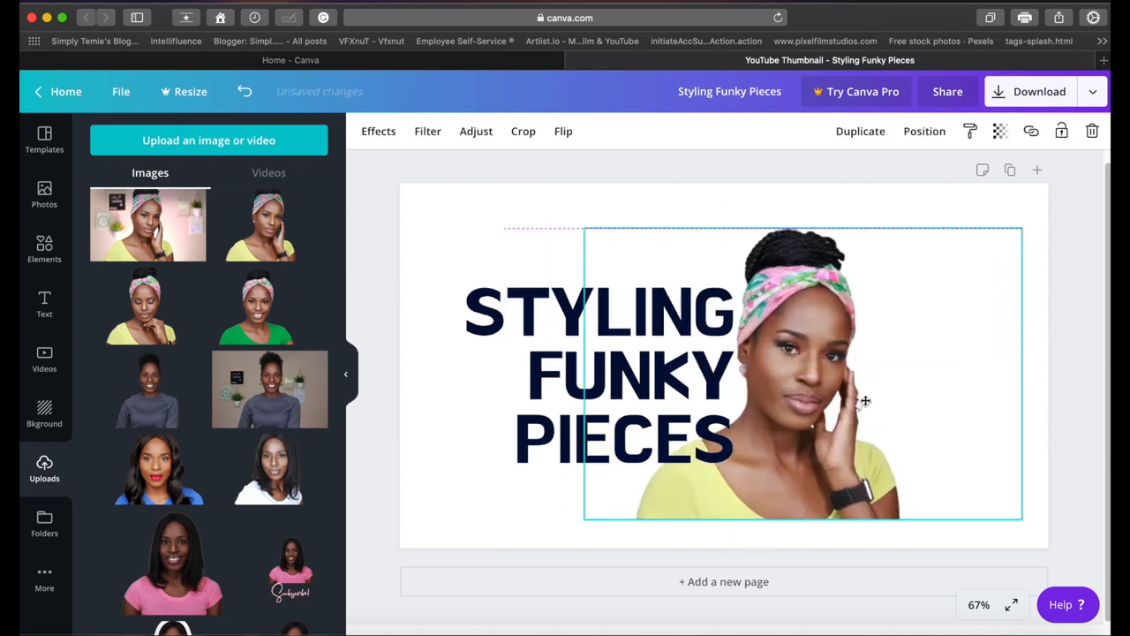
drag(804, 371, 839, 375)
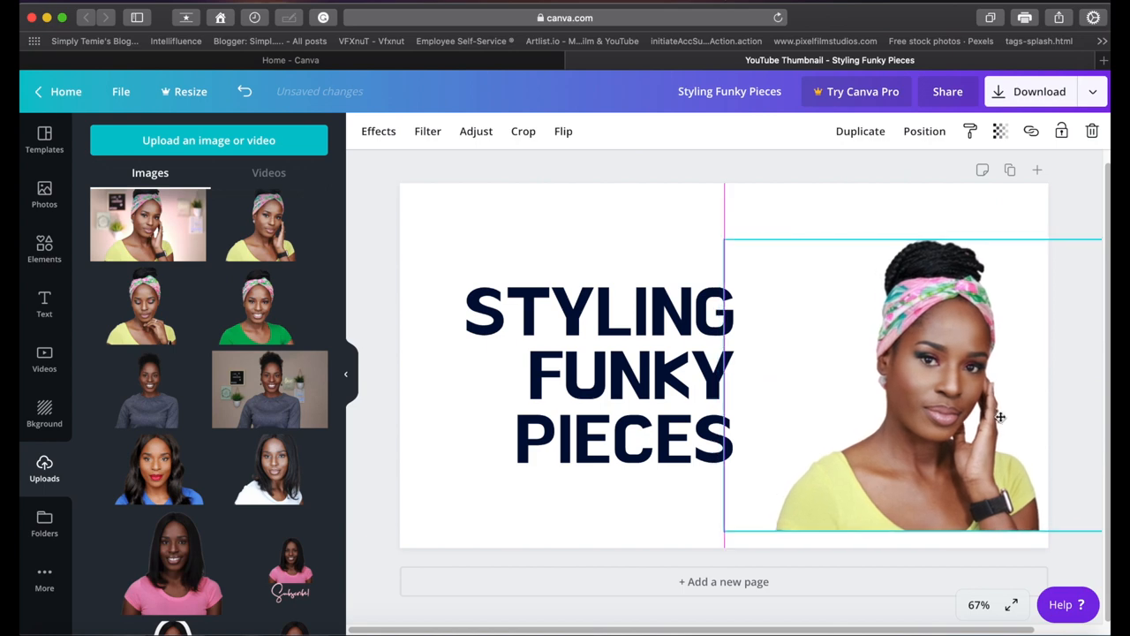
drag(1001, 417, 998, 407)
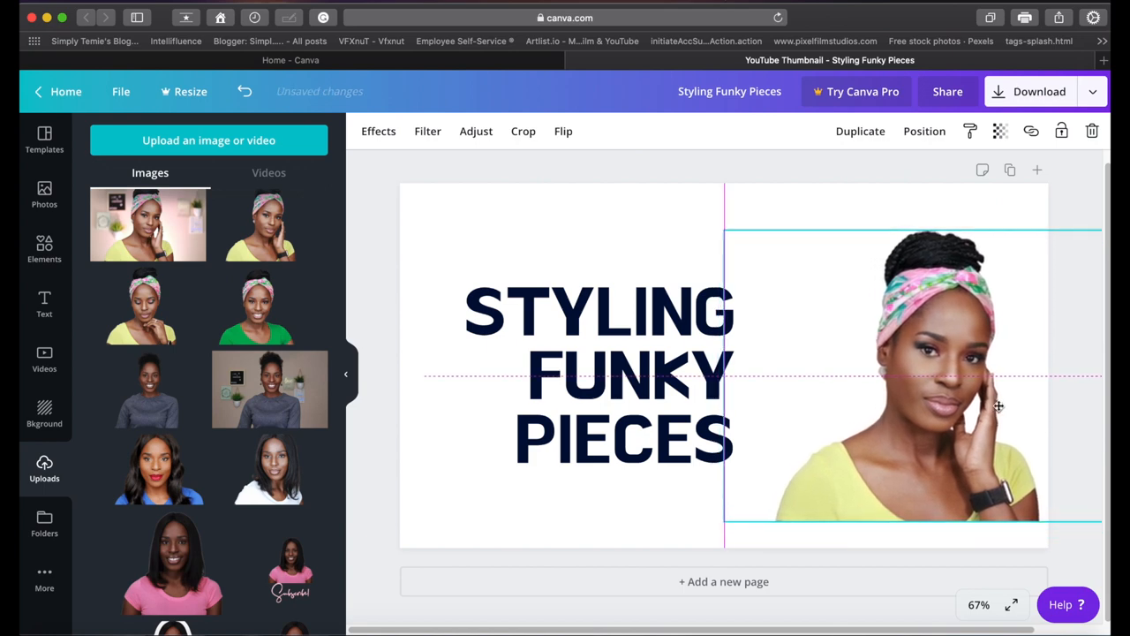
click(592, 371)
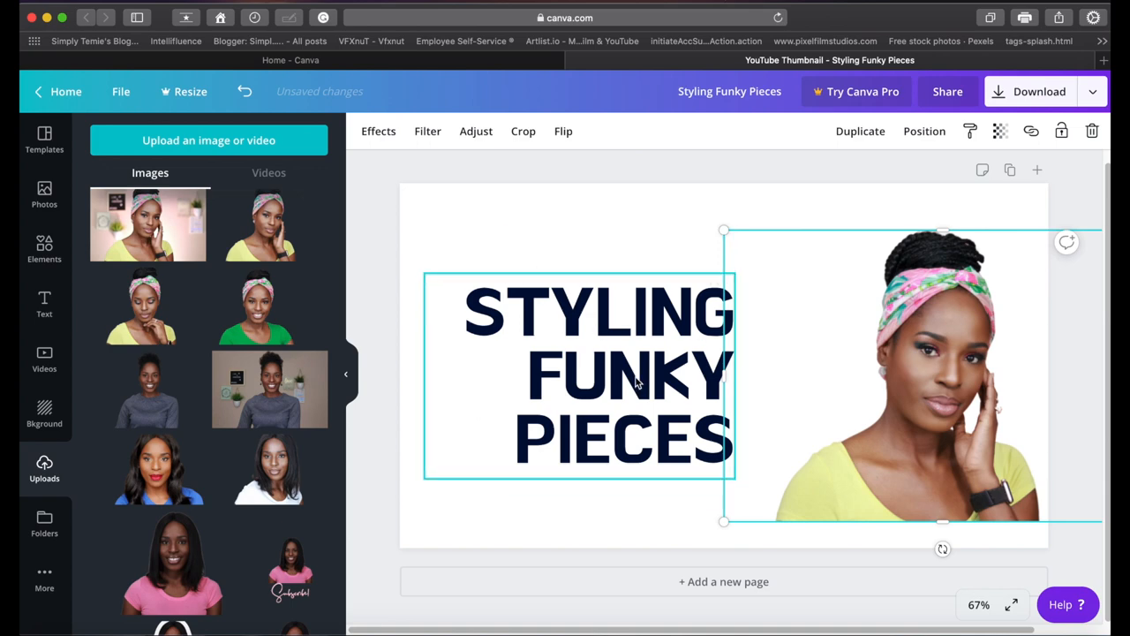
click(667, 224)
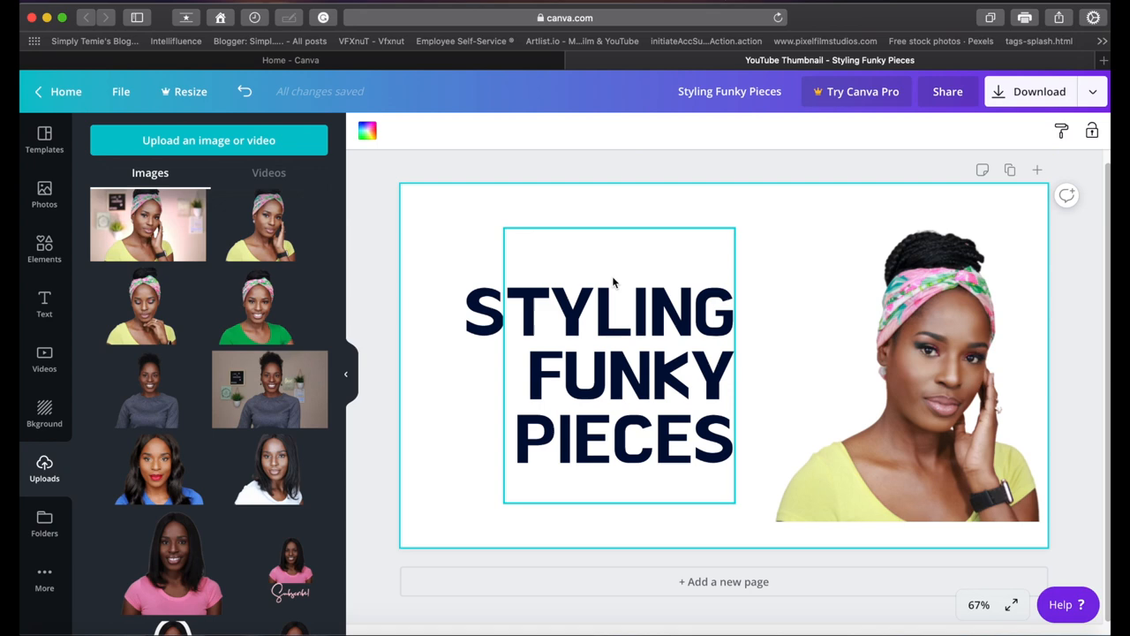
Edit the title to replace PIECES with SCARF and insert A before FUNKY
double_click(530, 313)
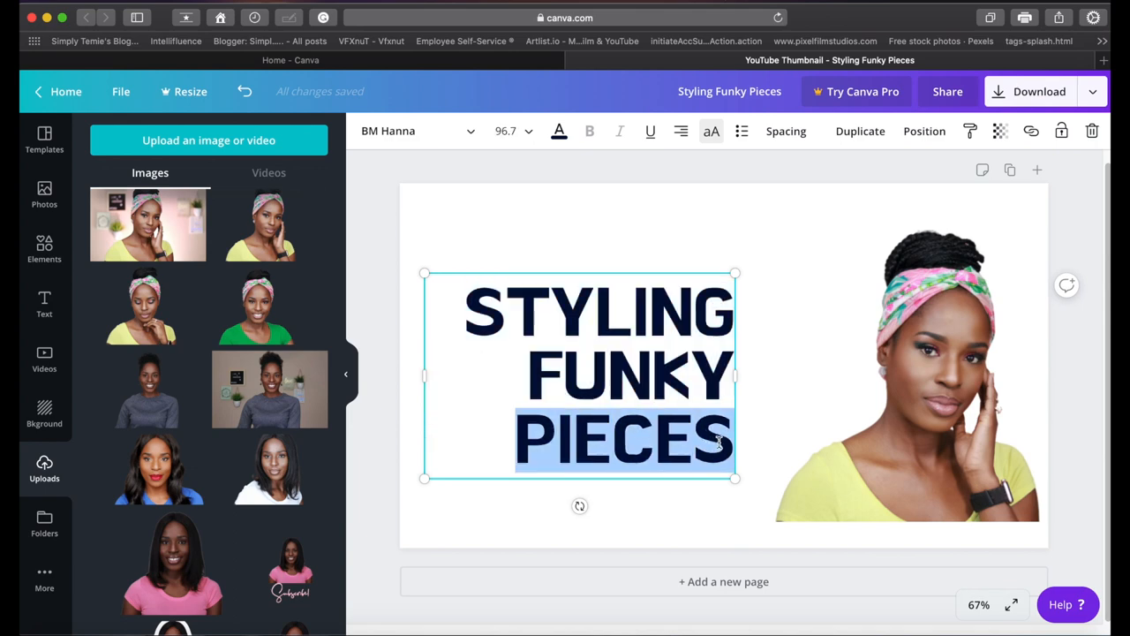
text(SCA)
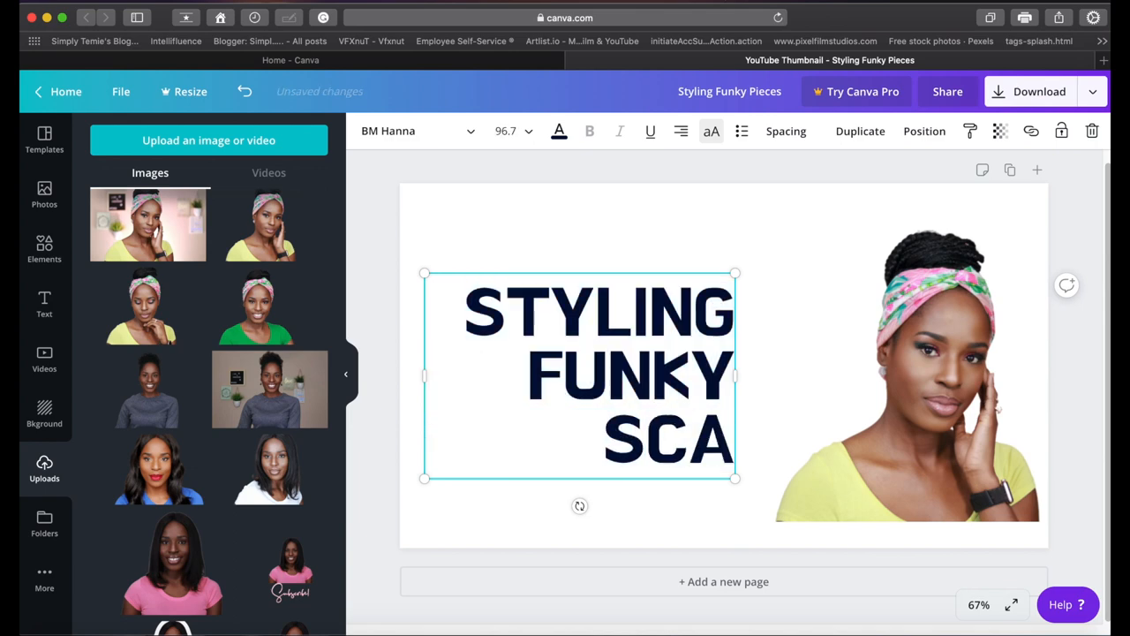
text(RF)
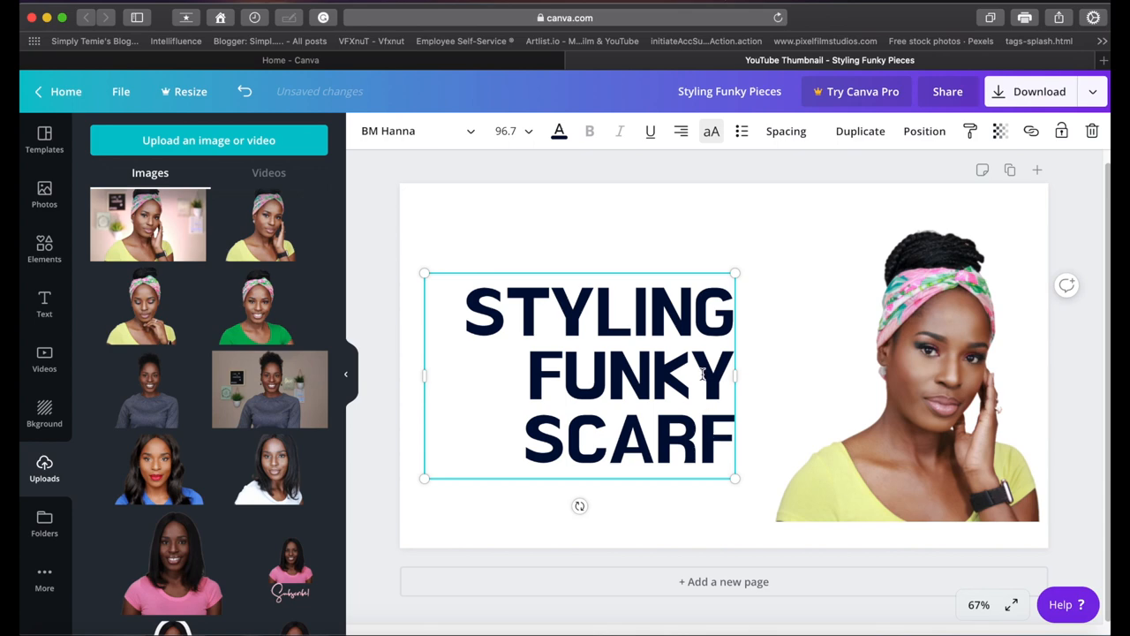
text(A)
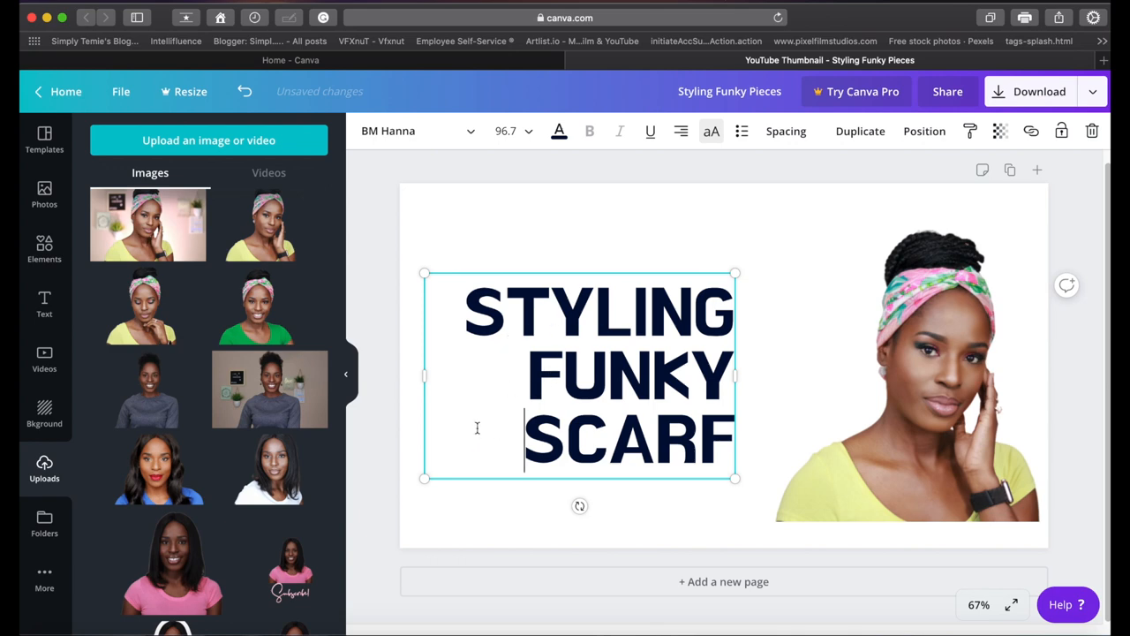
text(A)
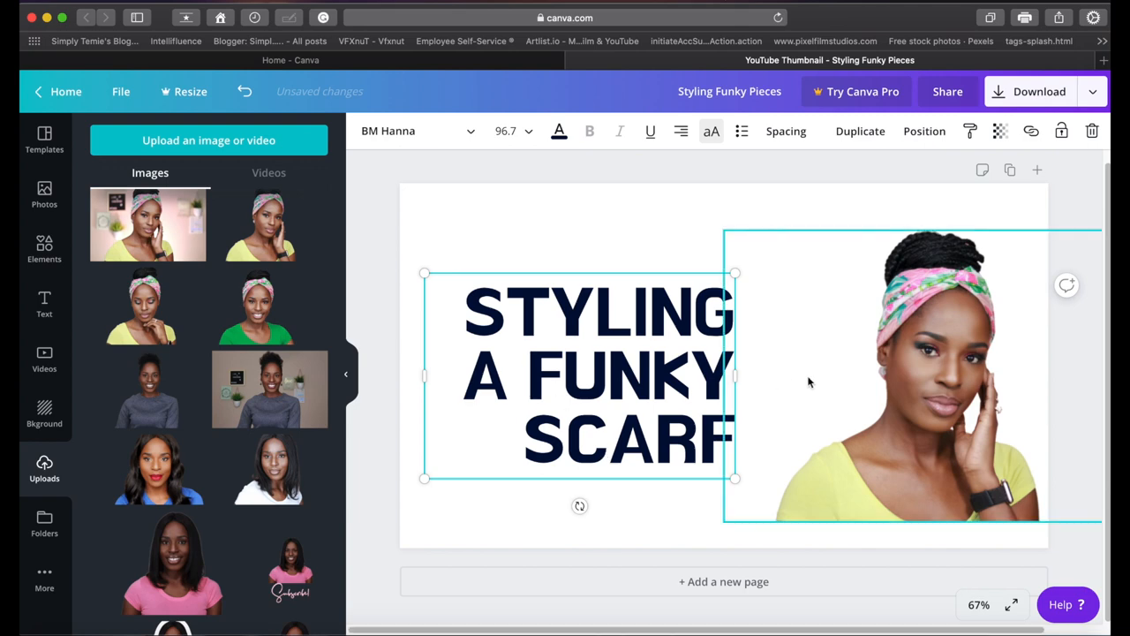
click(799, 404)
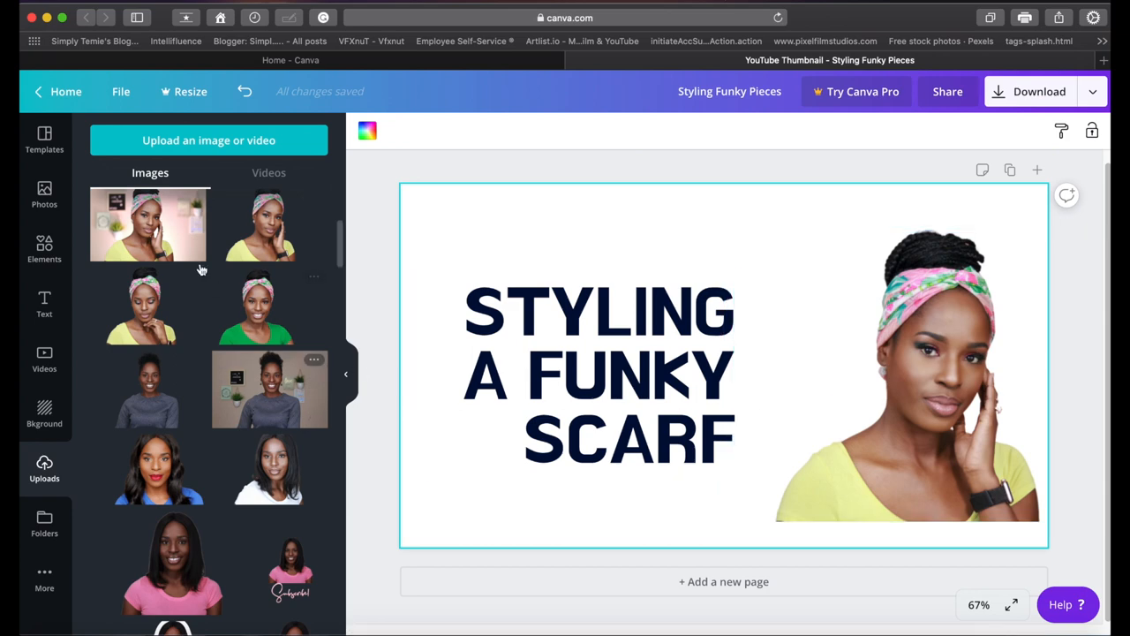
mouse_move(93, 185)
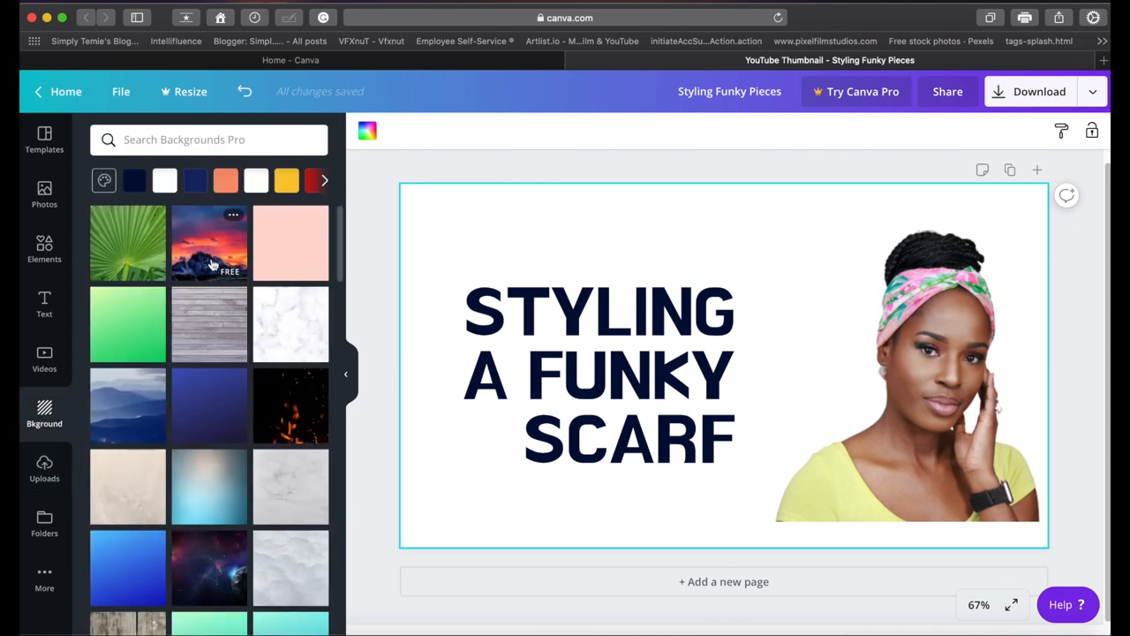
mouse_move(291, 406)
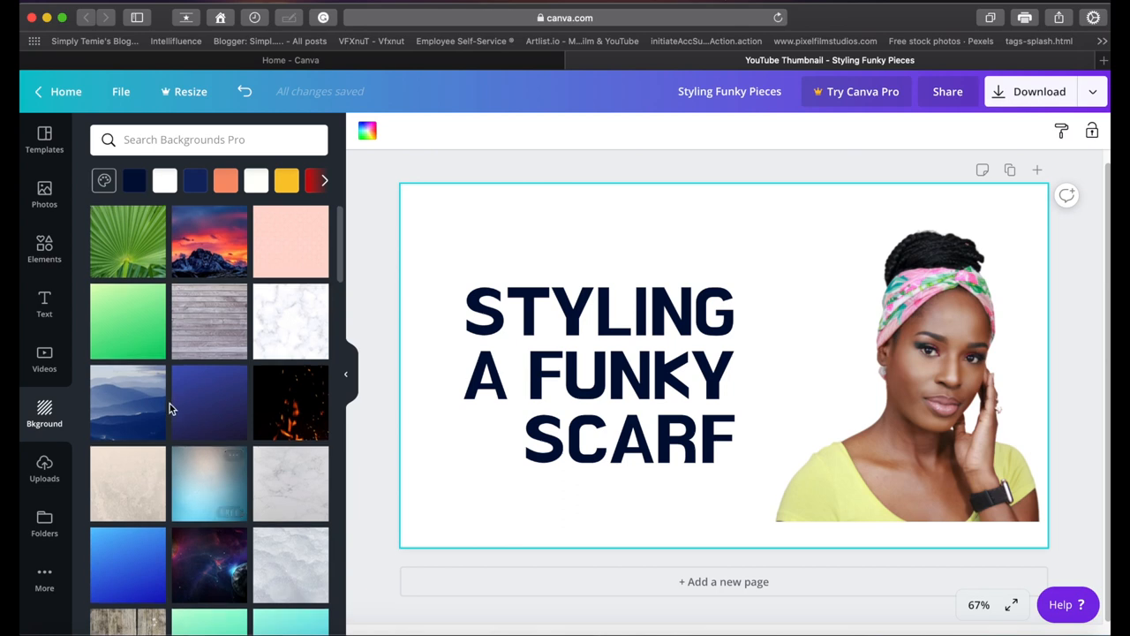
Apply the warm orange gradient background with the white heart
scroll(down, 3)
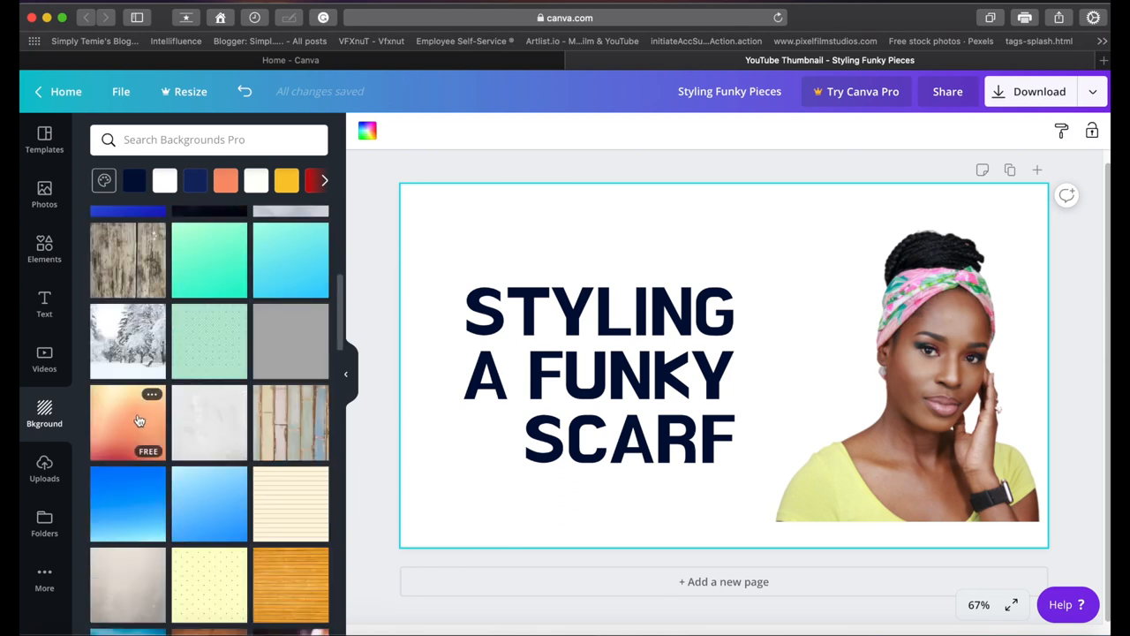
click(127, 421)
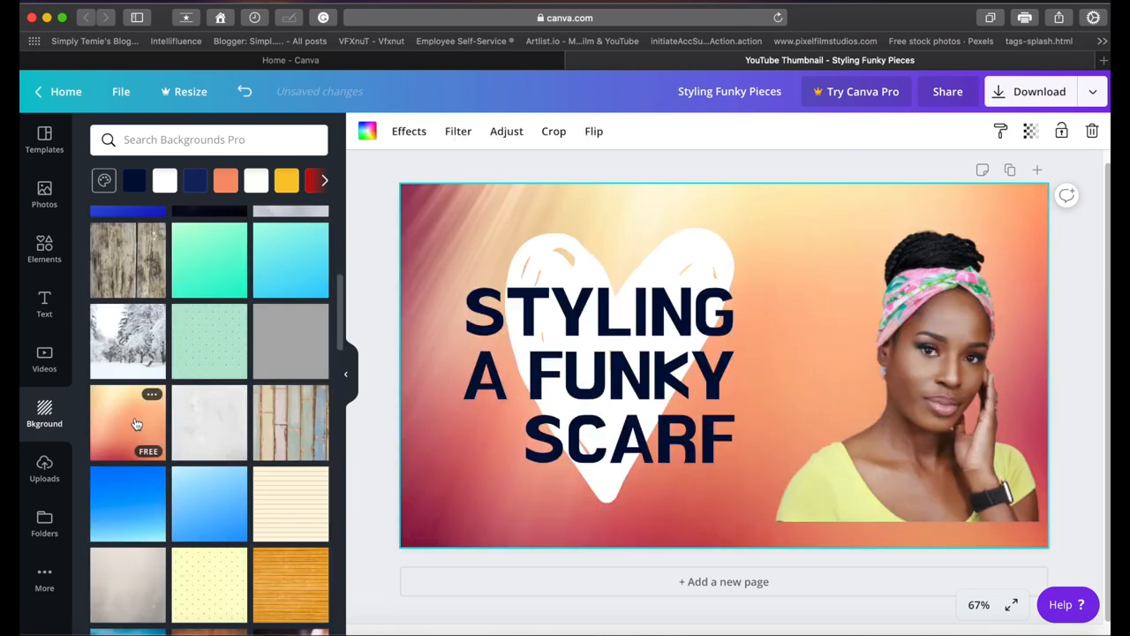
click(822, 392)
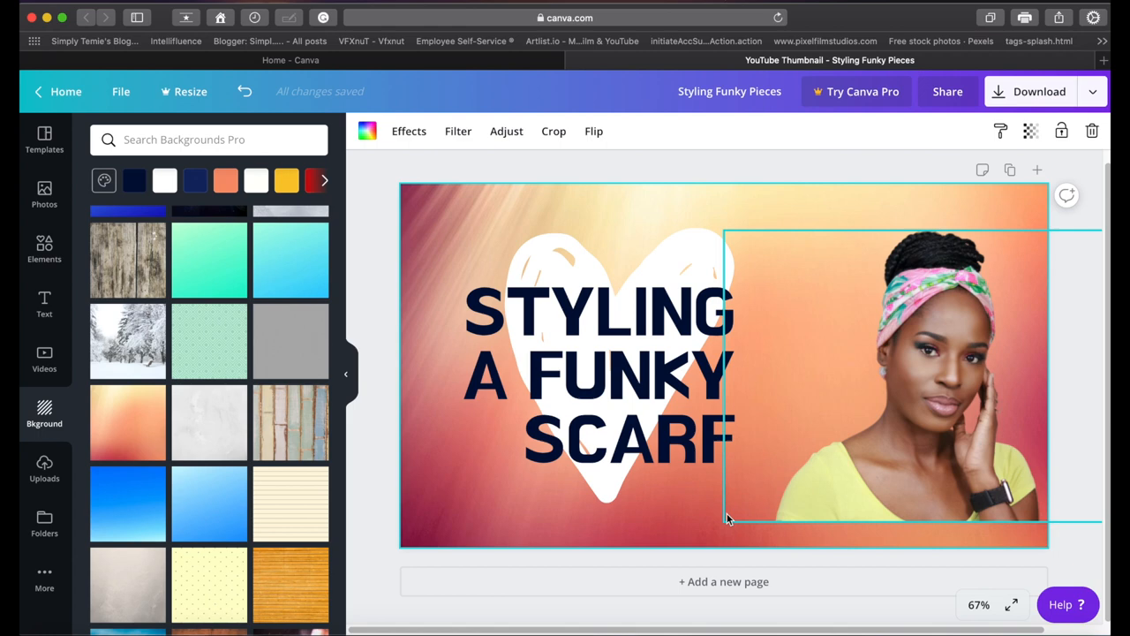
Enlarge the headscarf portrait and adjust its placement on the right side
click(901, 371)
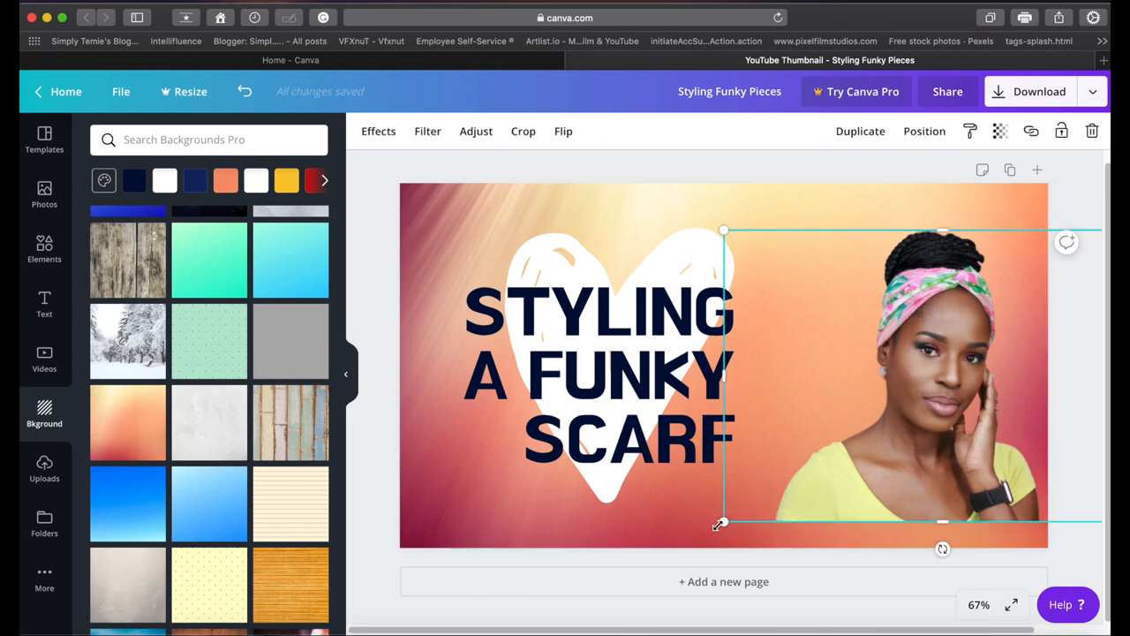
drag(724, 523, 687, 543)
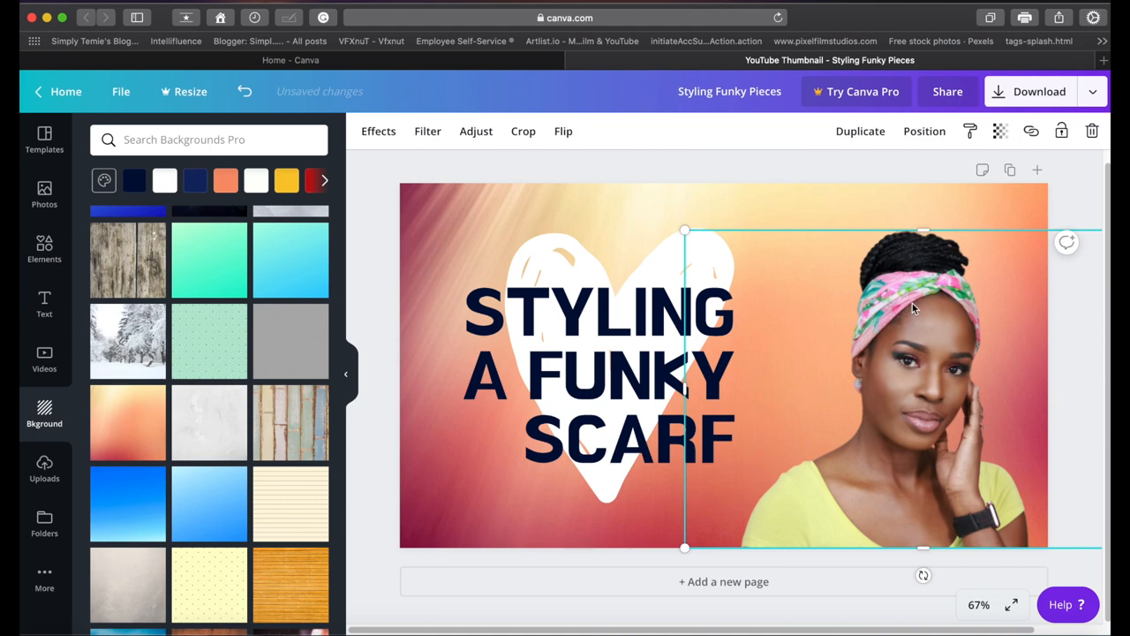
mouse_move(855, 214)
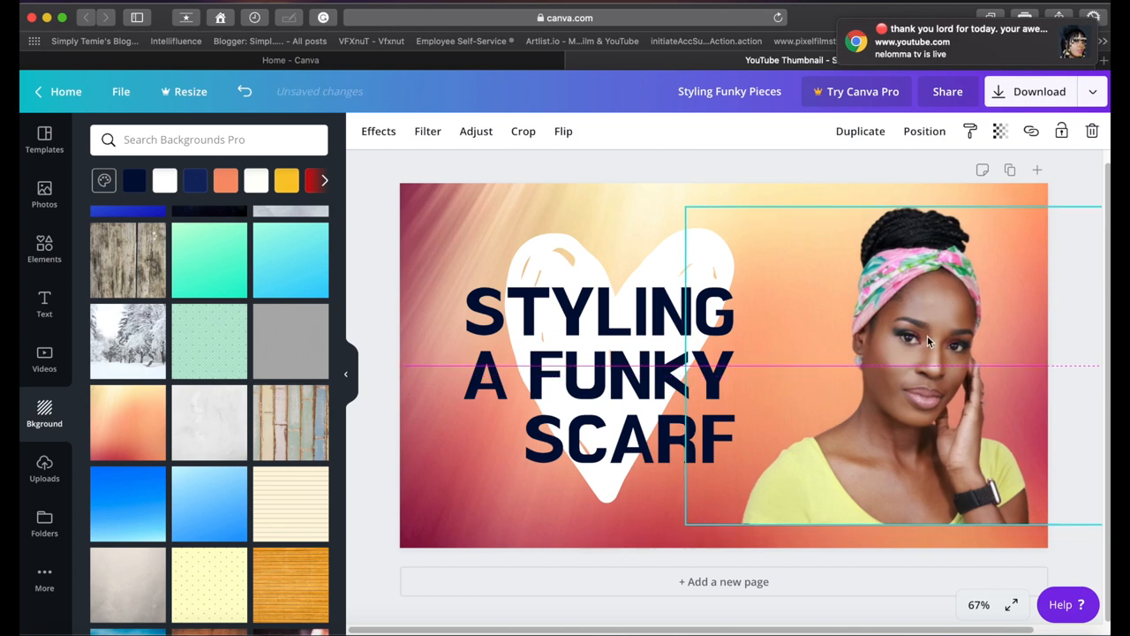
click(928, 340)
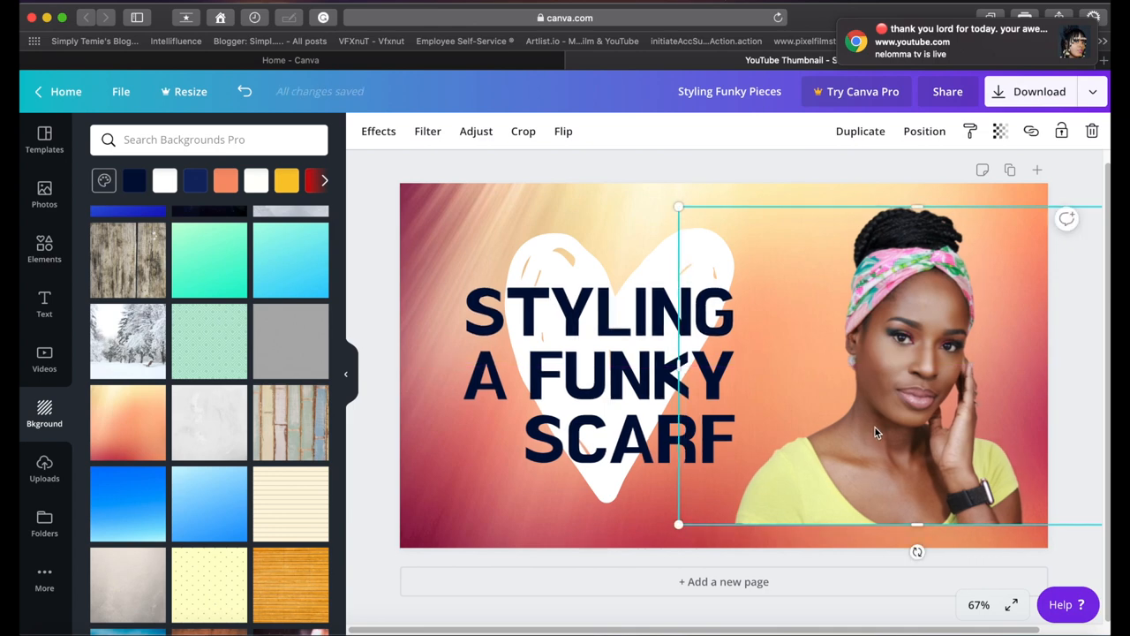
mouse_move(881, 416)
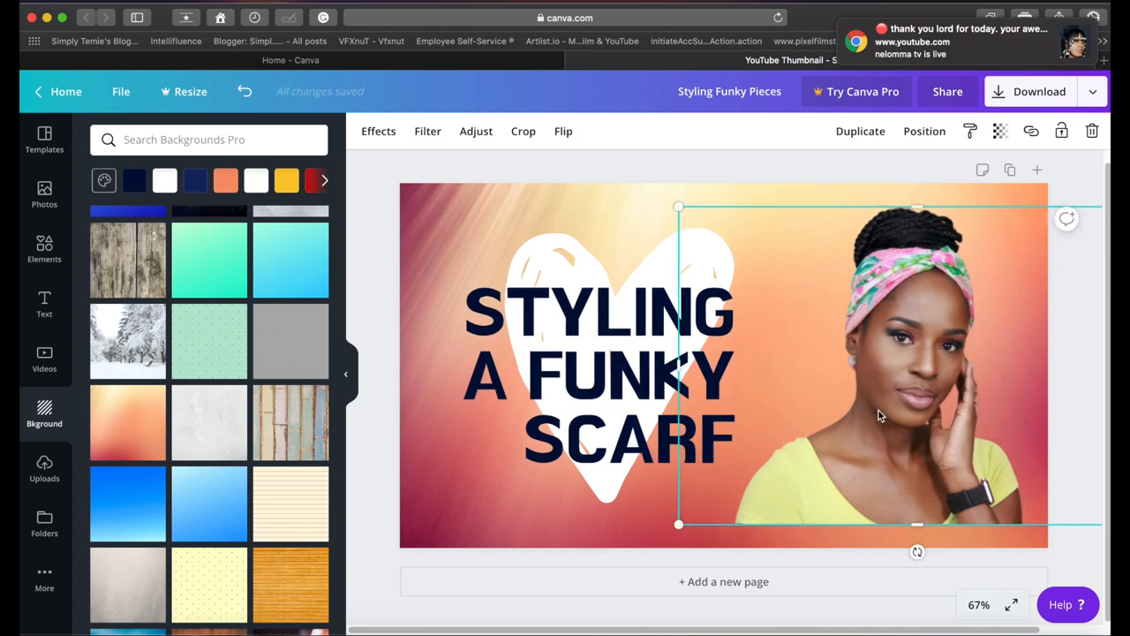
click(672, 177)
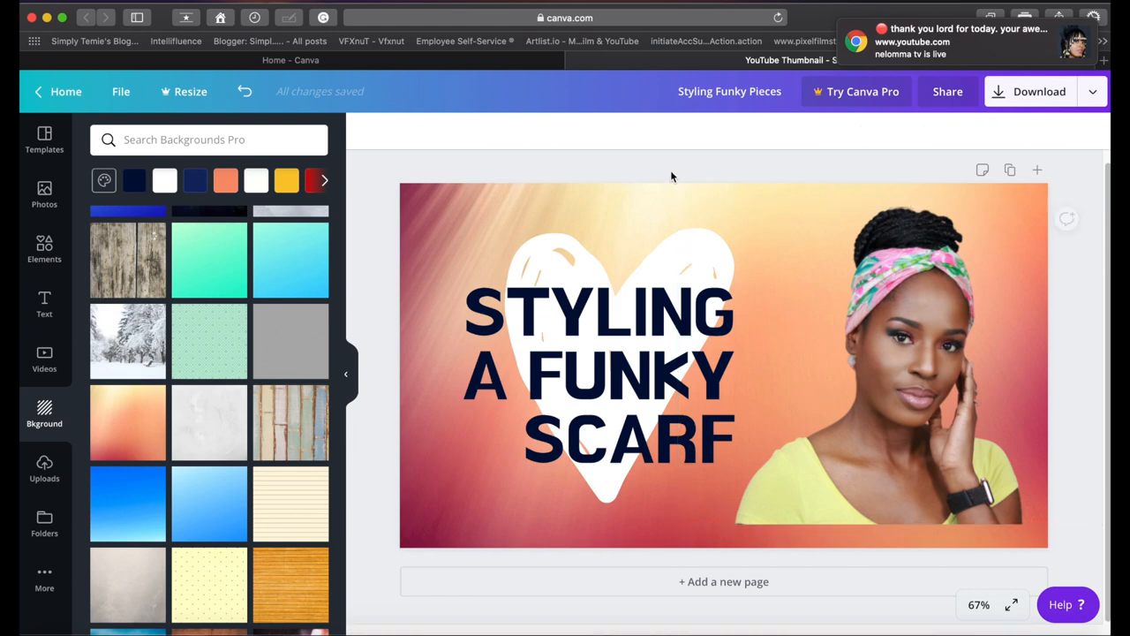
mouse_move(291, 438)
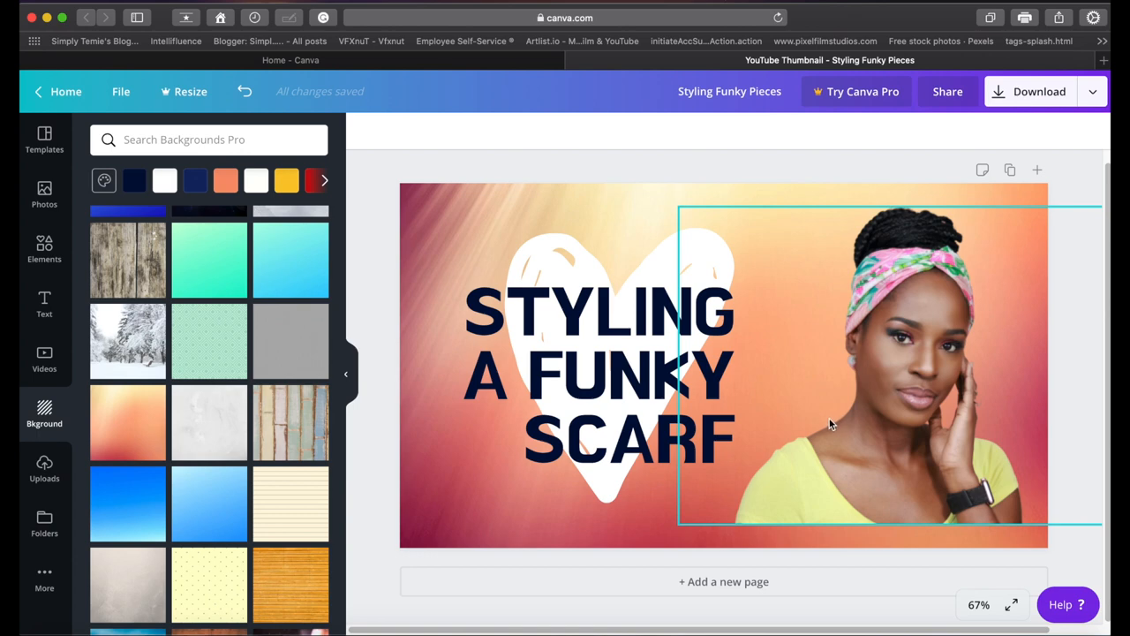
Deselect everything and preview the thumbnail at 25% zoom
click(565, 198)
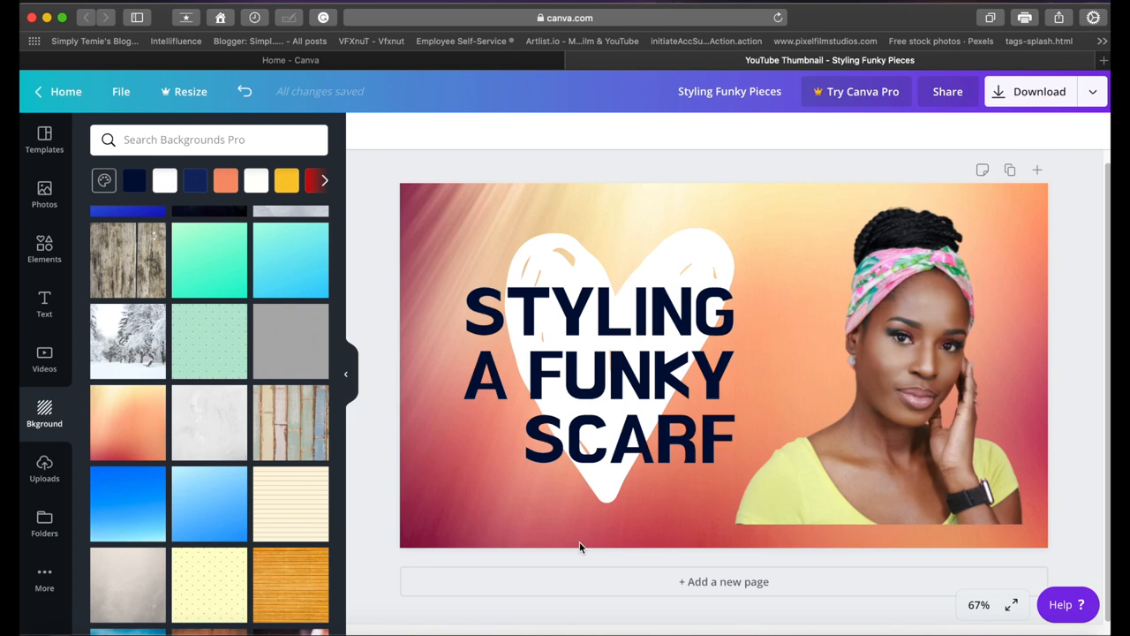
mouse_move(803, 174)
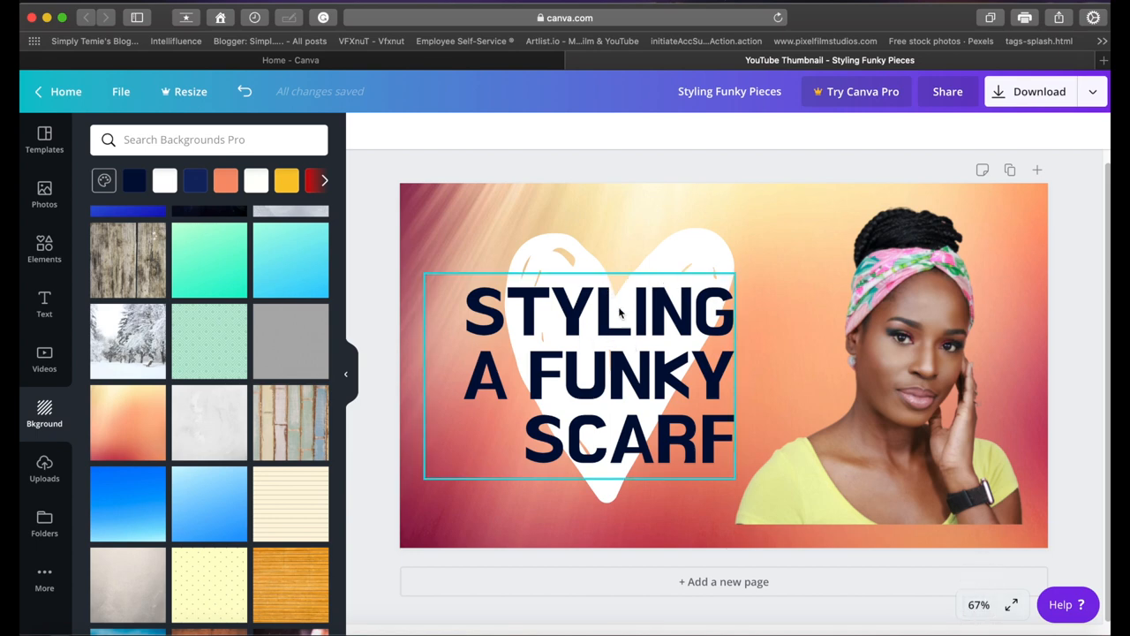
mouse_move(643, 356)
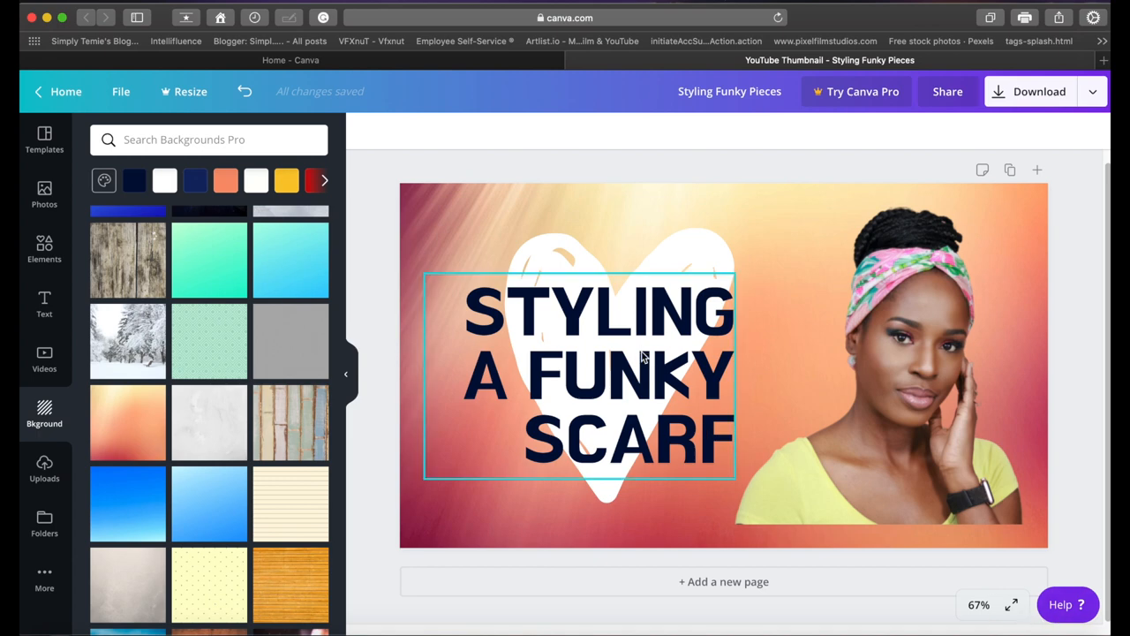
click(981, 604)
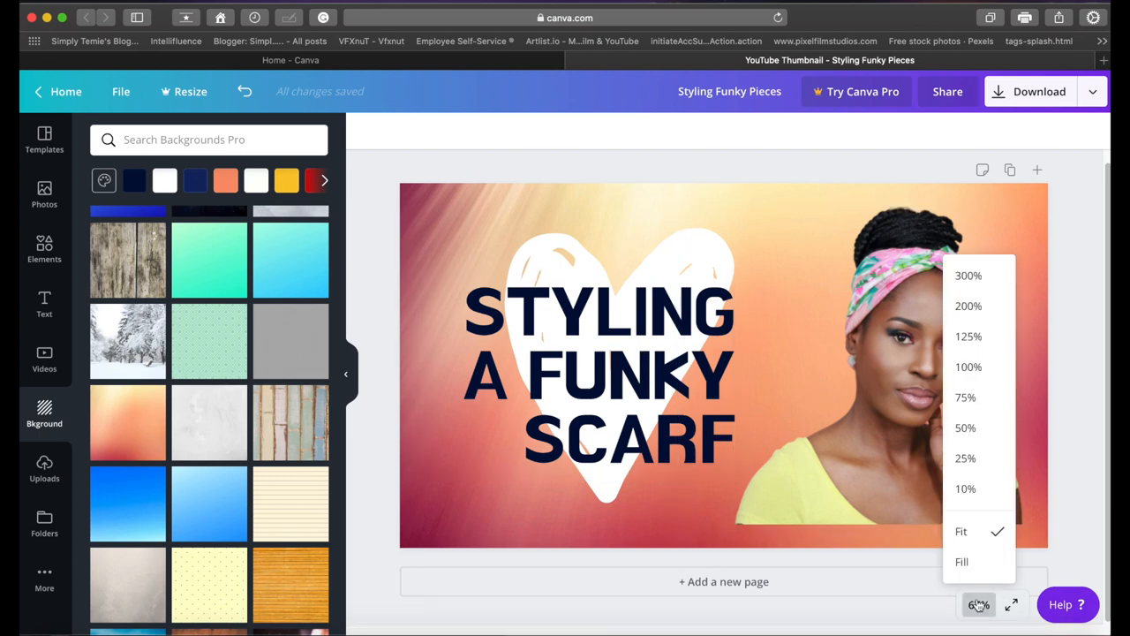
click(965, 458)
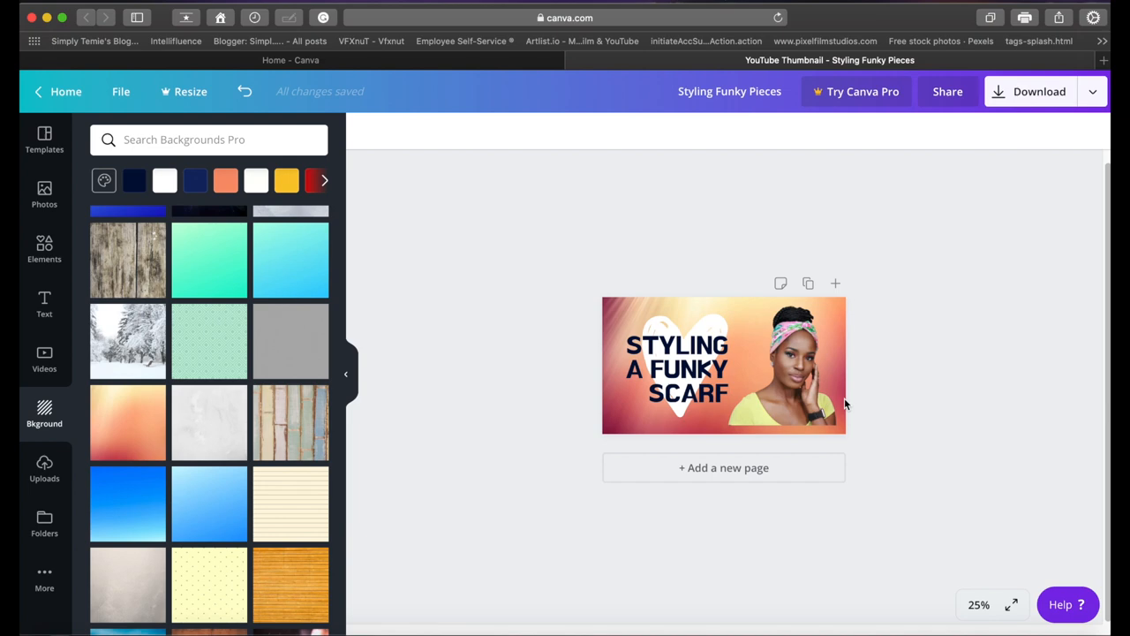
Return the zoom to Fit and select the STYLING A FUNKY SCARF heading
click(682, 372)
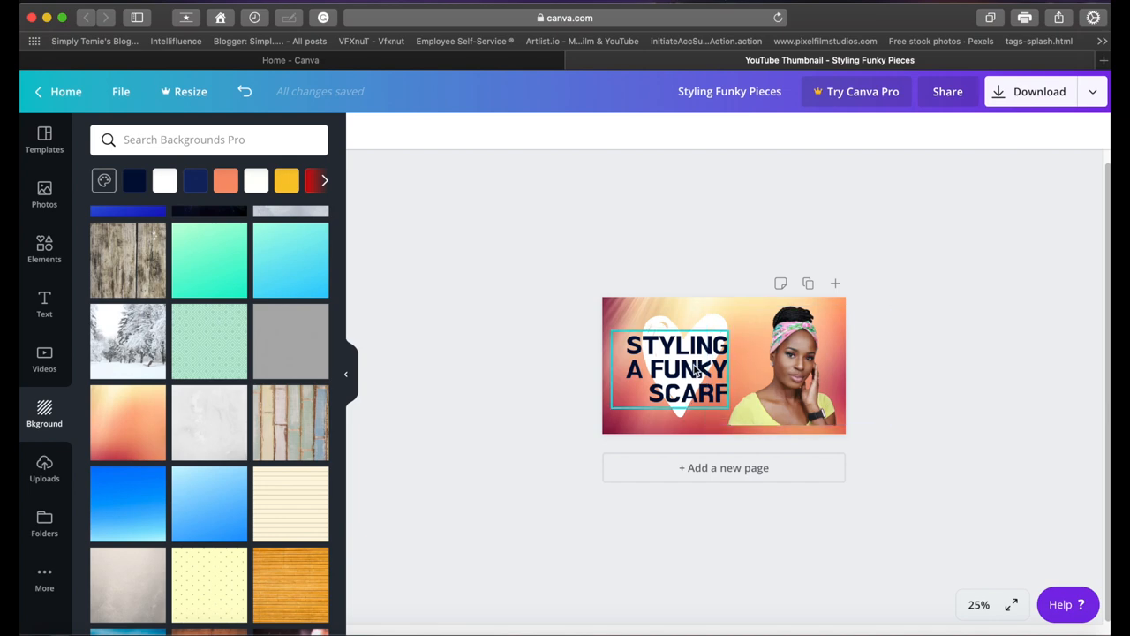
click(980, 604)
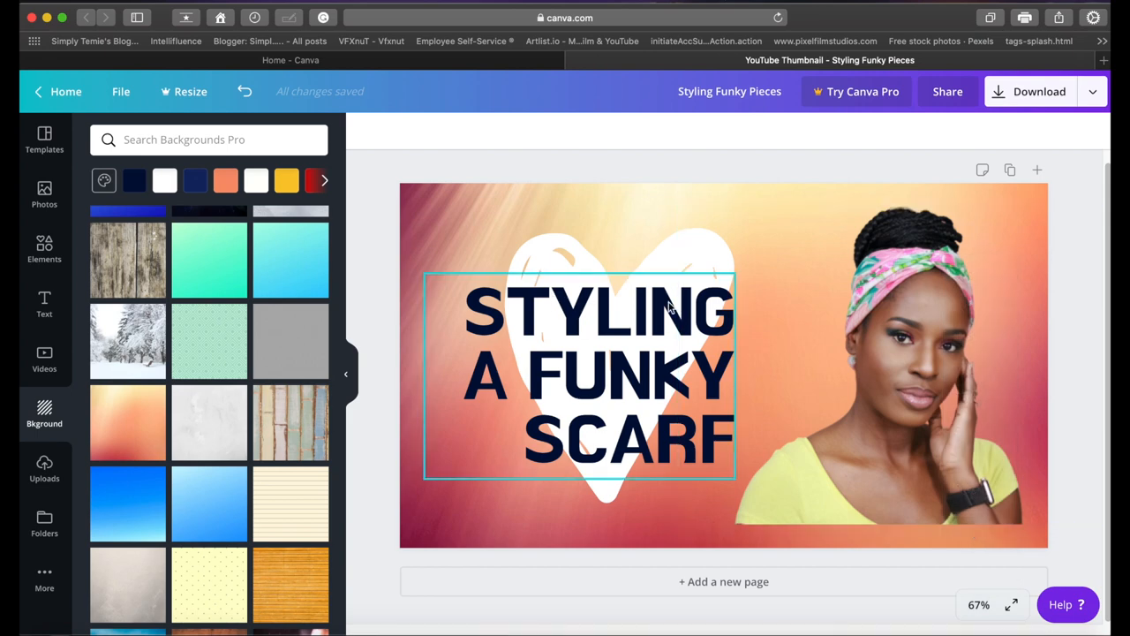
click(581, 371)
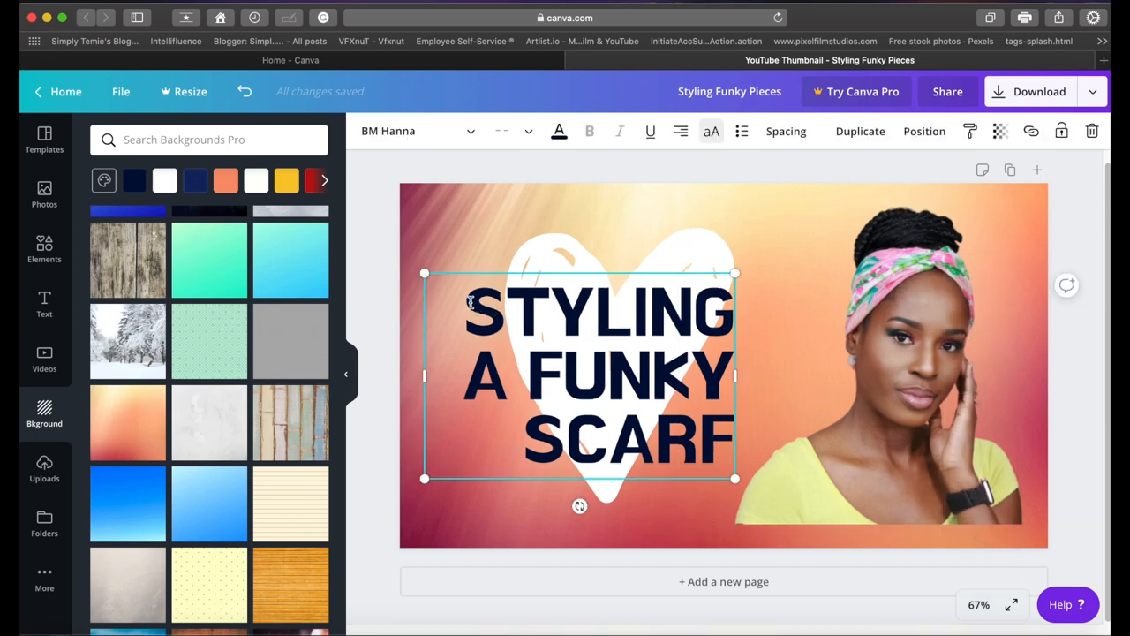
mouse_move(470, 137)
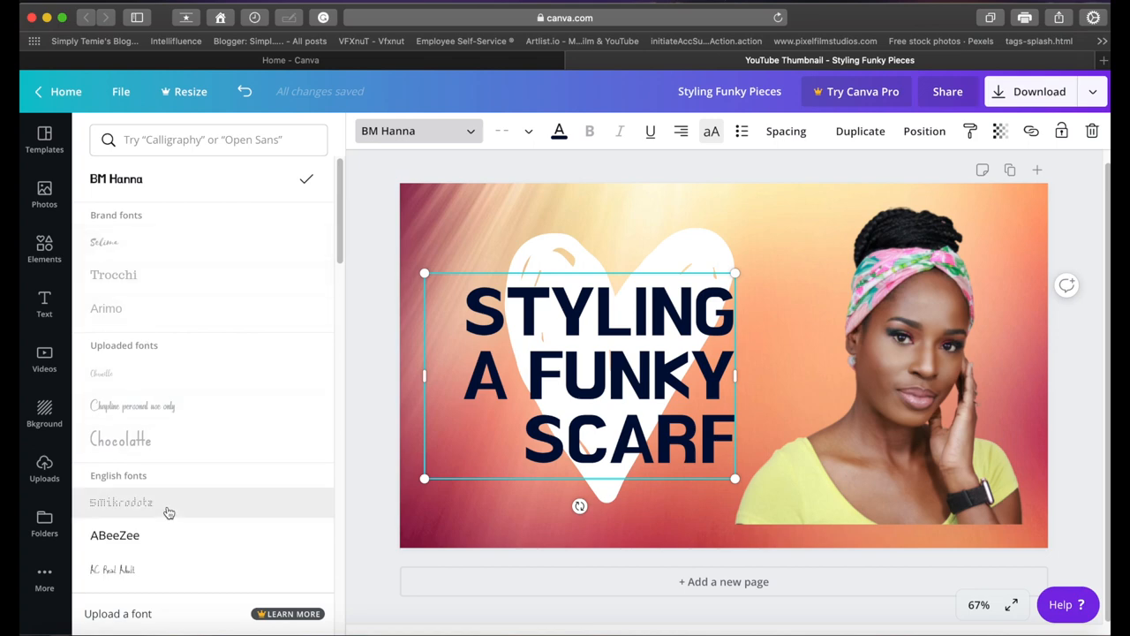
Set the heading in AC Real Adult, preview at 25%, then return to Fit
click(113, 569)
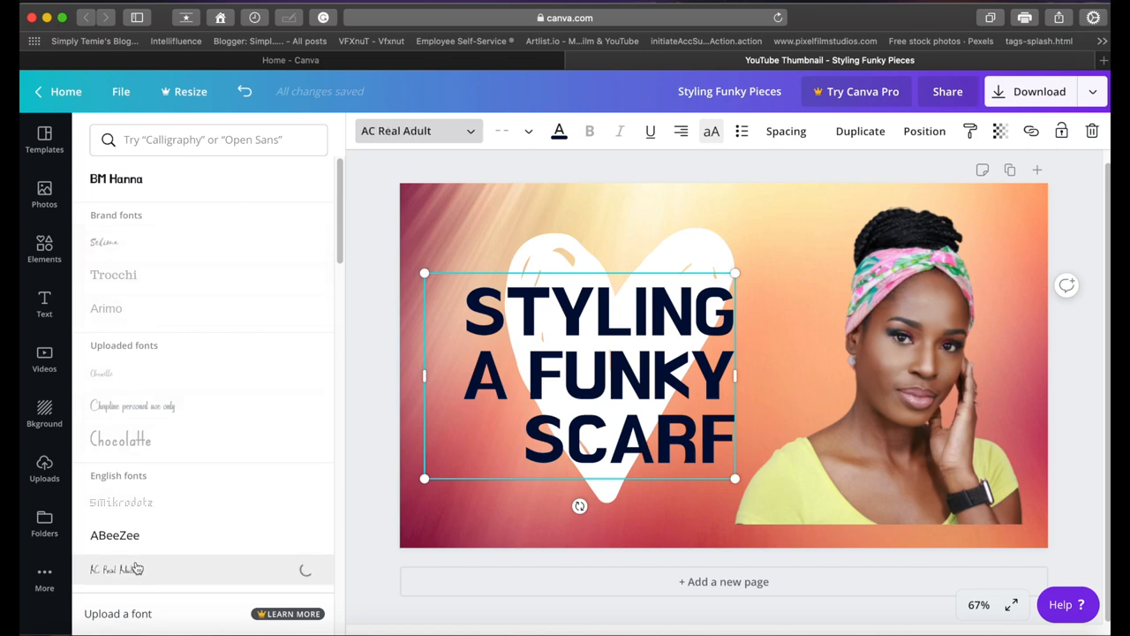
click(112, 571)
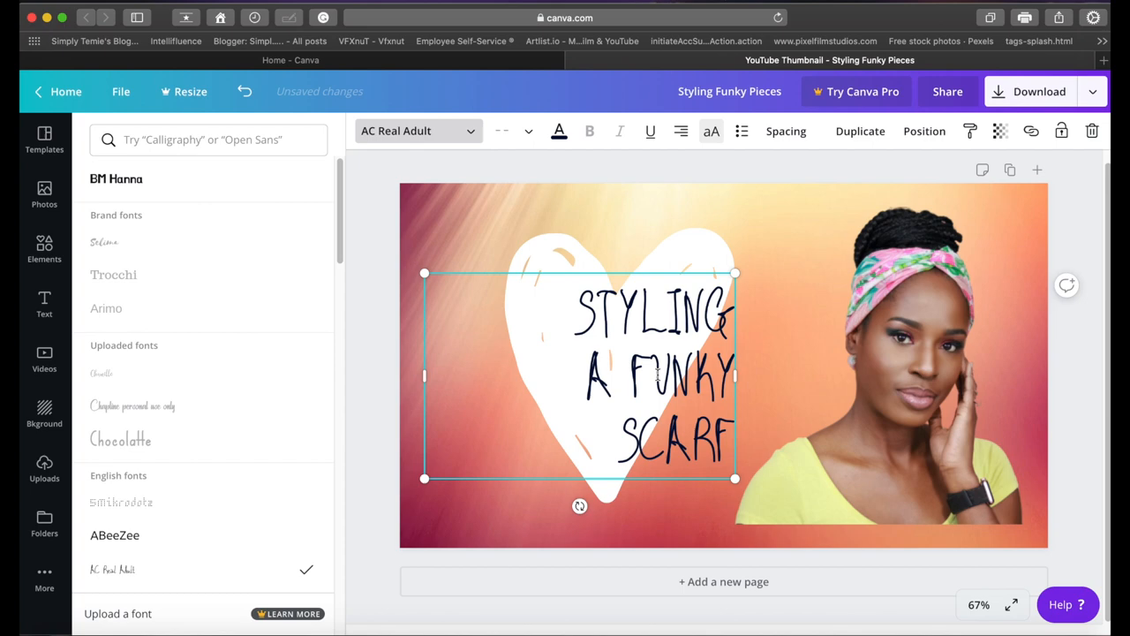
click(982, 605)
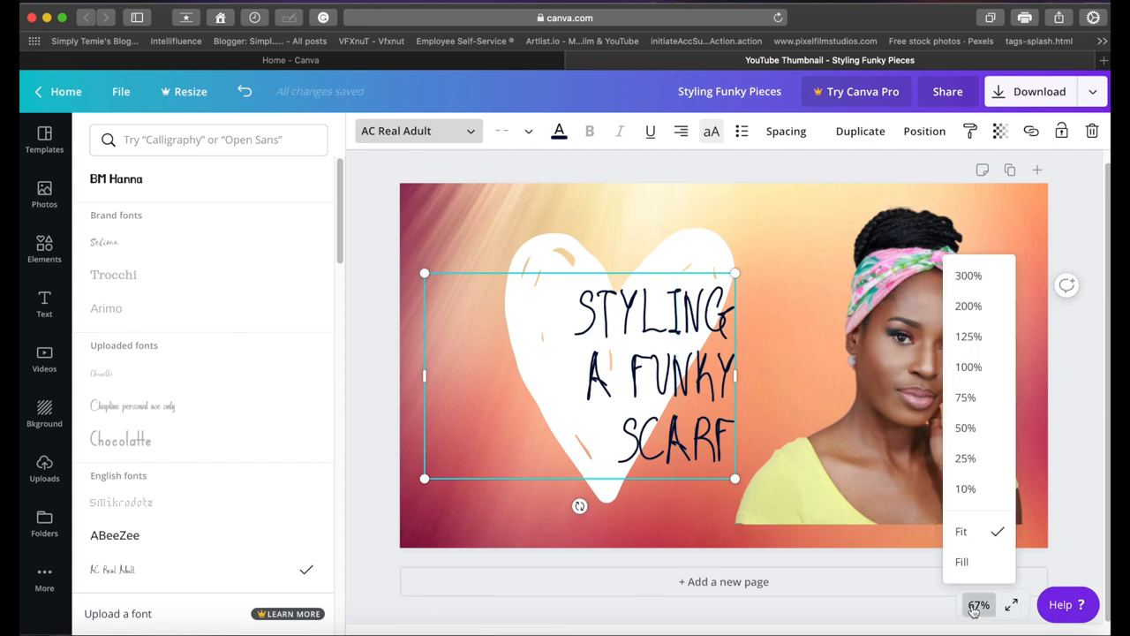
click(965, 458)
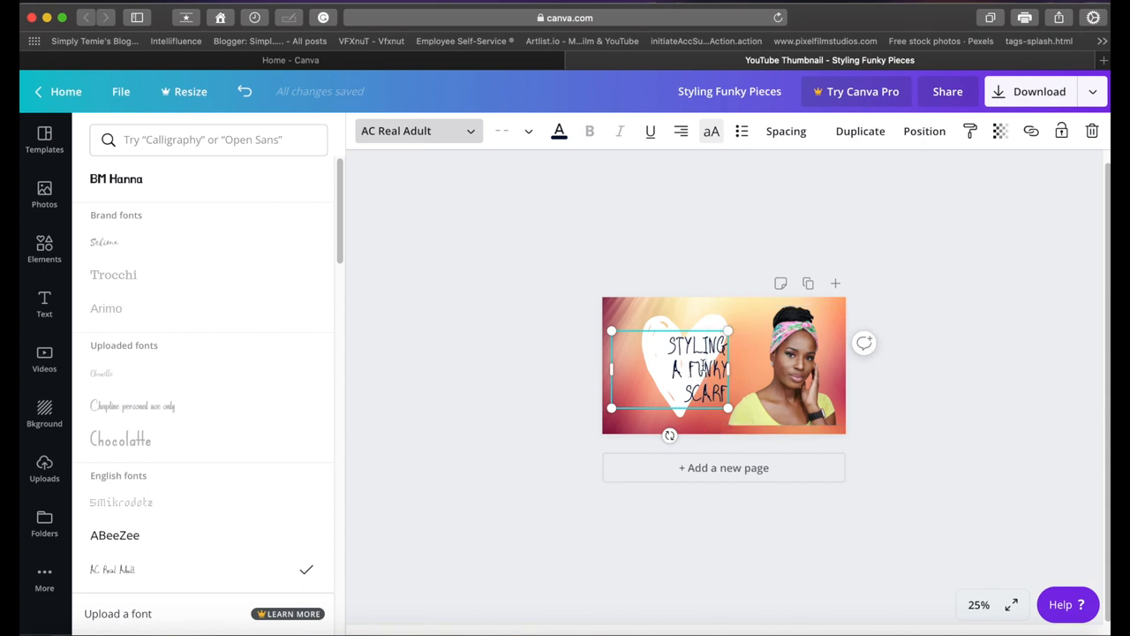
mouse_move(751, 379)
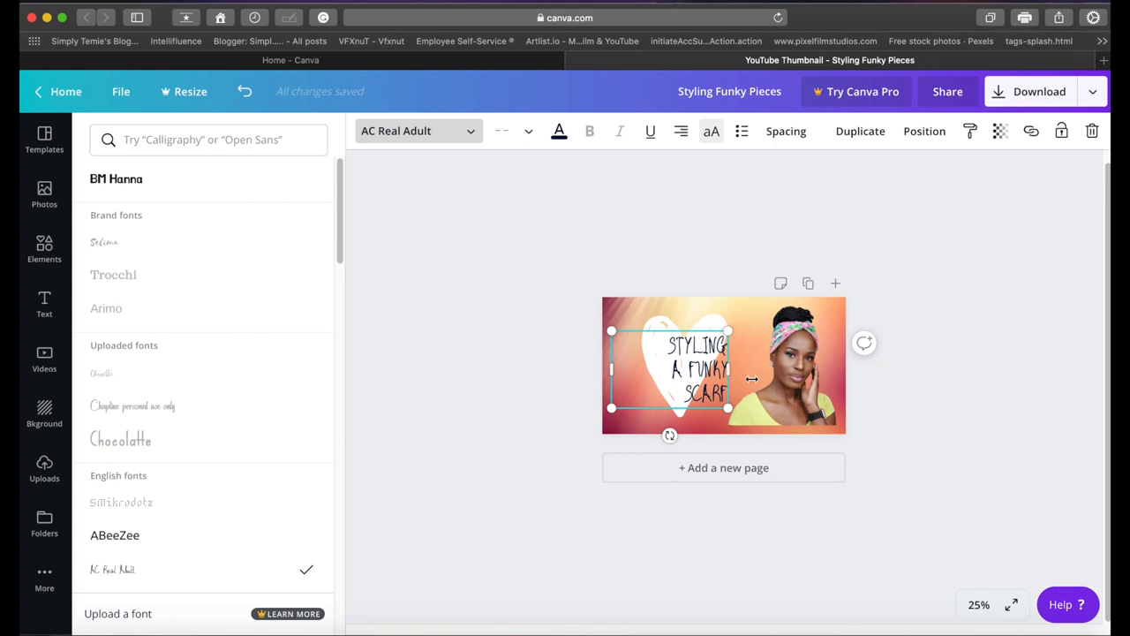
click(979, 604)
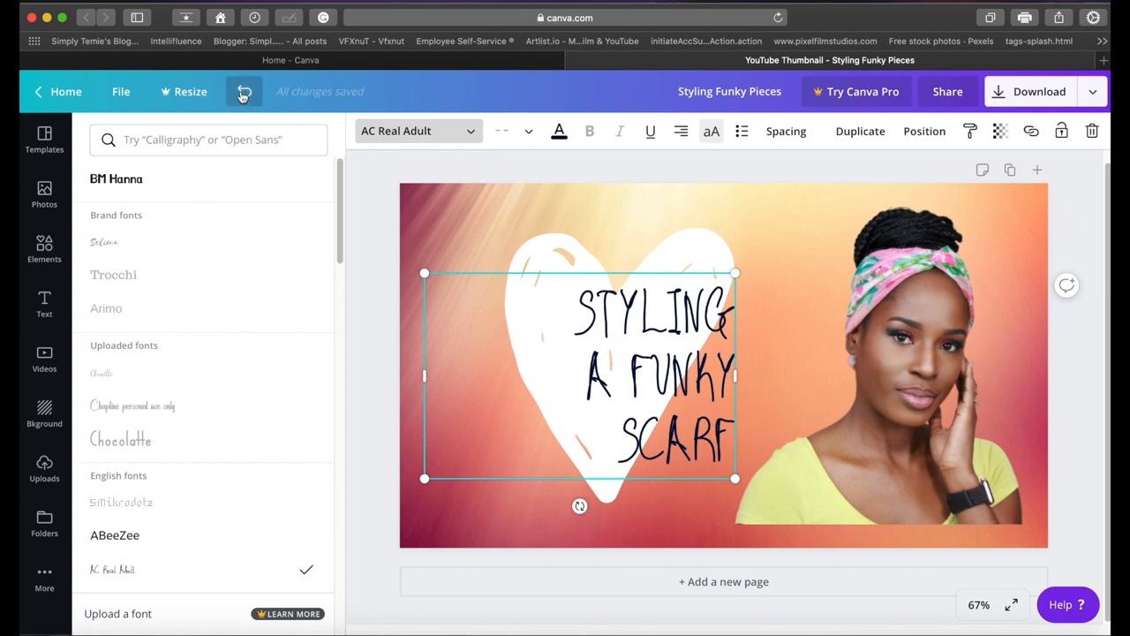
Undo the handwritten font, try and revert Abhaya Libre ExtraBold, and keep browsing fonts
click(115, 178)
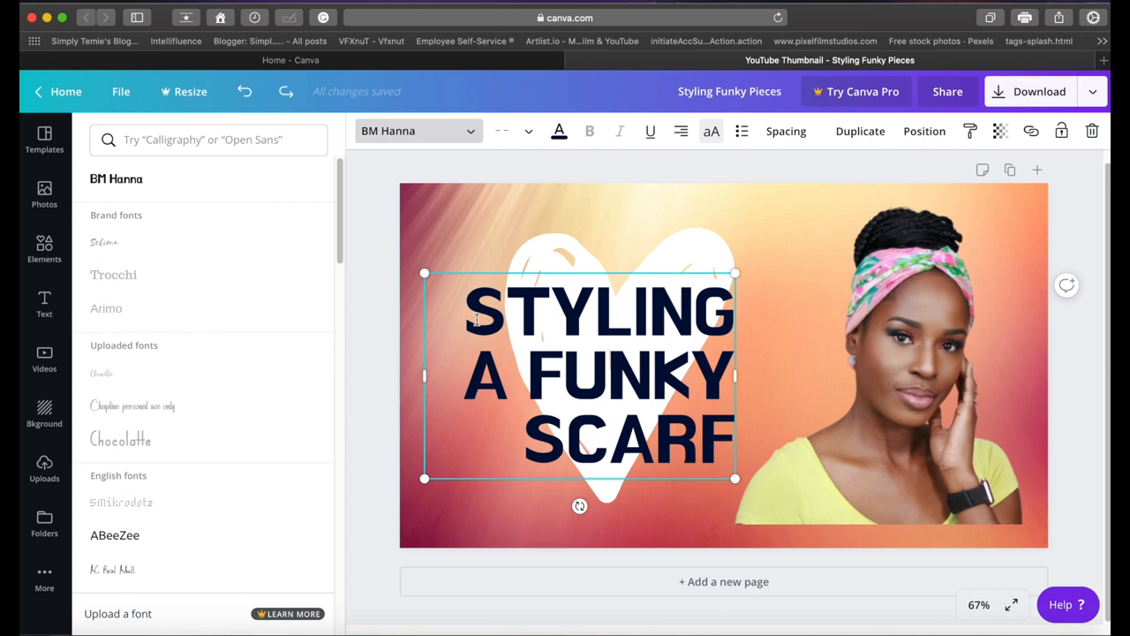
scroll(down, 3)
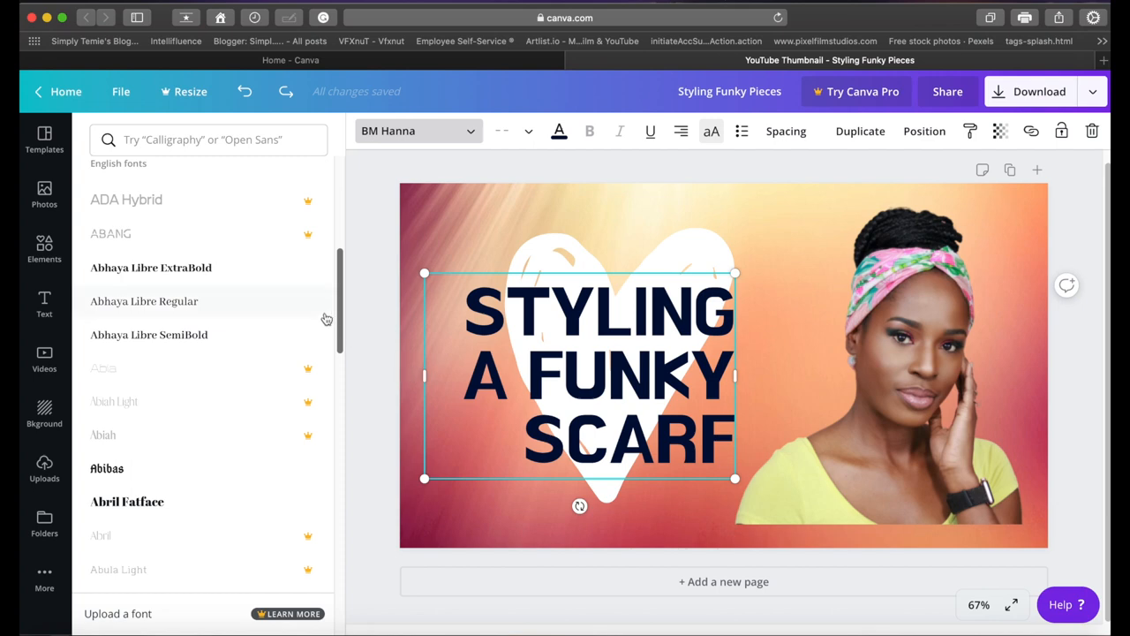
click(150, 268)
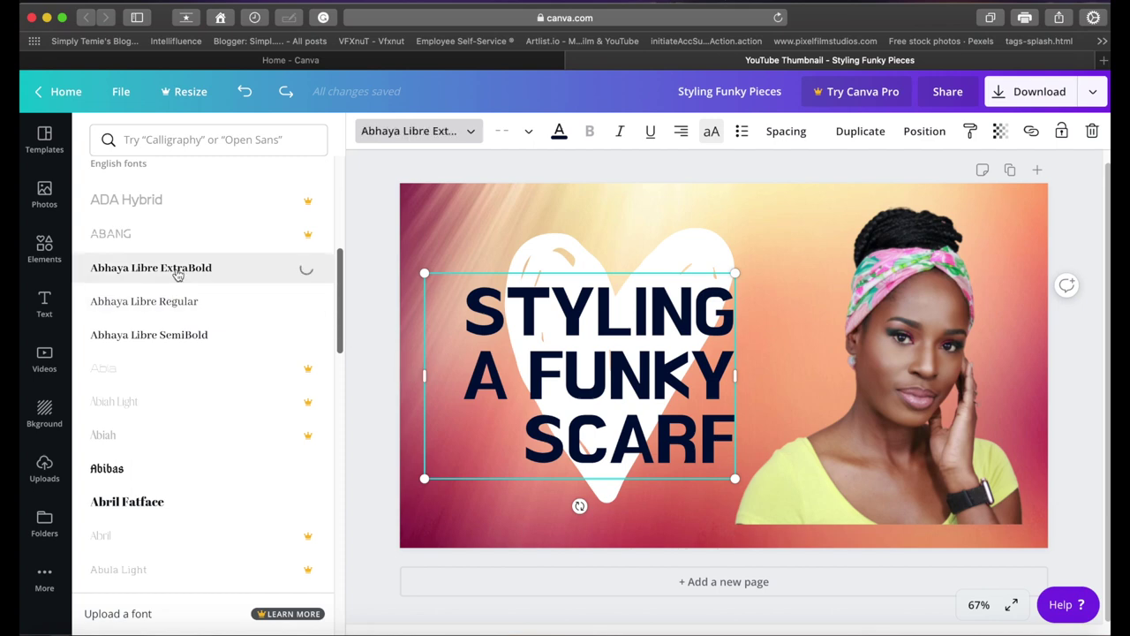
click(175, 268)
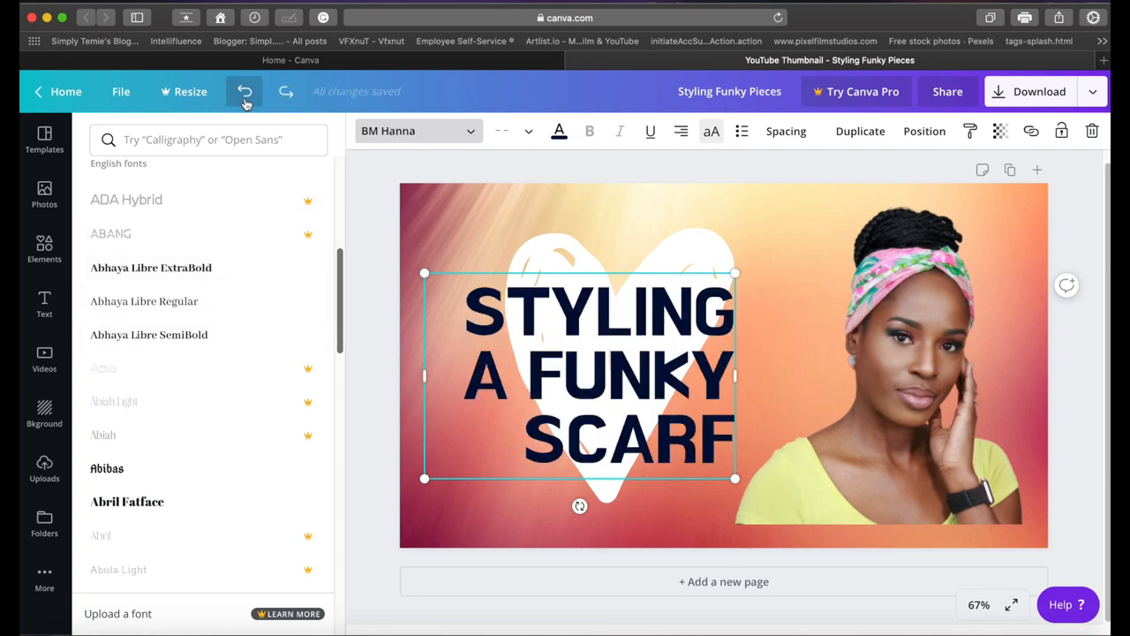
mouse_move(312, 380)
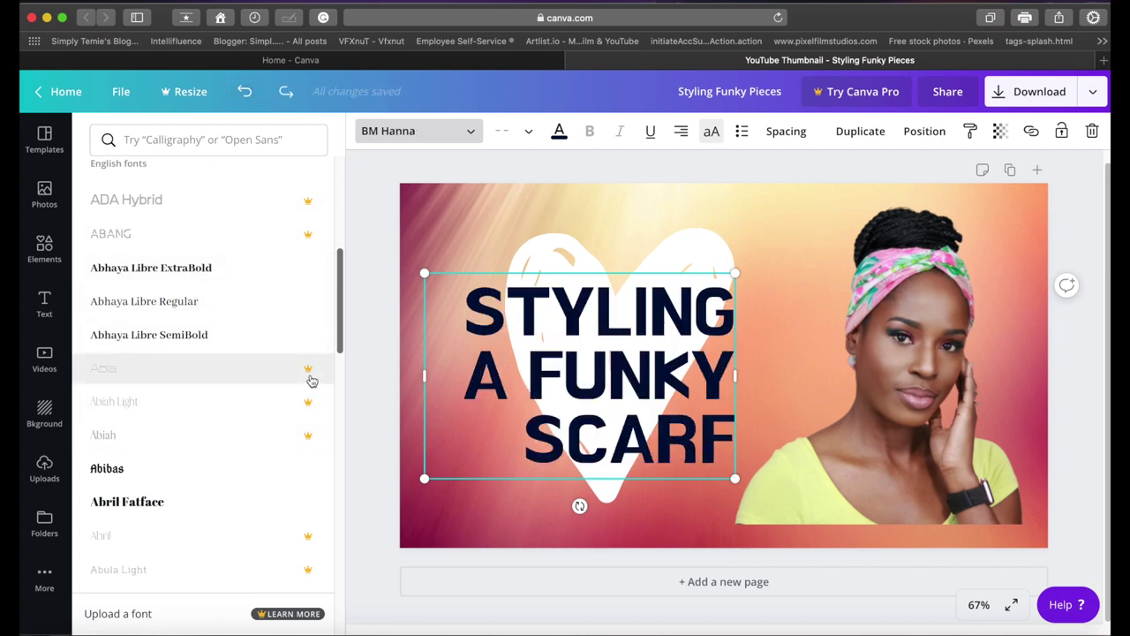
scroll(down, 3)
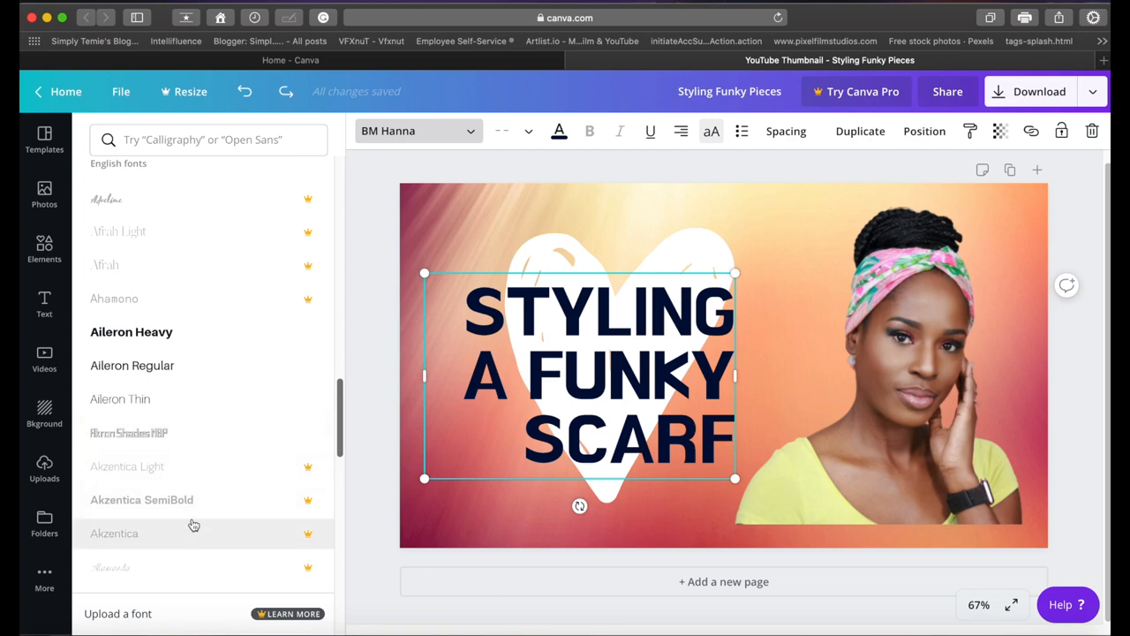
click(1039, 91)
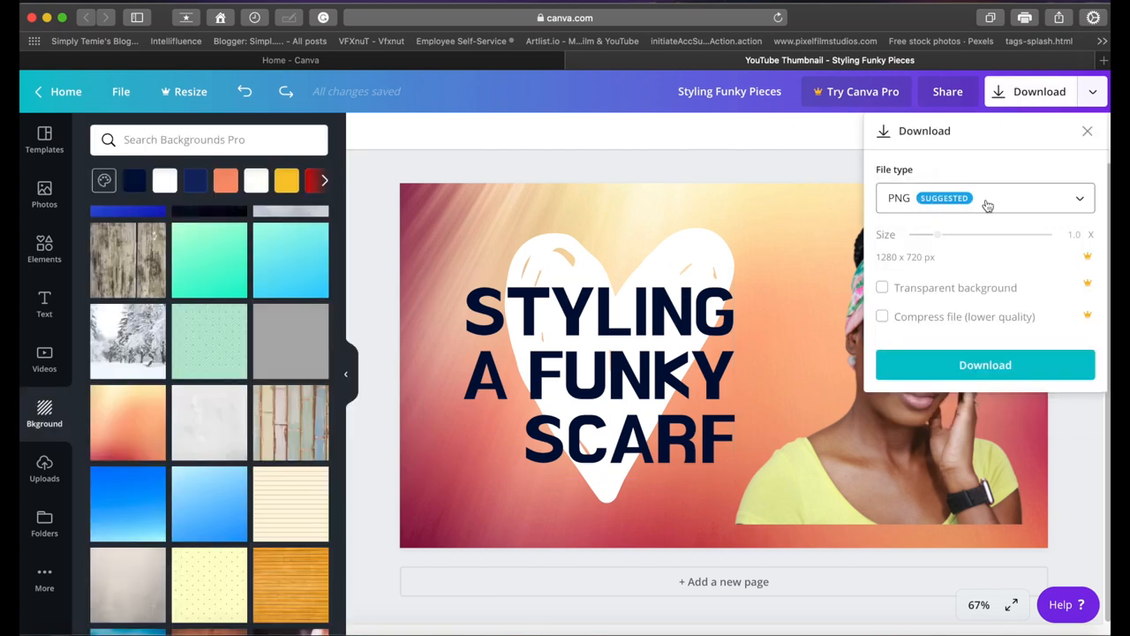
mouse_move(1078, 204)
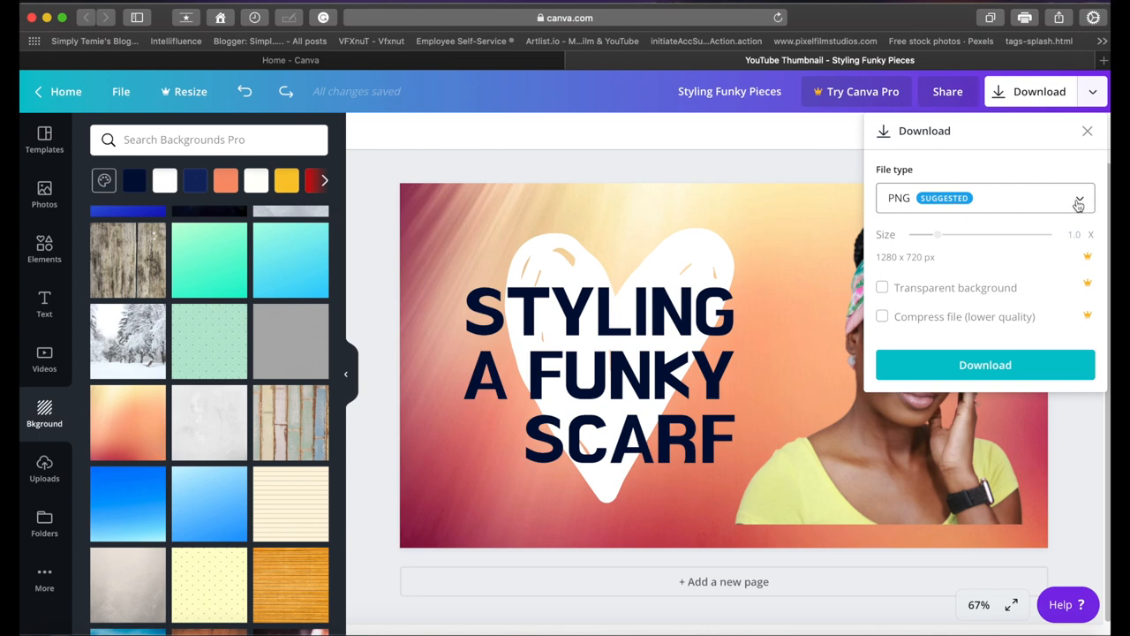
Download the thumbnail as a PNG file, keeping PNG as the file type
click(1074, 198)
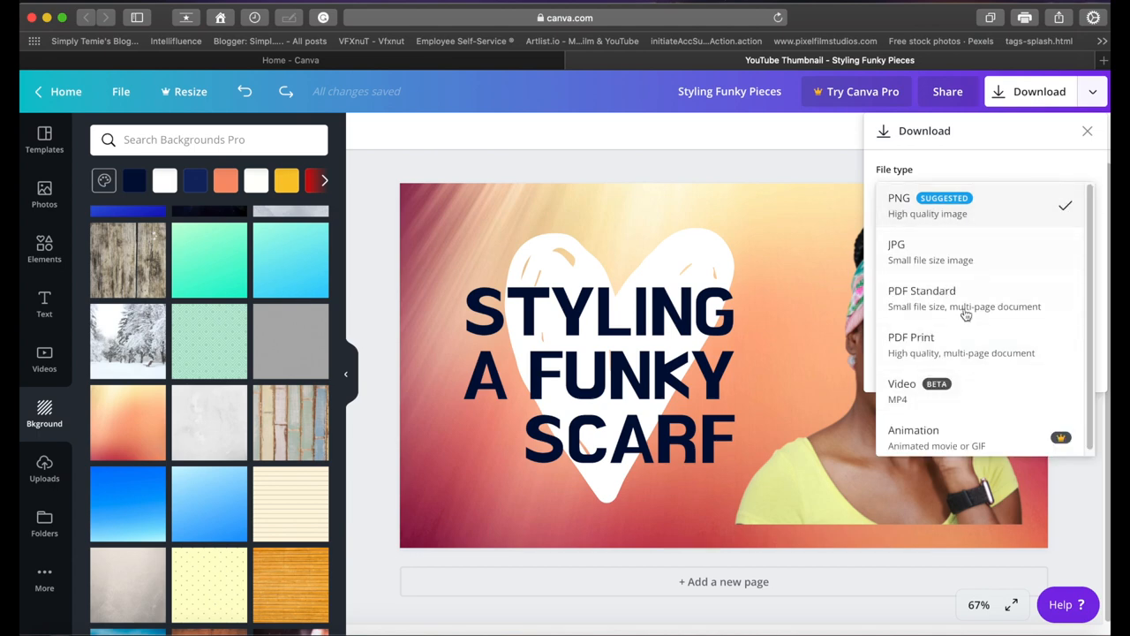
mouse_move(837, 195)
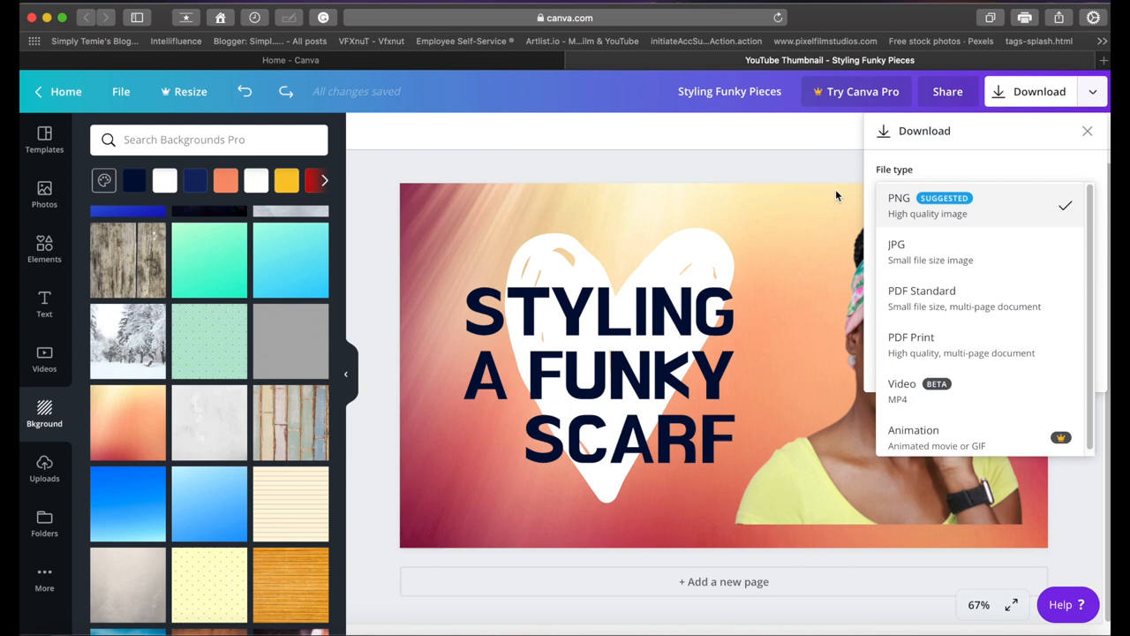
mouse_move(789, 143)
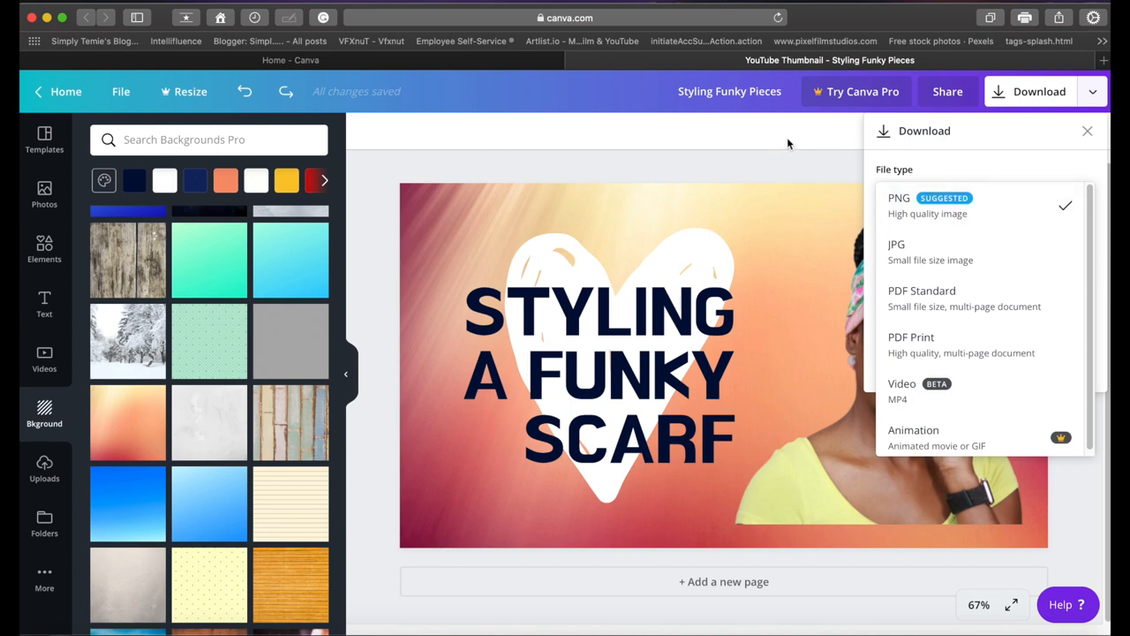
click(900, 198)
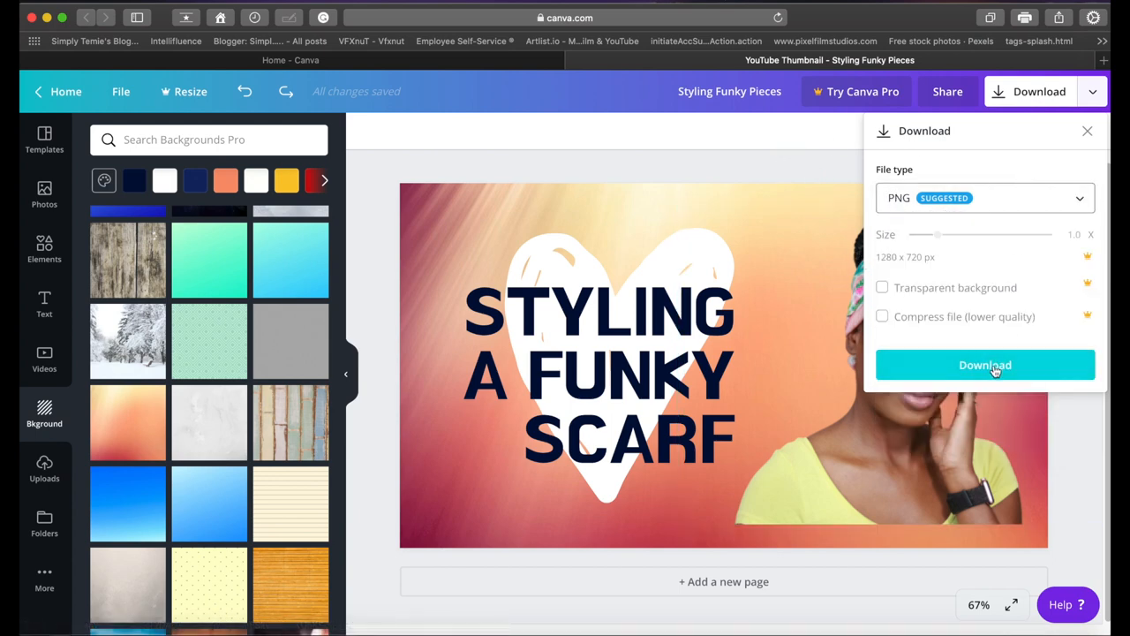
click(984, 365)
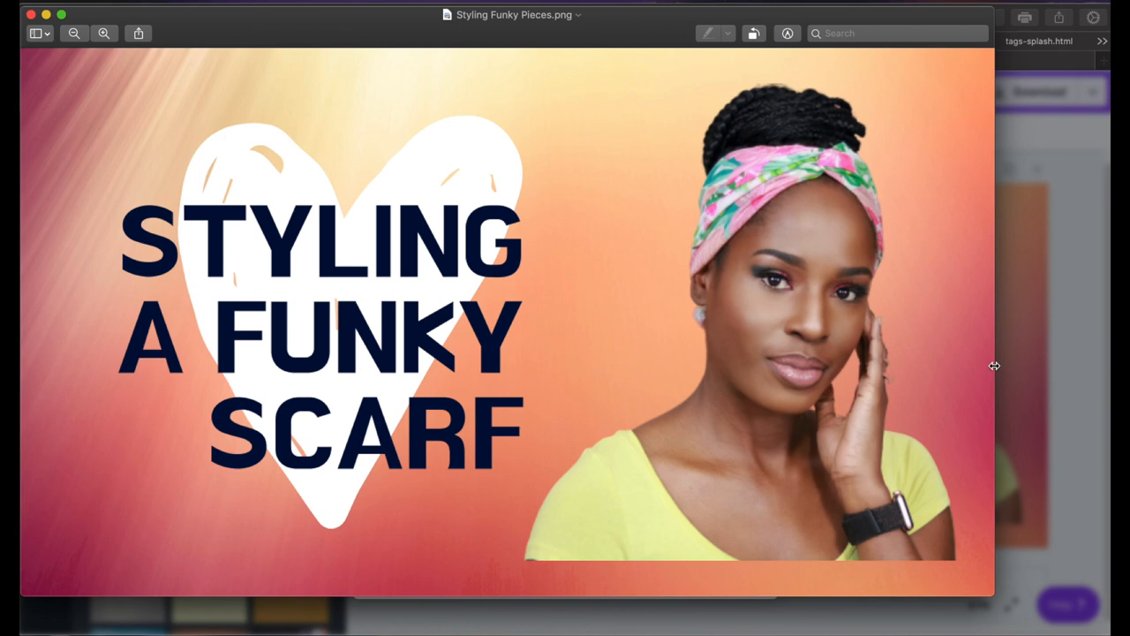
mouse_move(991, 367)
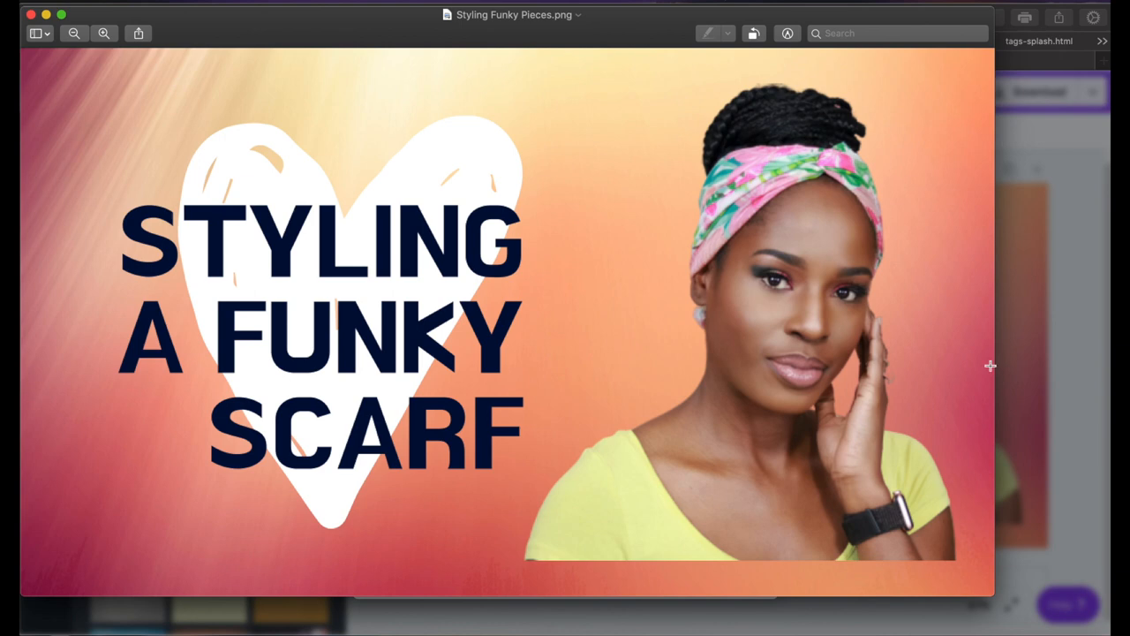
mouse_move(979, 345)
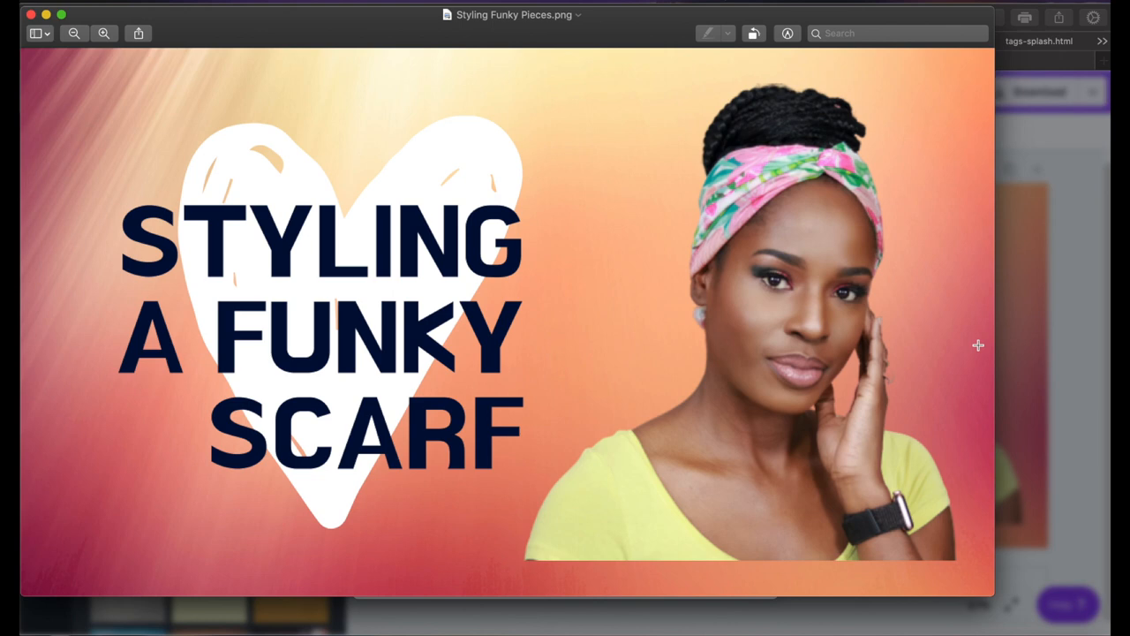
mouse_move(99, 371)
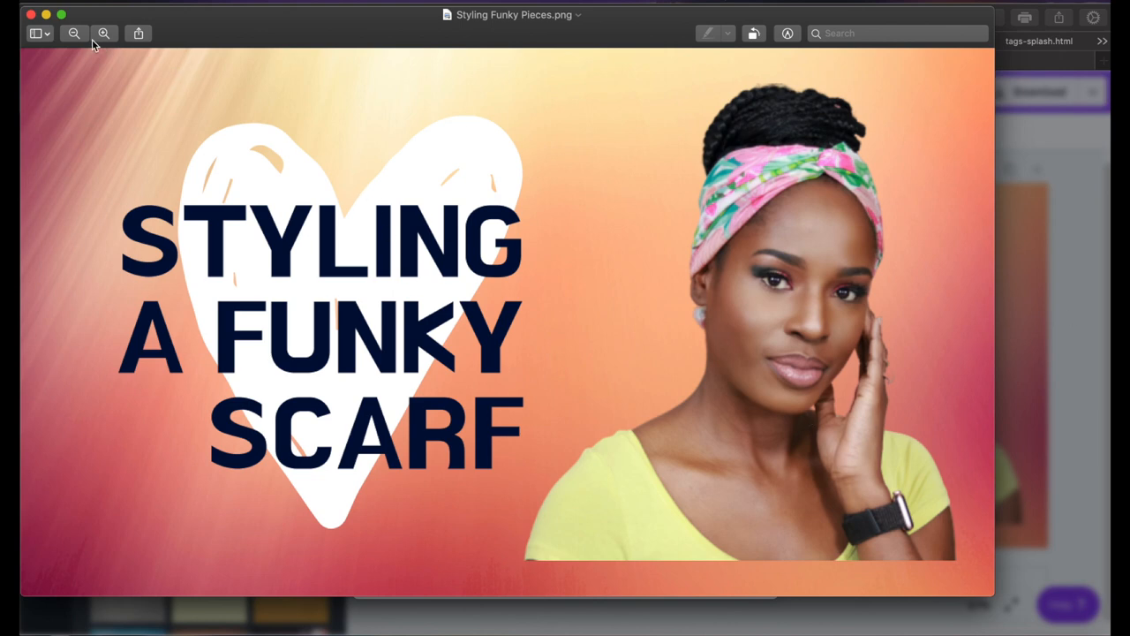
click(115, 2)
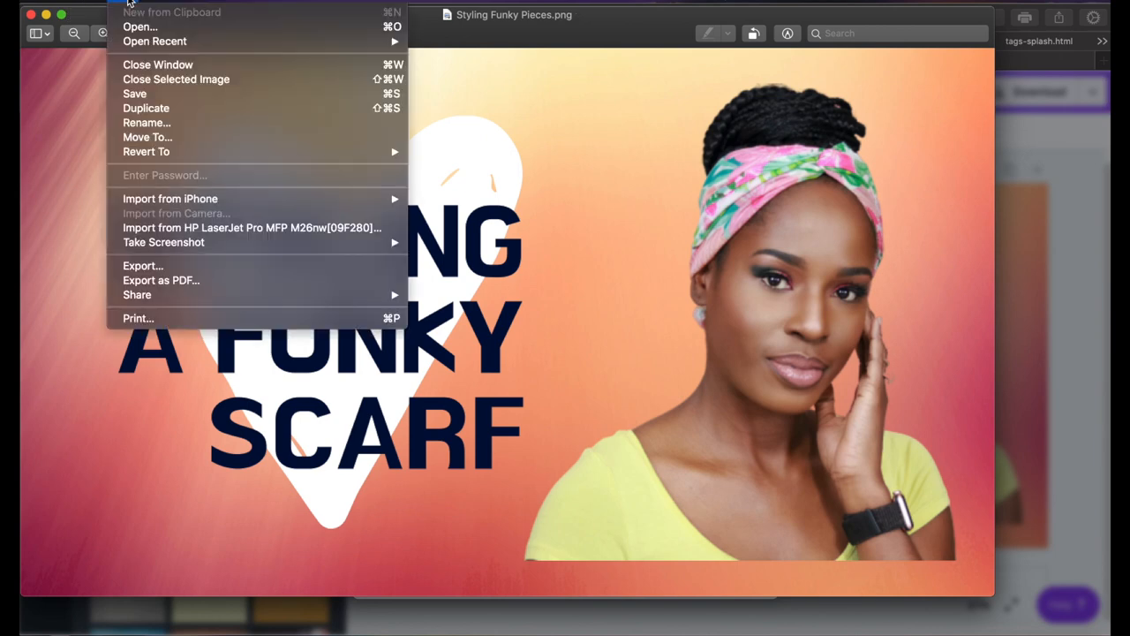
mouse_move(176, 78)
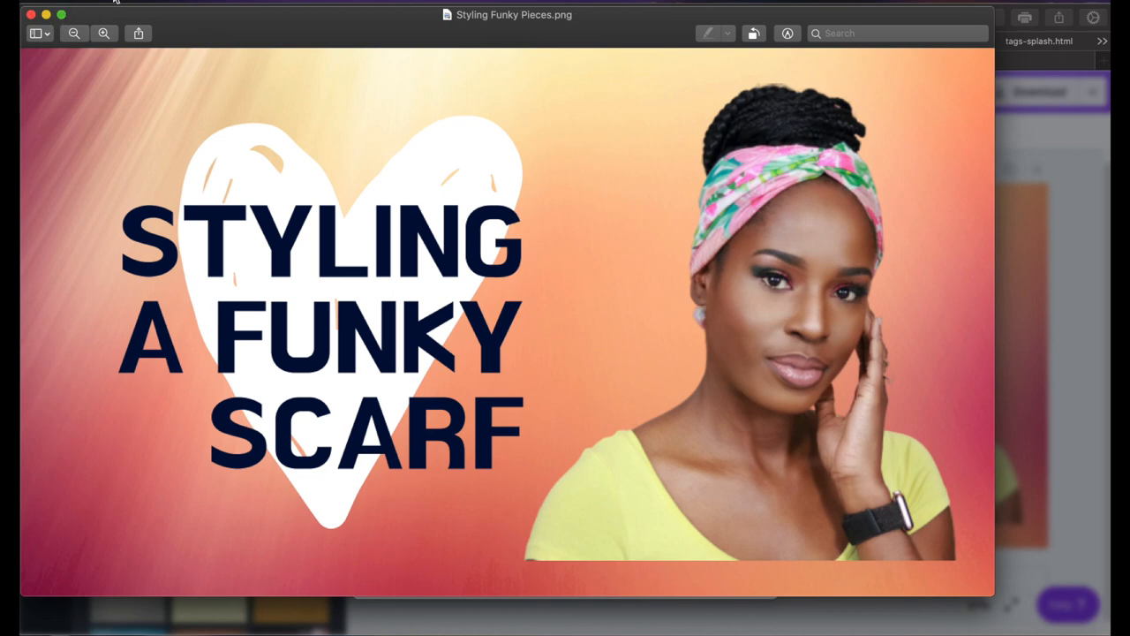
click(138, 34)
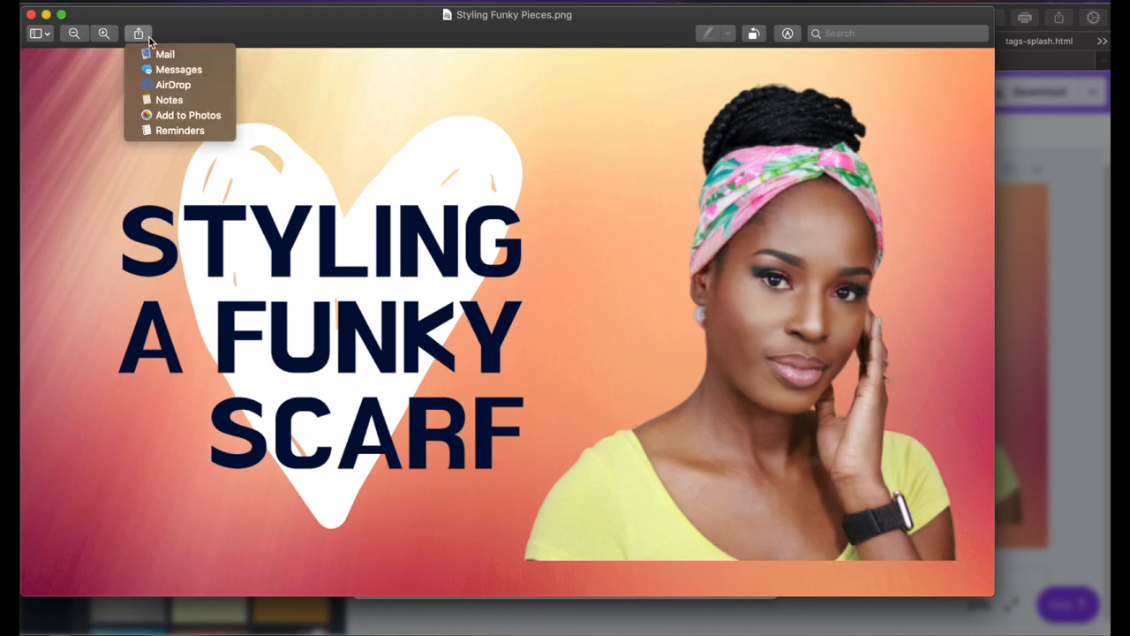
mouse_move(204, 124)
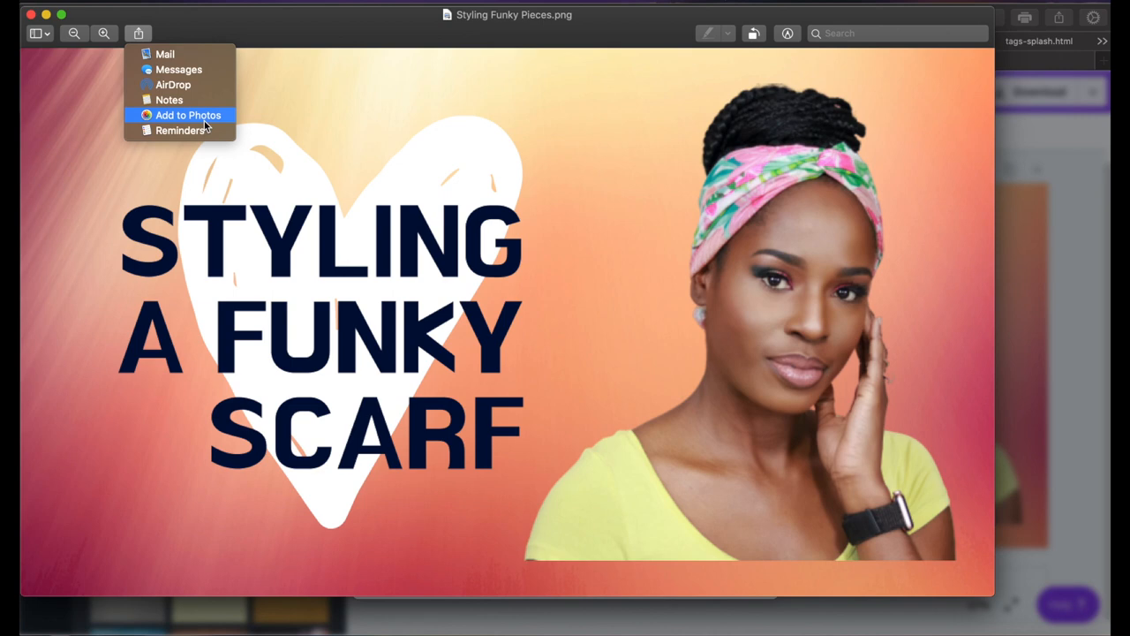
mouse_move(163, 54)
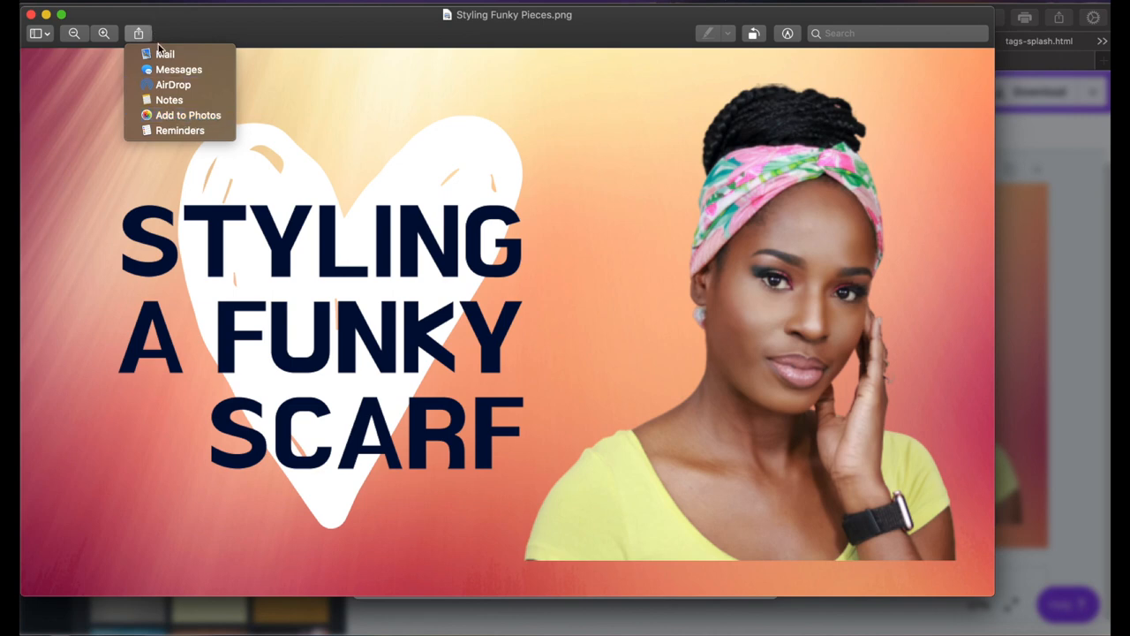
mouse_move(173, 84)
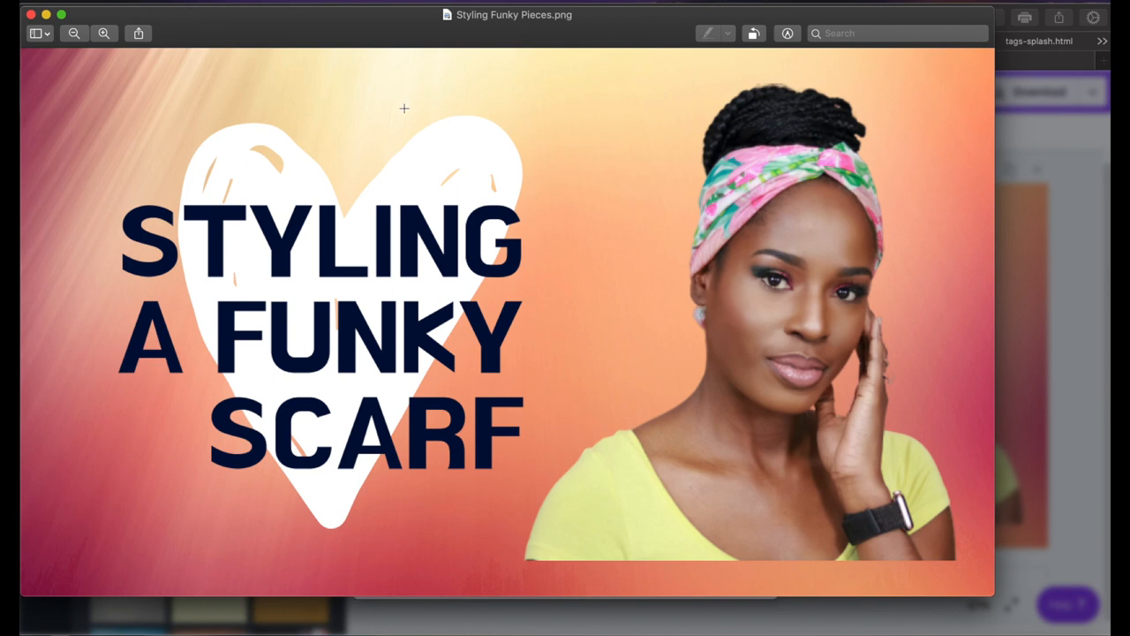
mouse_move(642, 294)
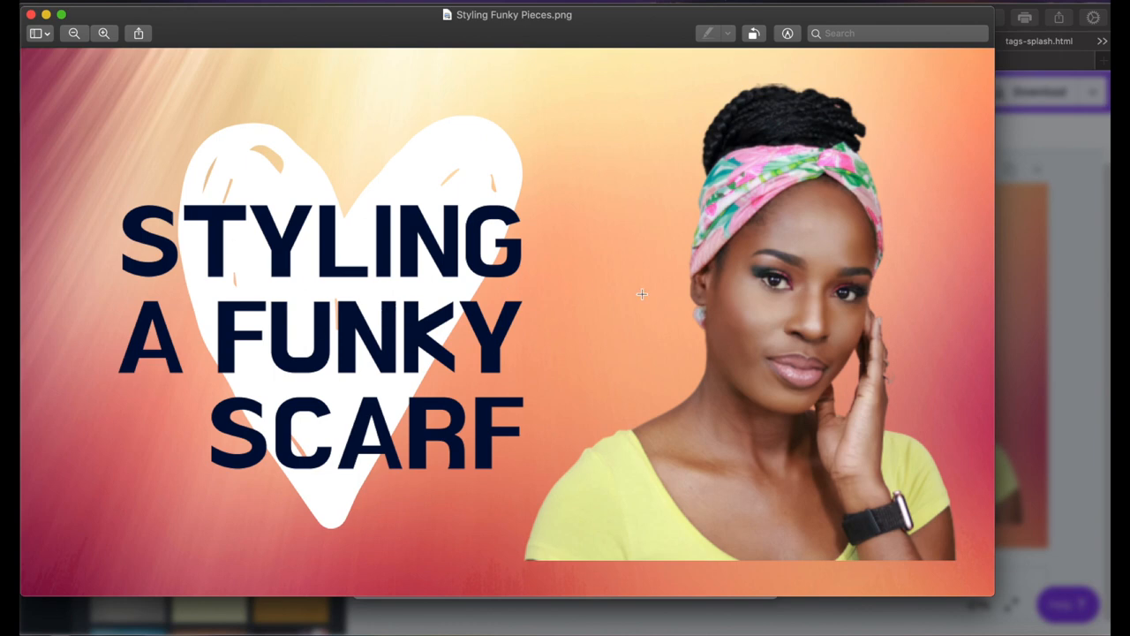
mouse_move(135, 49)
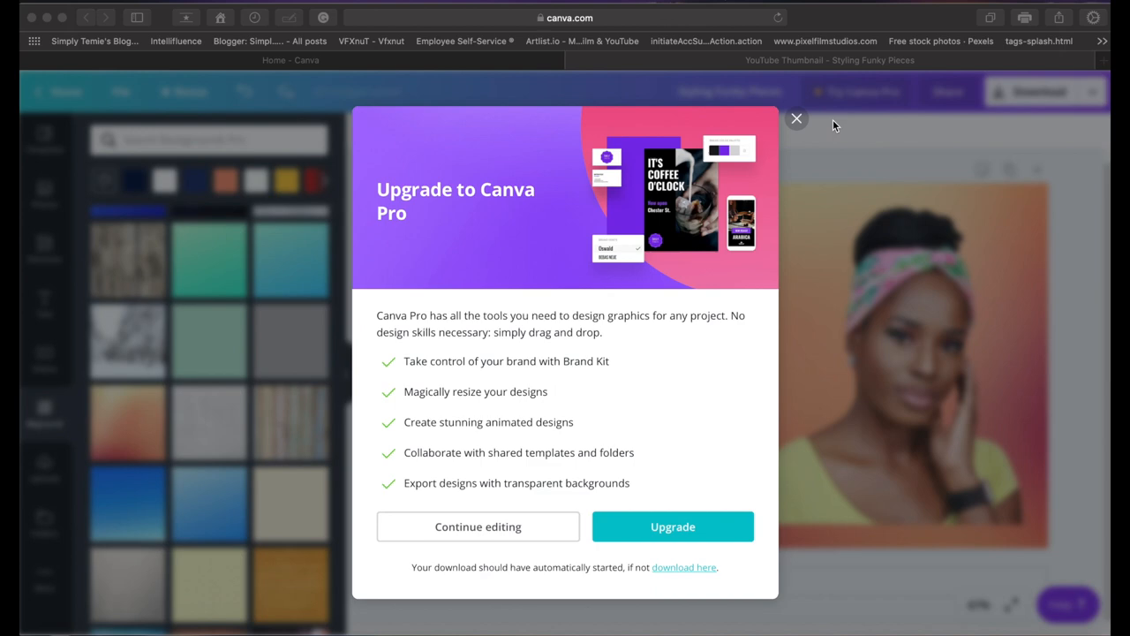
mouse_move(796, 118)
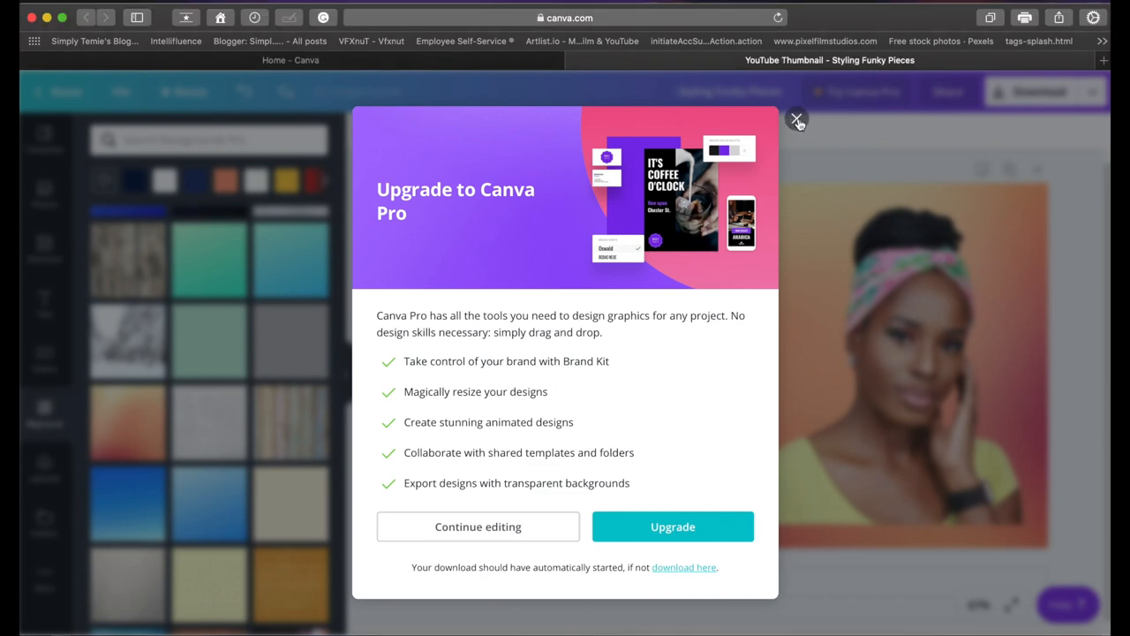
mouse_move(801, 127)
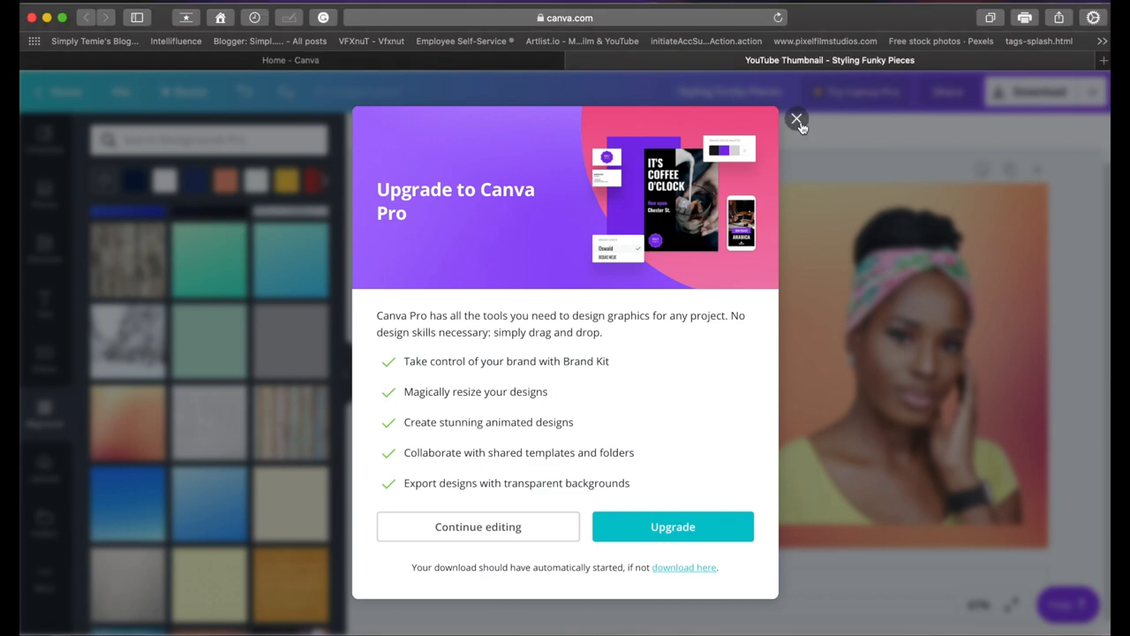
Close the Upgrade to Canva Pro popup and return to the thumbnail in the editor
click(797, 118)
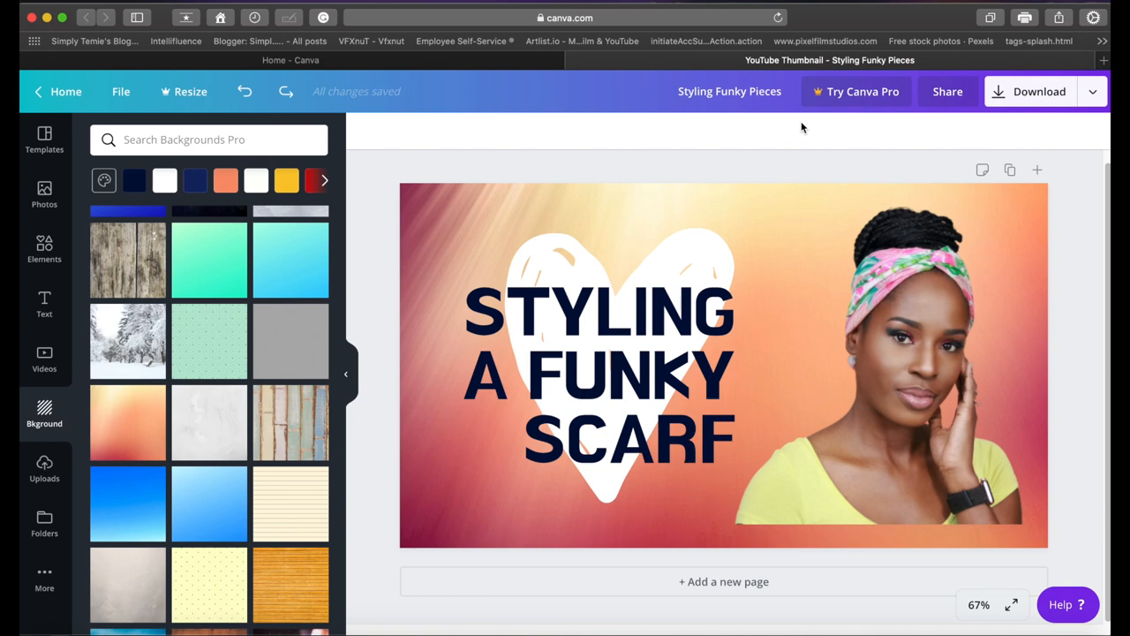
click(874, 362)
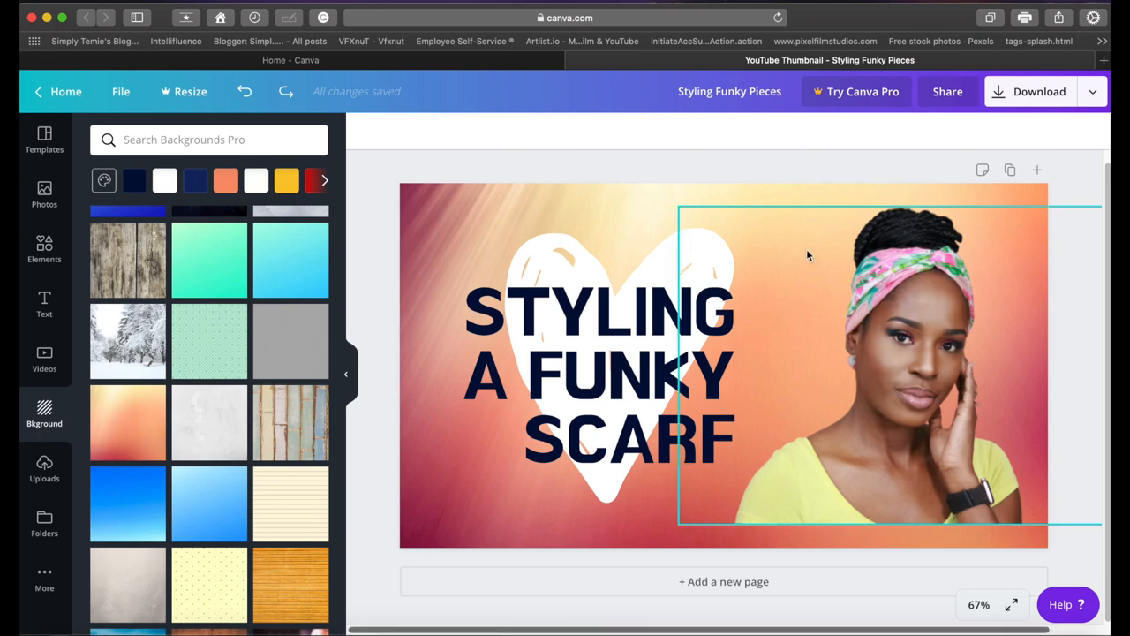
mouse_move(816, 216)
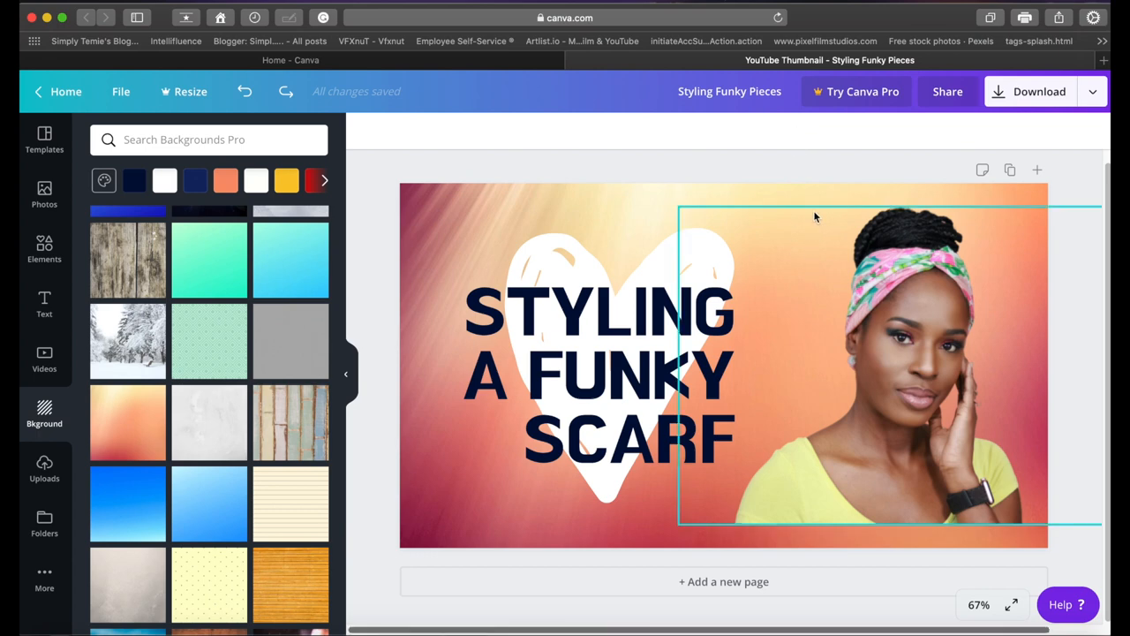